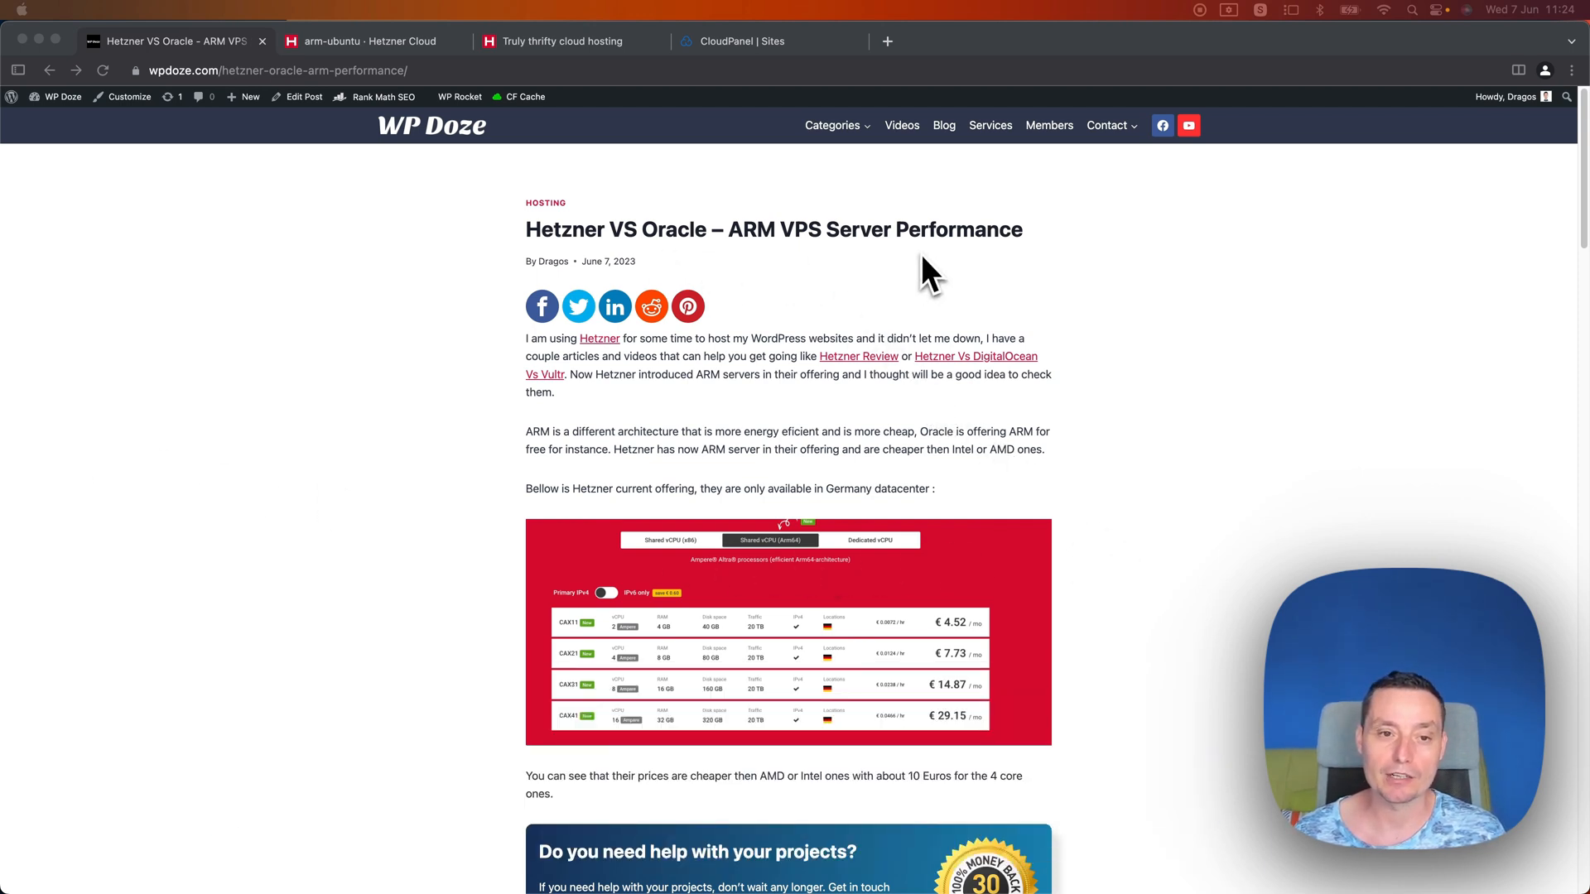
{"action": "mouse_move", "coordinate": [792, 288]}
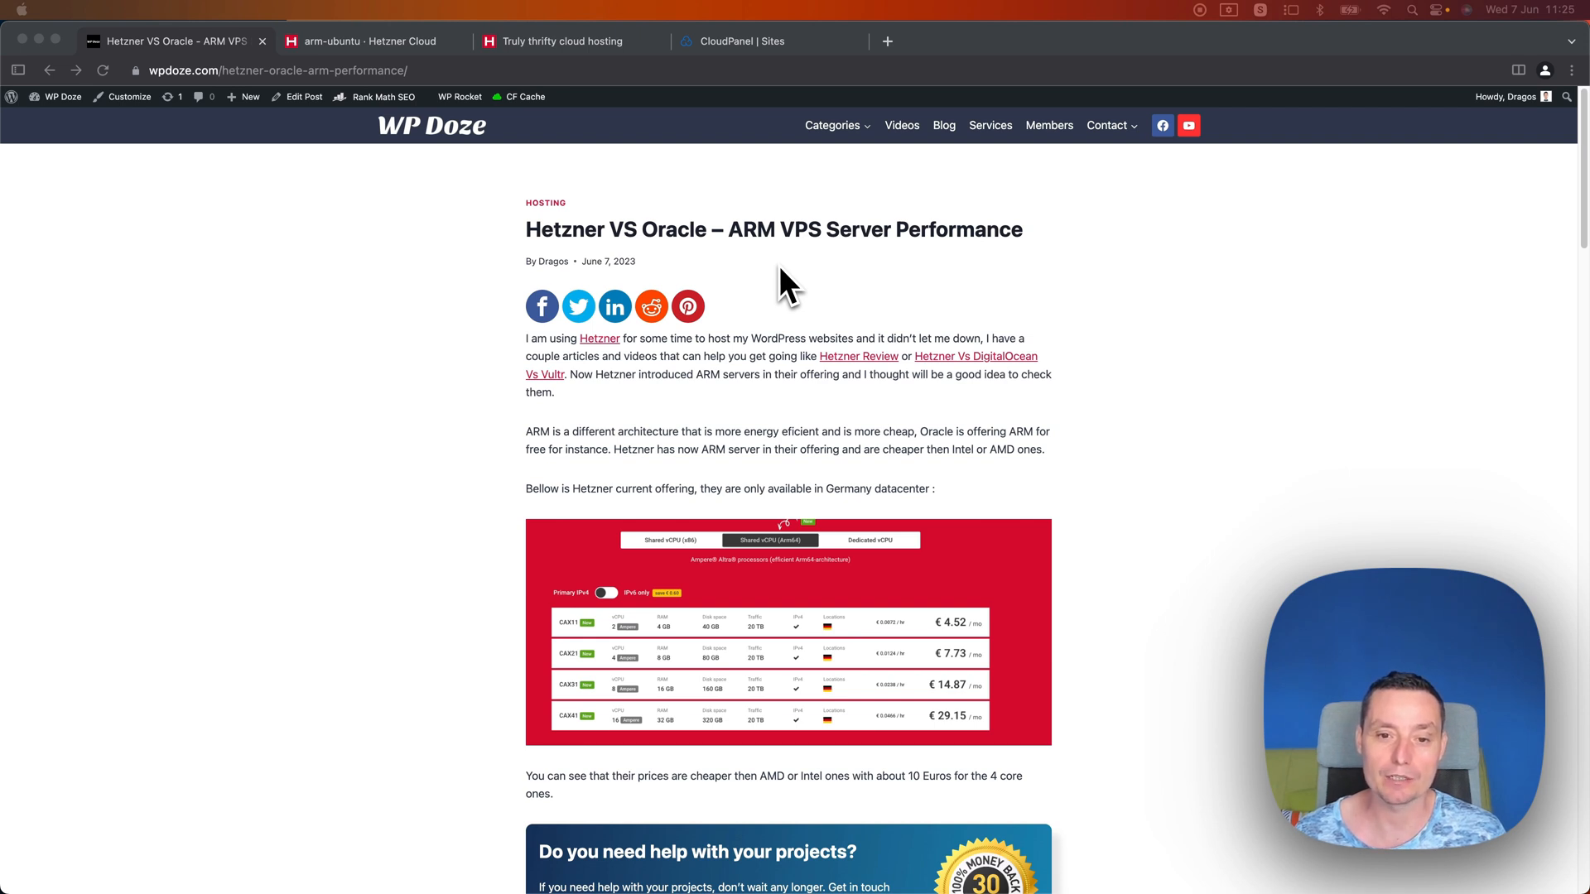
{"action": "mouse_move", "coordinate": [785, 288]}
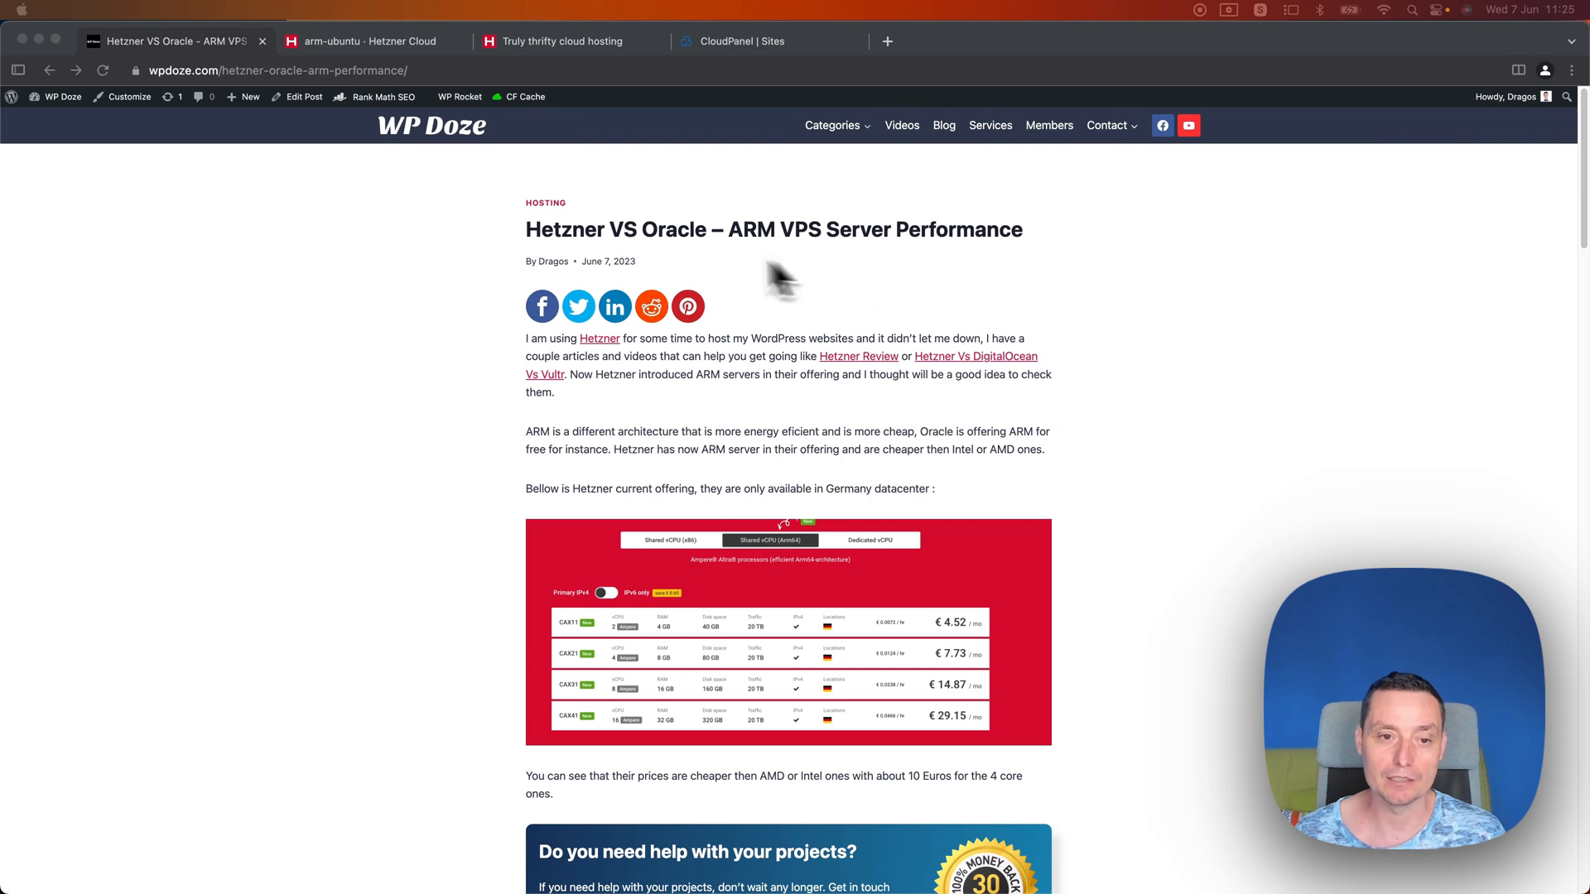
Step: Review the arm-ubuntu CAX21 server's specs, then switch to the Hetzner cloud pricing tab
{"action": "scroll", "scroll_direction": "down", "scroll_amount": 3}
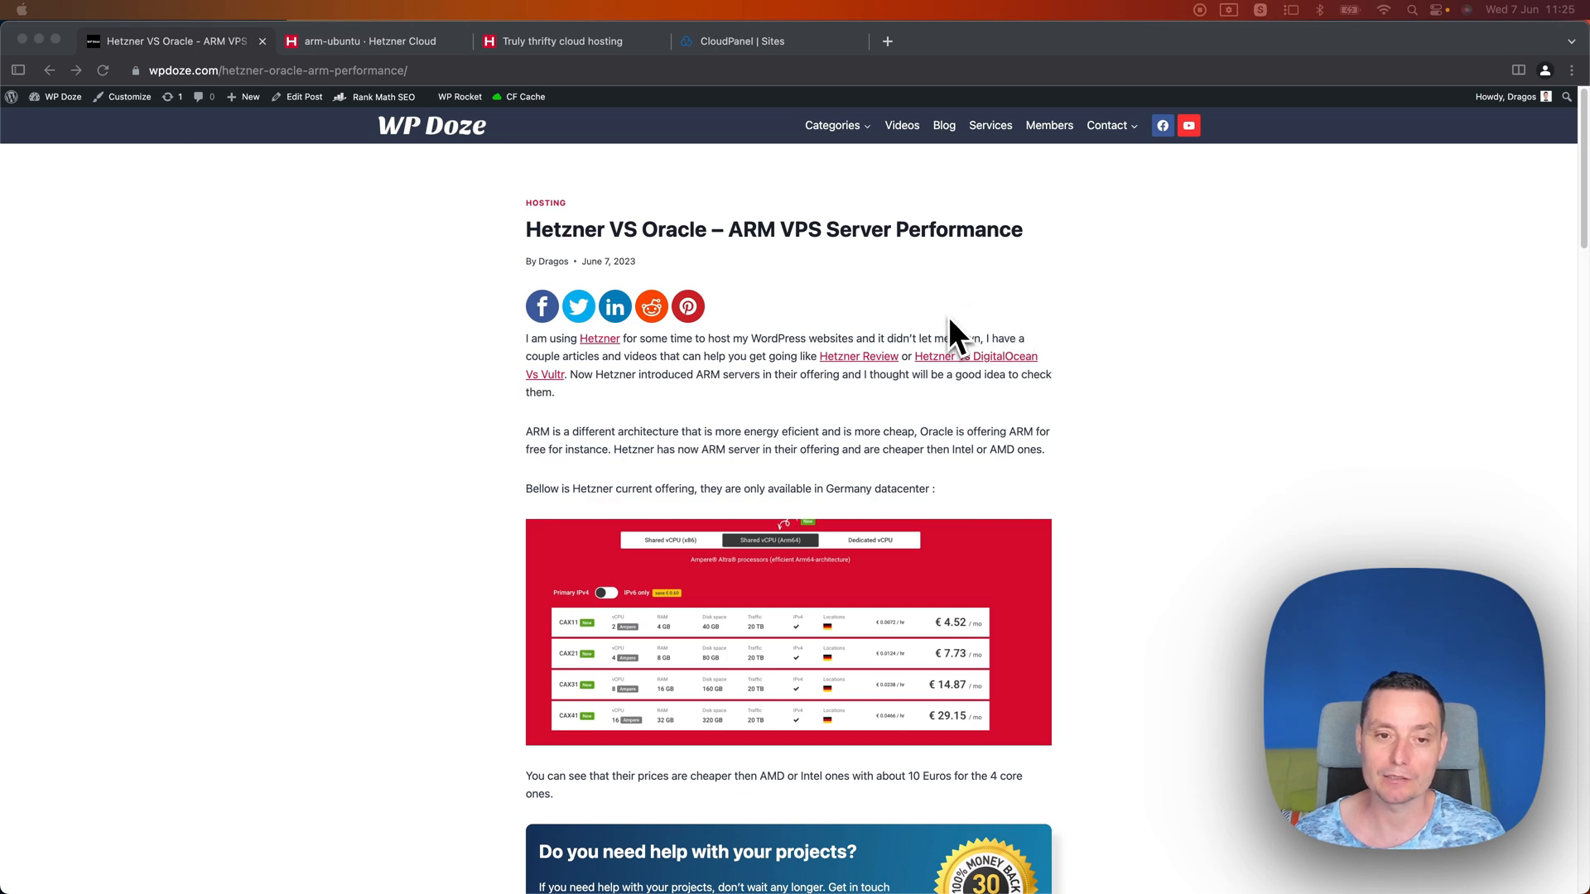
{"action": "scroll", "scroll_direction": "down", "scroll_amount": 3}
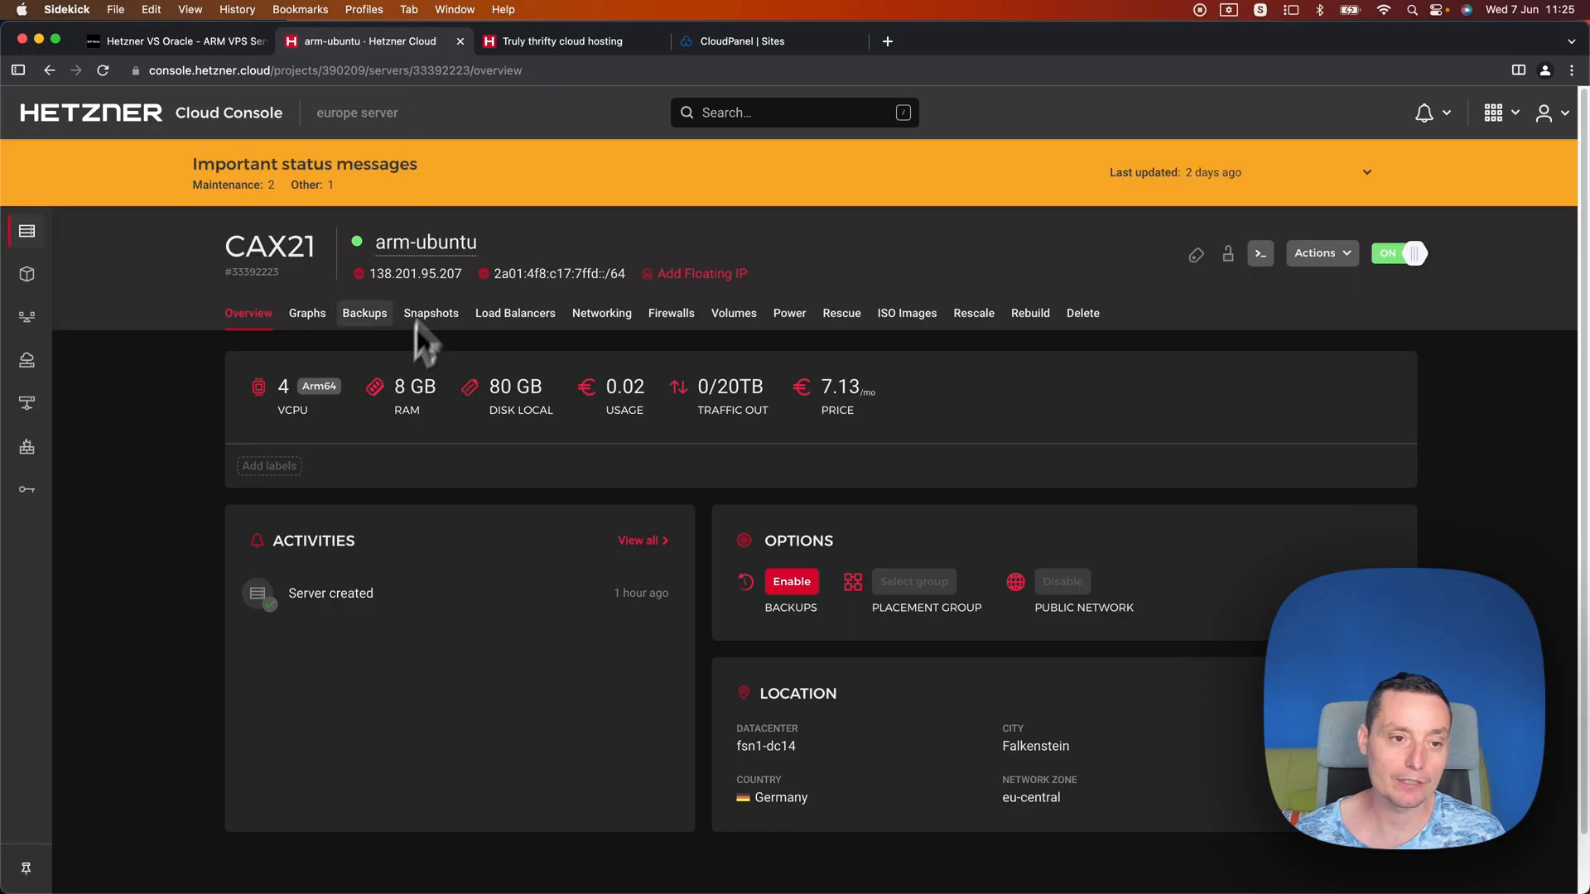
{"action": "mouse_move", "coordinate": [487, 253]}
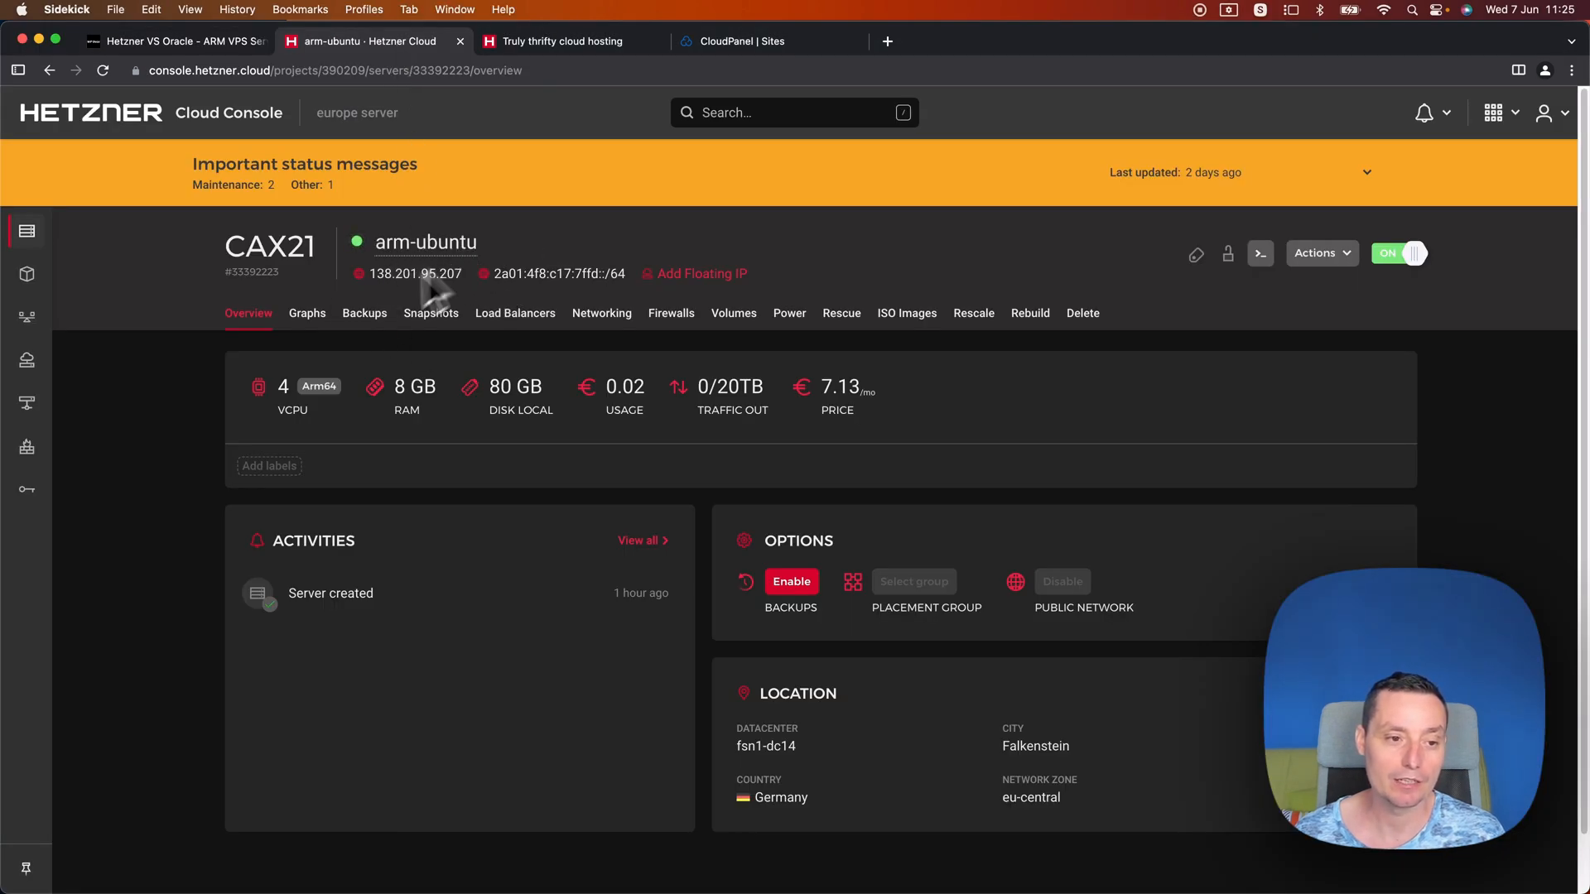
{"action": "mouse_move", "coordinate": [351, 436]}
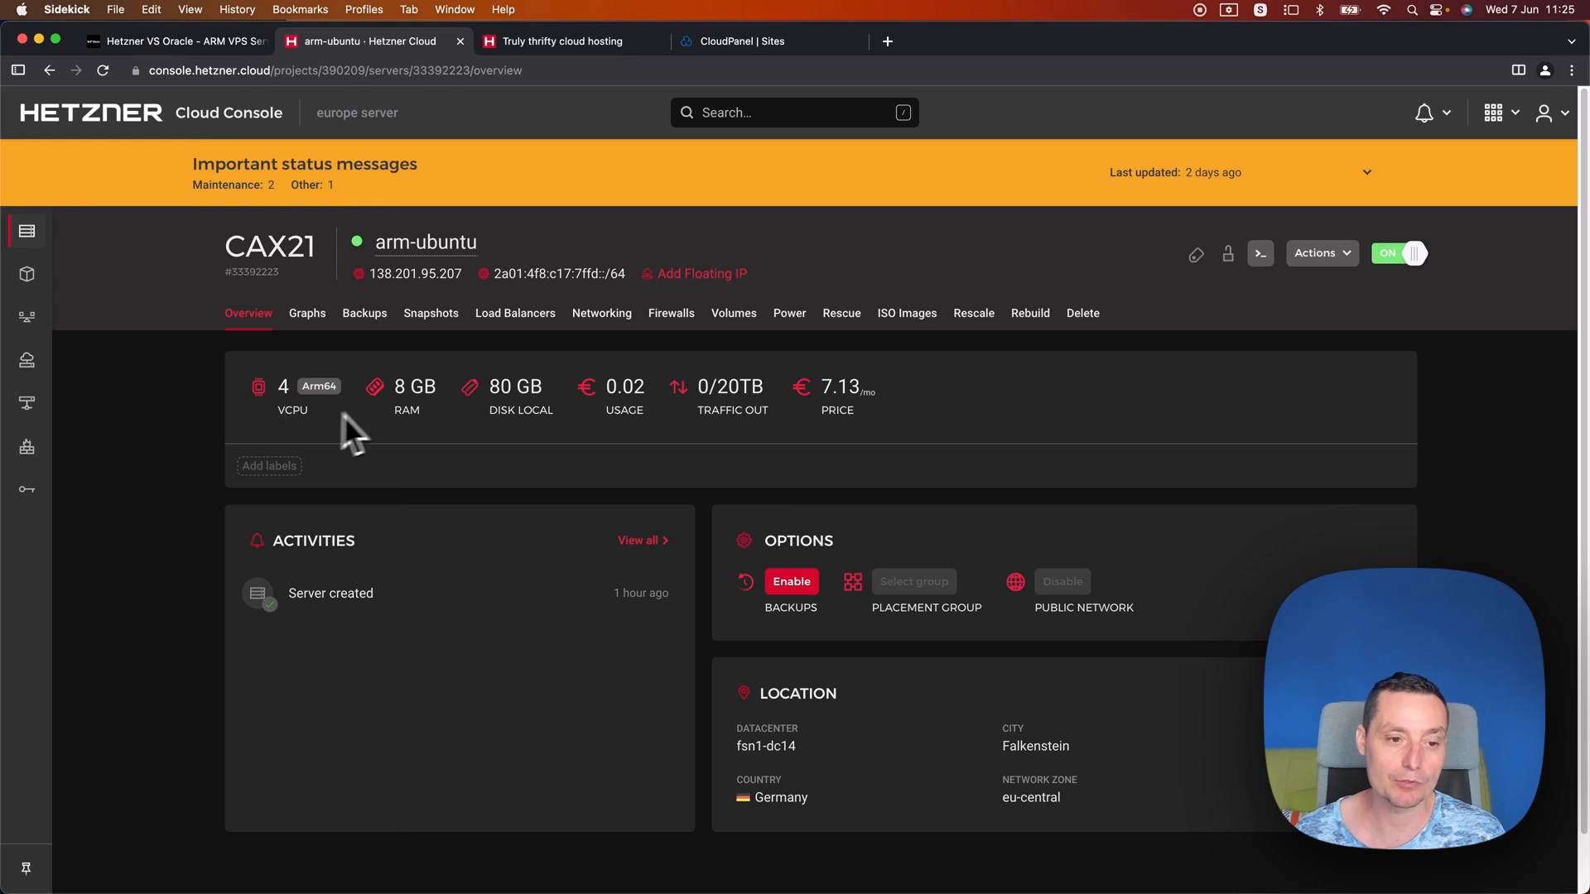
{"action": "mouse_move", "coordinate": [503, 426]}
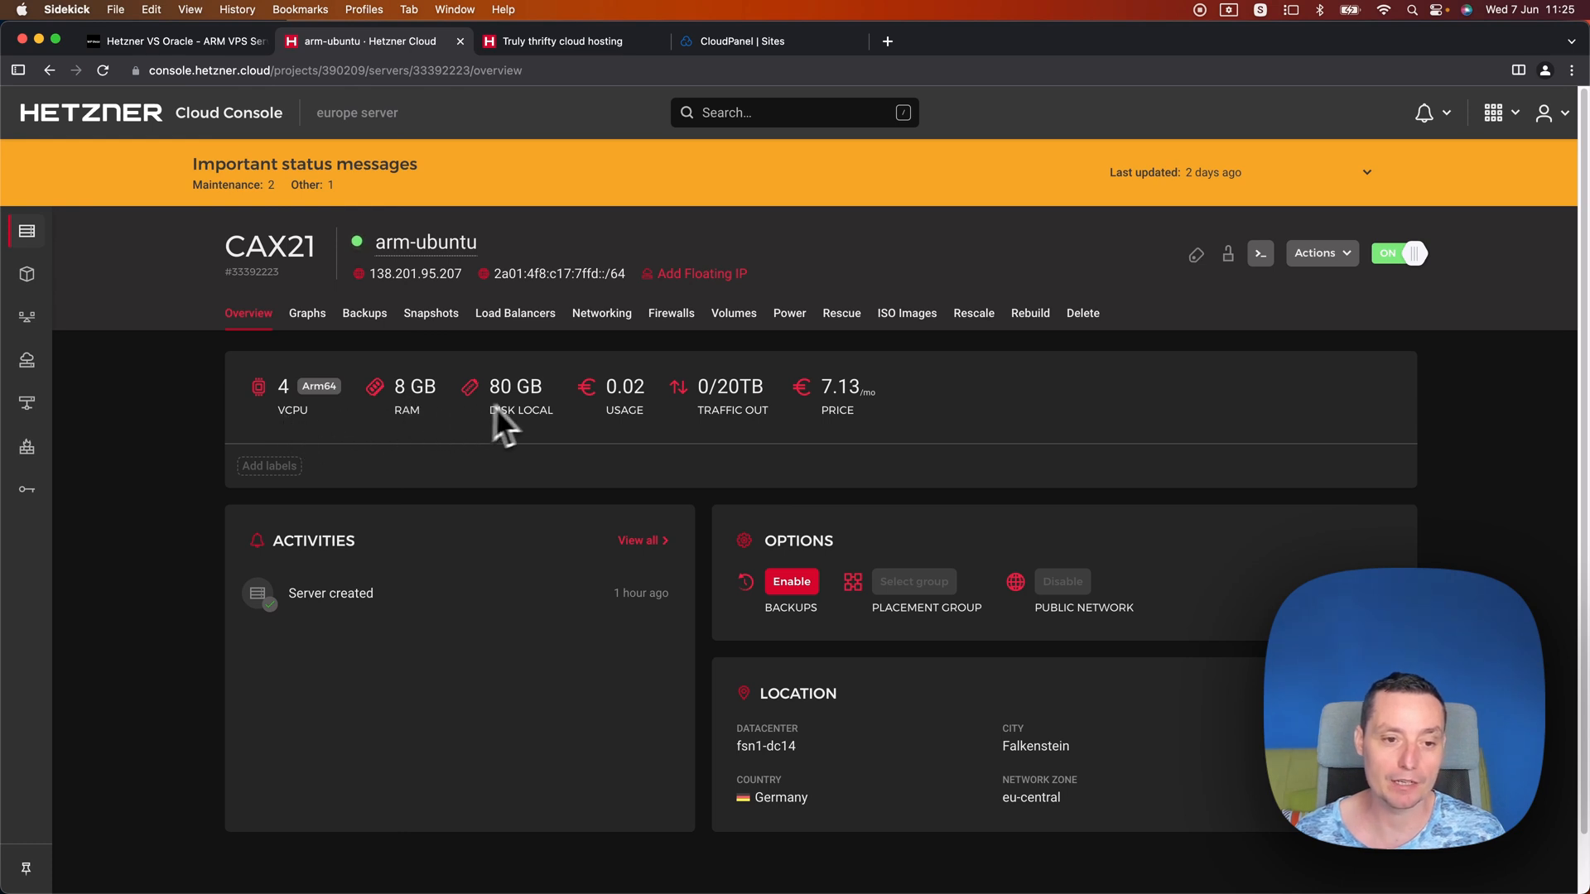
{"action": "mouse_move", "coordinate": [544, 416]}
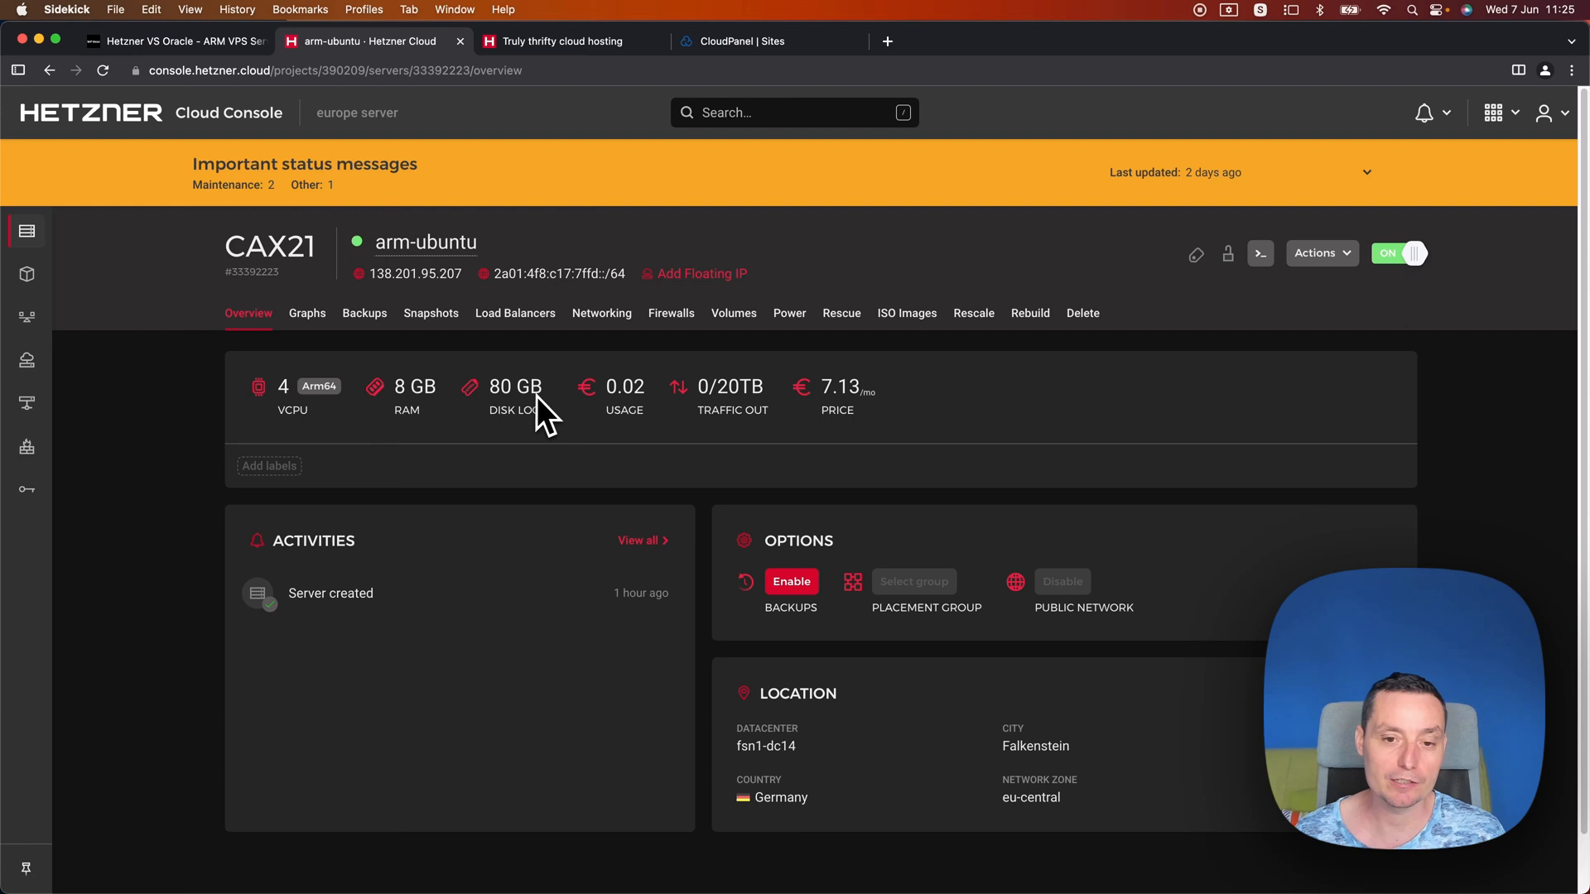
{"action": "mouse_move", "coordinate": [864, 416]}
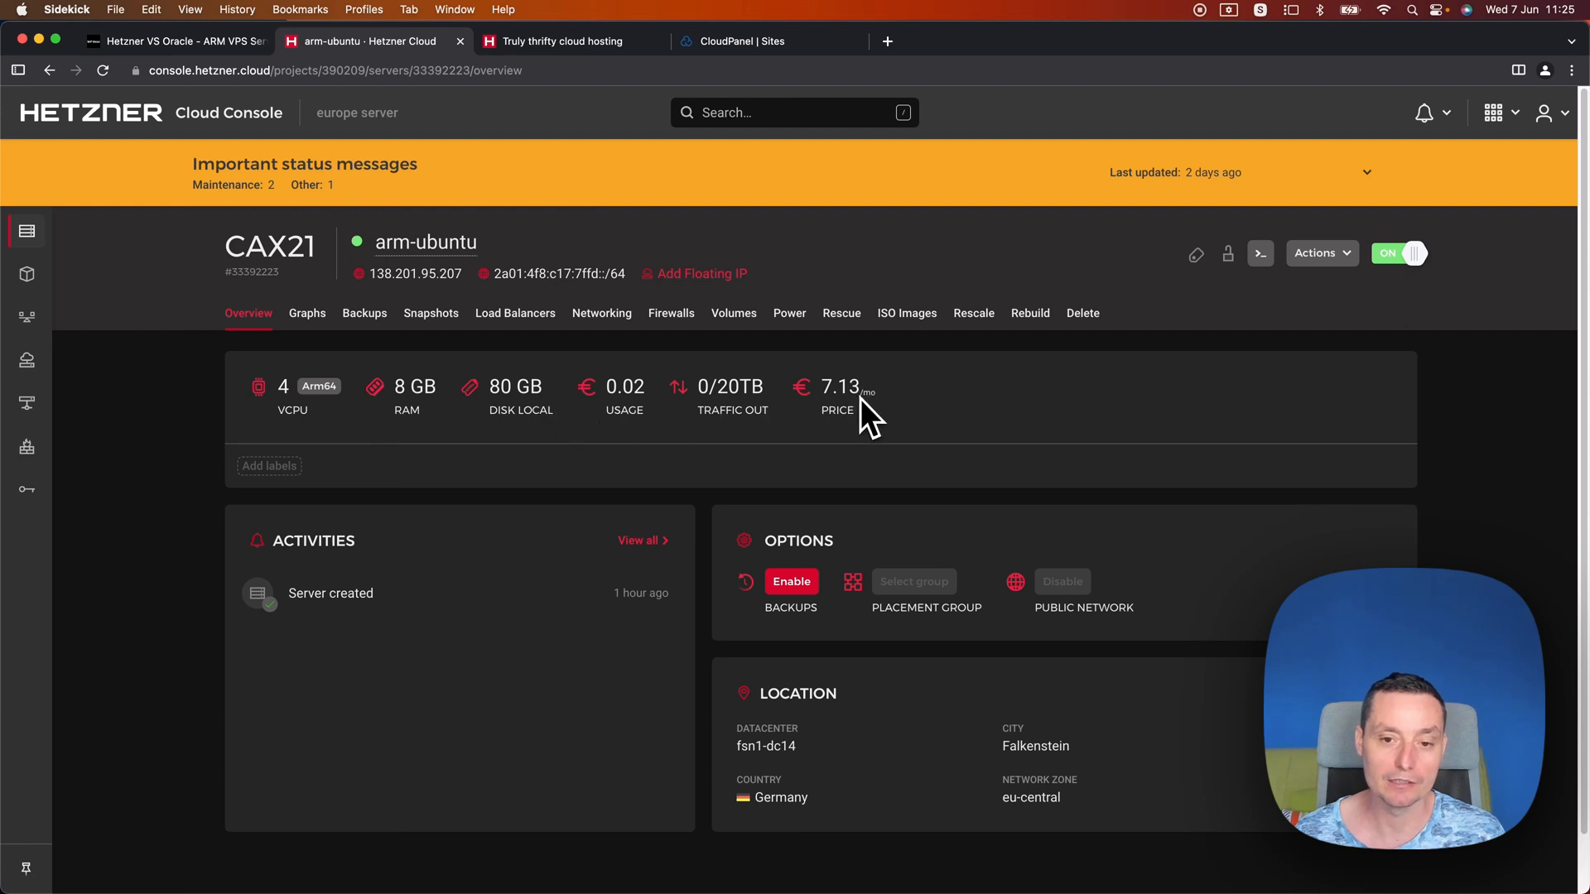
{"action": "mouse_move", "coordinate": [861, 415]}
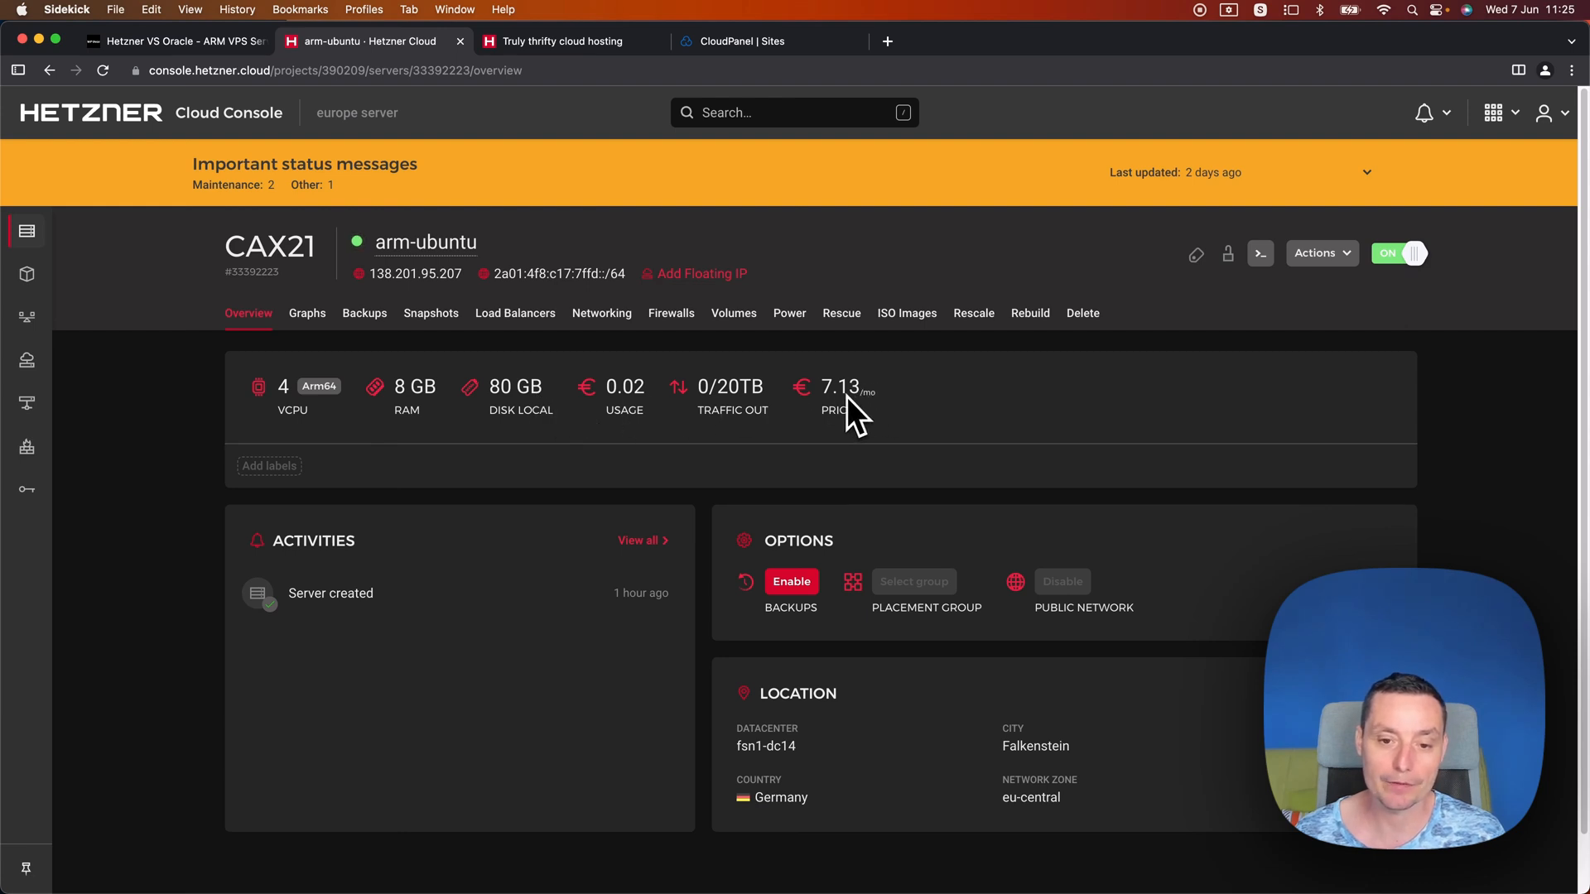
{"action": "mouse_move", "coordinate": [984, 411]}
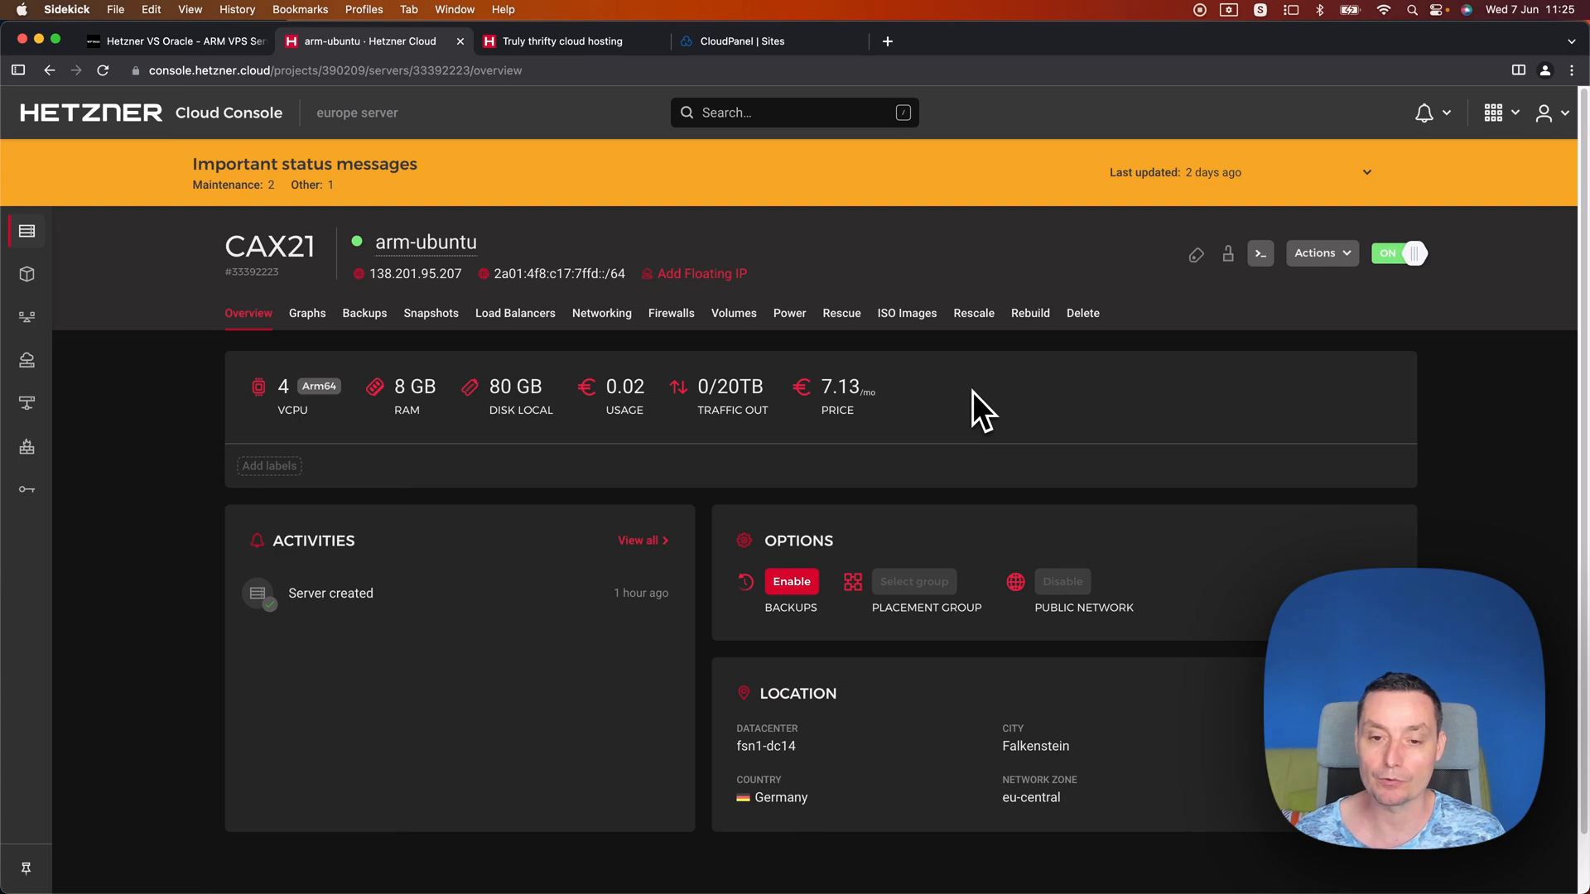
{"action": "mouse_move", "coordinate": [649, 157]}
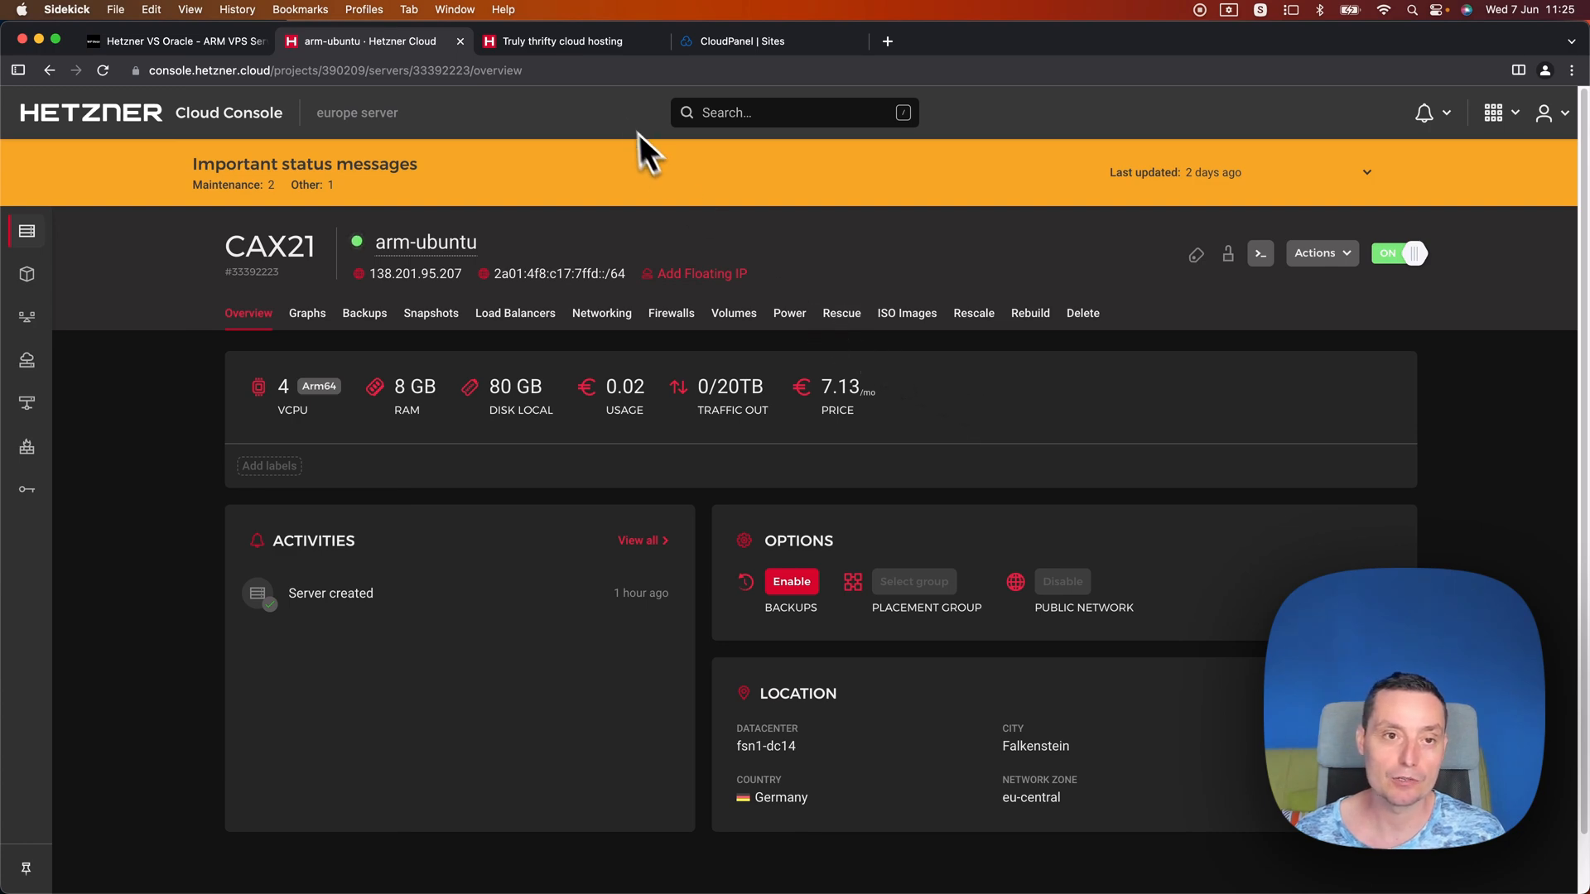
{"action": "left_click", "coordinate": [558, 41]}
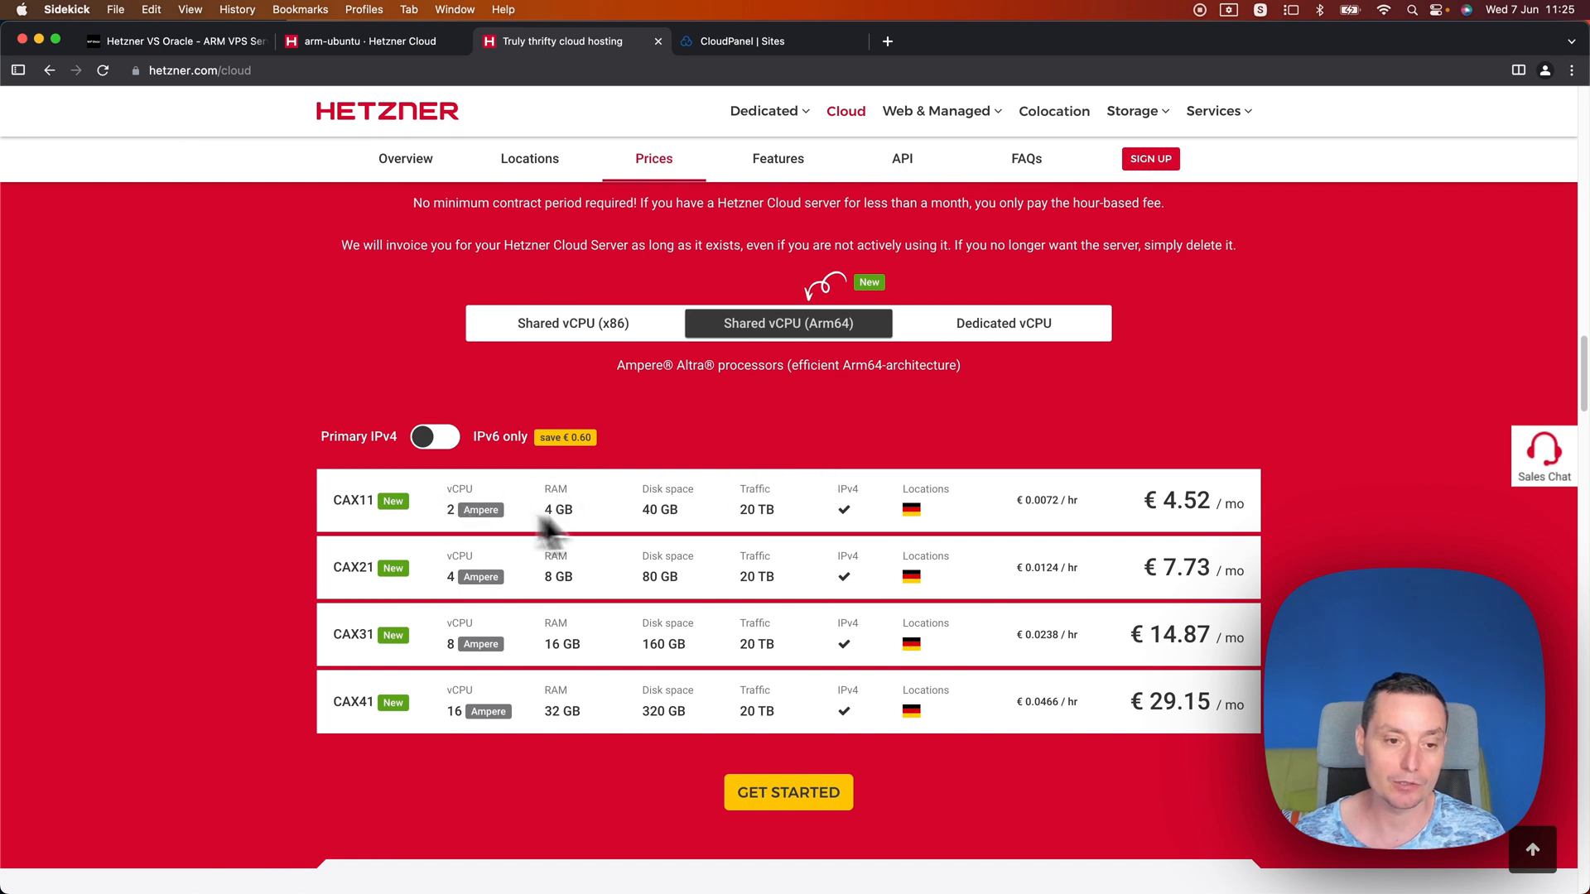
{"action": "mouse_move", "coordinate": [1176, 537]}
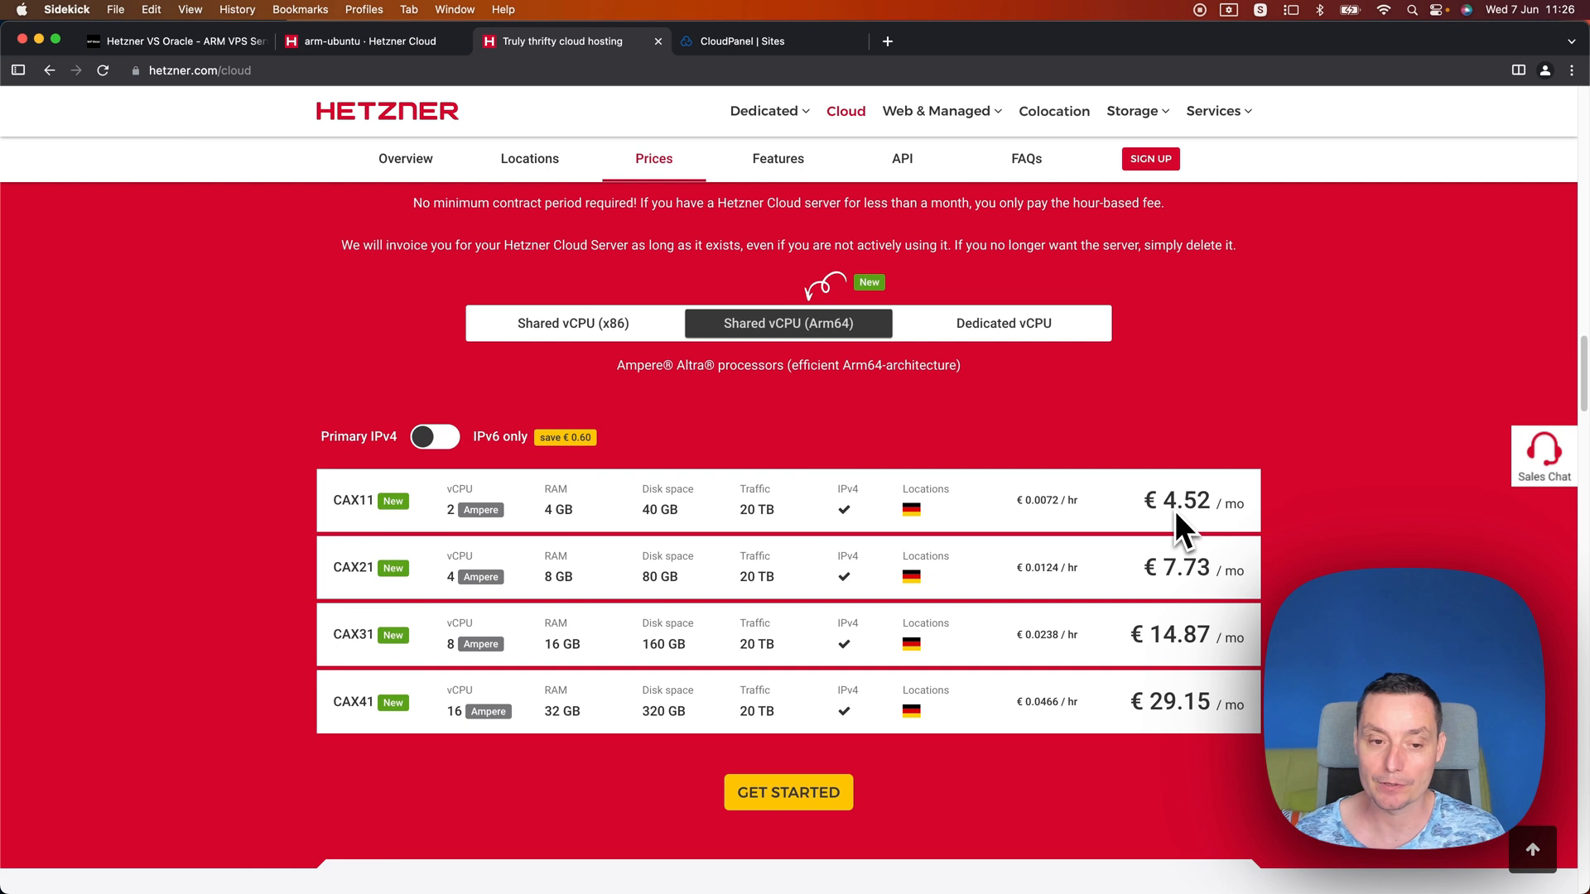
{"action": "mouse_move", "coordinate": [497, 527]}
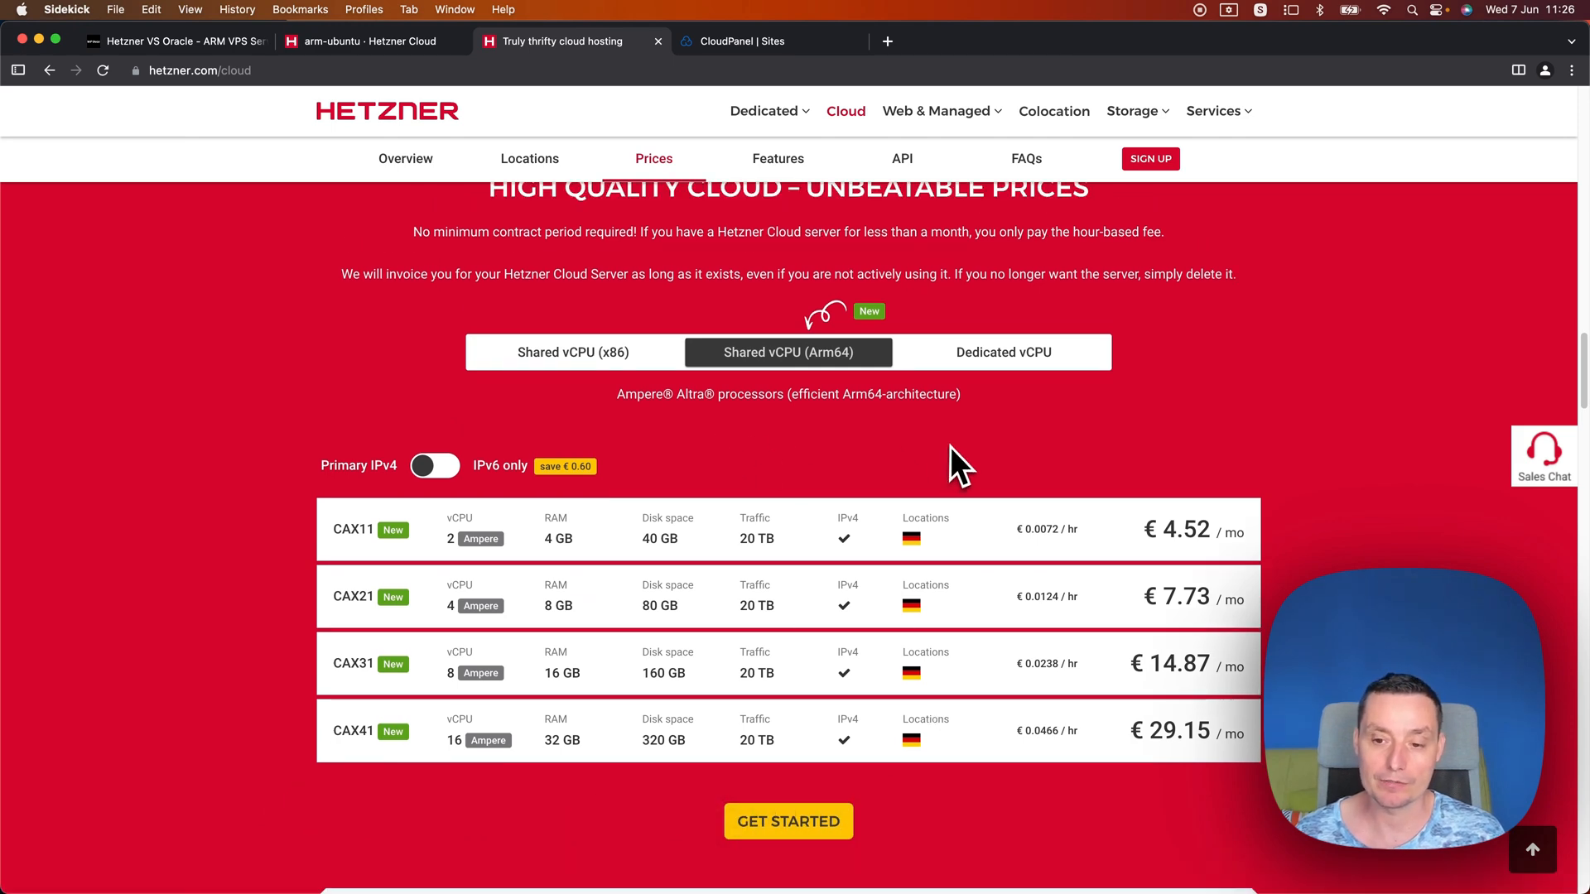
{"action": "mouse_move", "coordinate": [911, 537]}
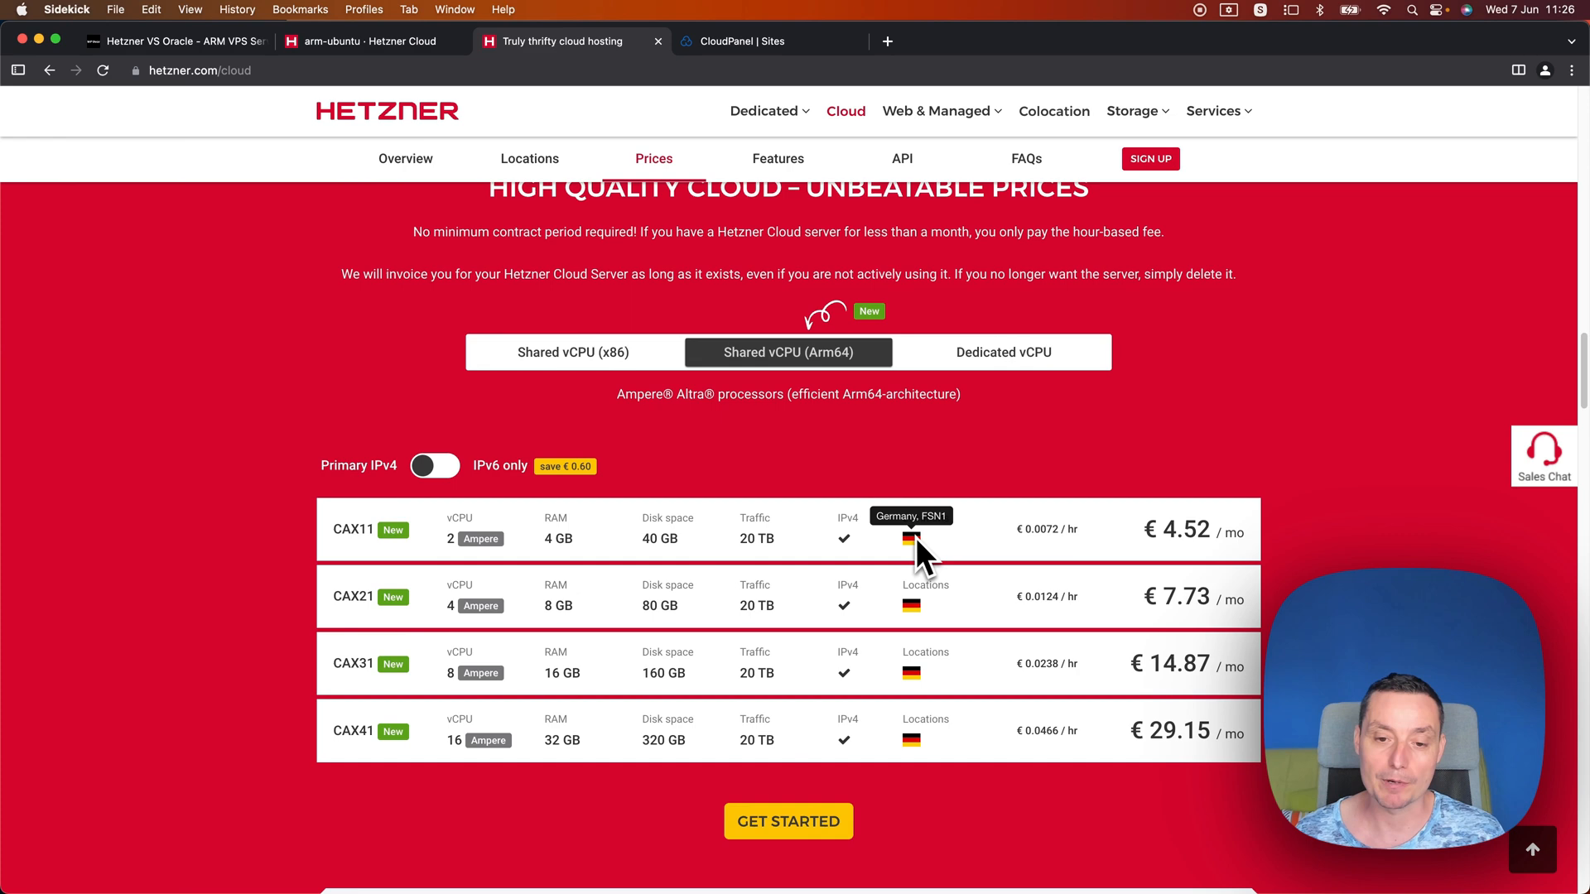
{"action": "scroll", "scroll_direction": "down", "scroll_amount": 3}
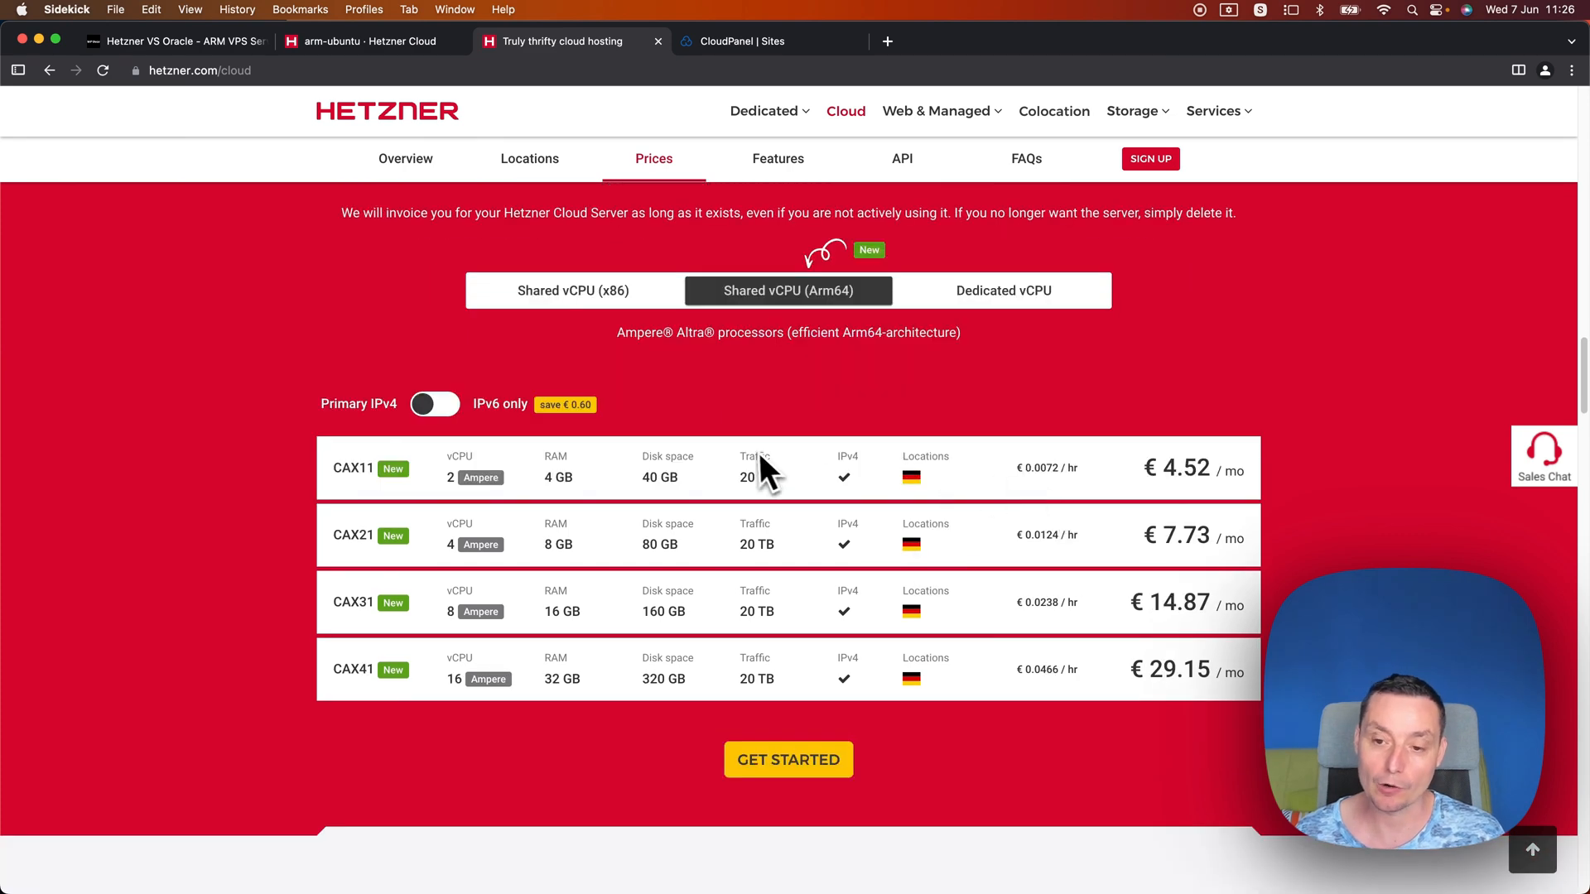
{"action": "mouse_move", "coordinate": [449, 593]}
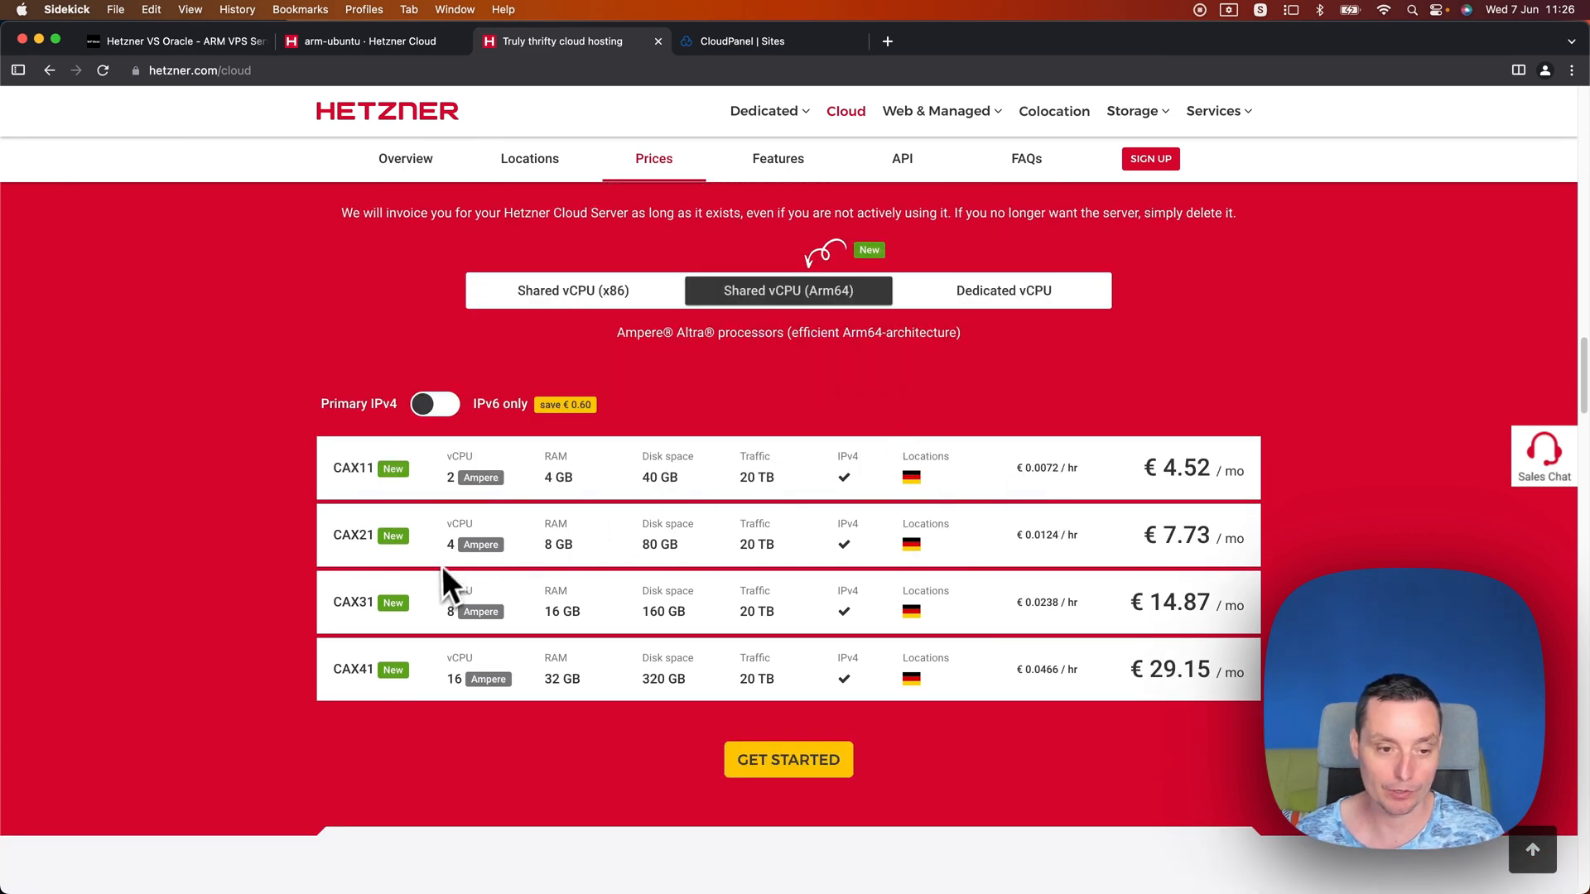
{"action": "mouse_move", "coordinate": [558, 563]}
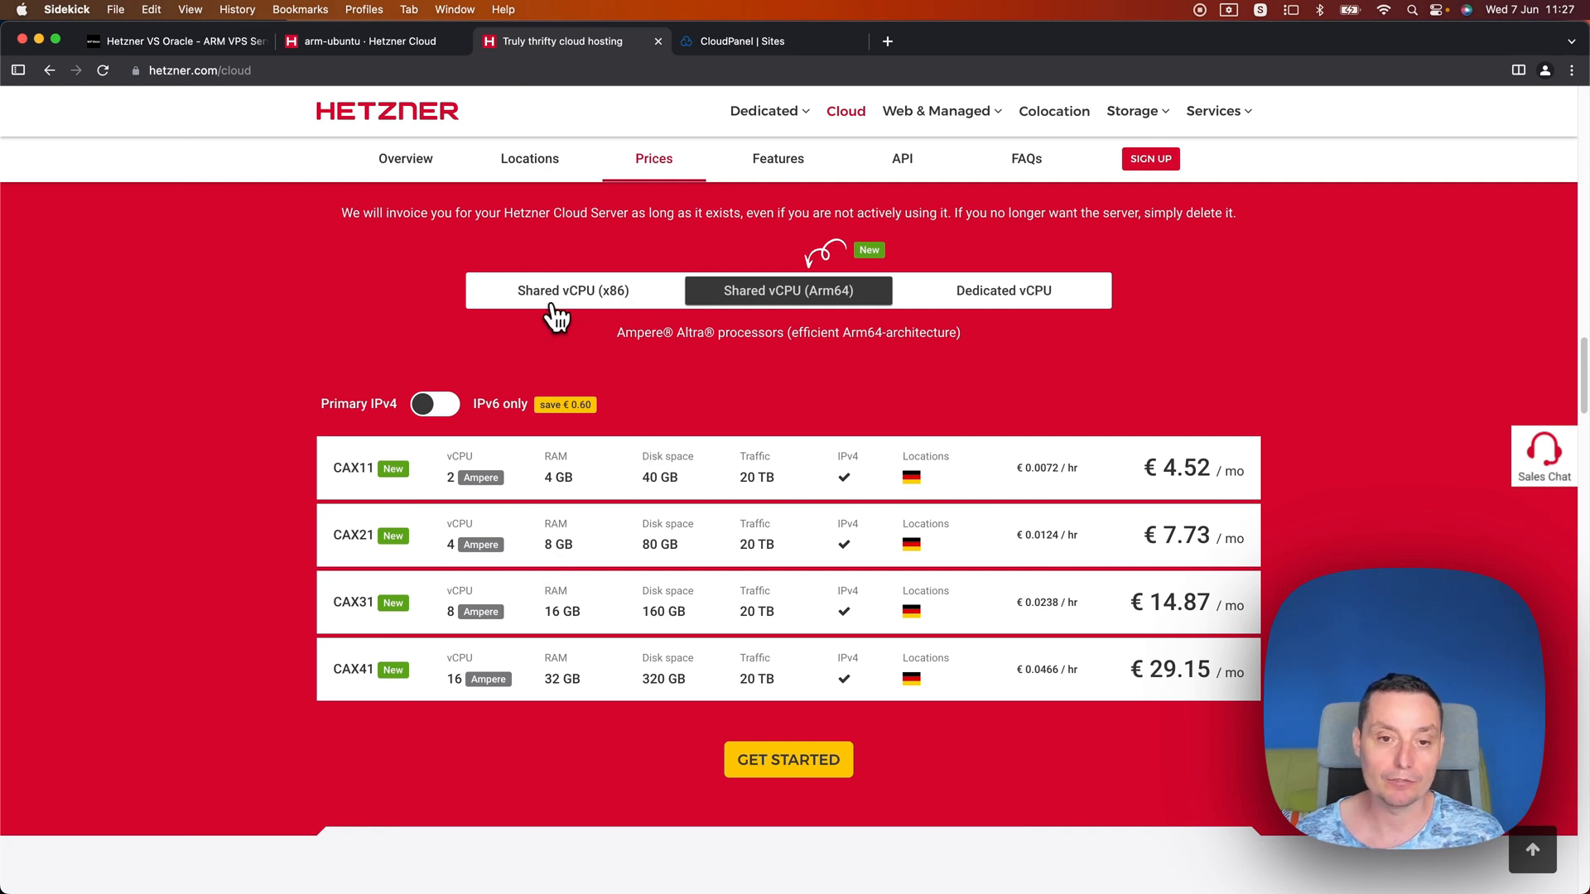
Step: View the Shared vCPU x86 plans, switch back to the Arm64 plans, then return to the WP Doze article
{"action": "left_click", "coordinate": [571, 291]}
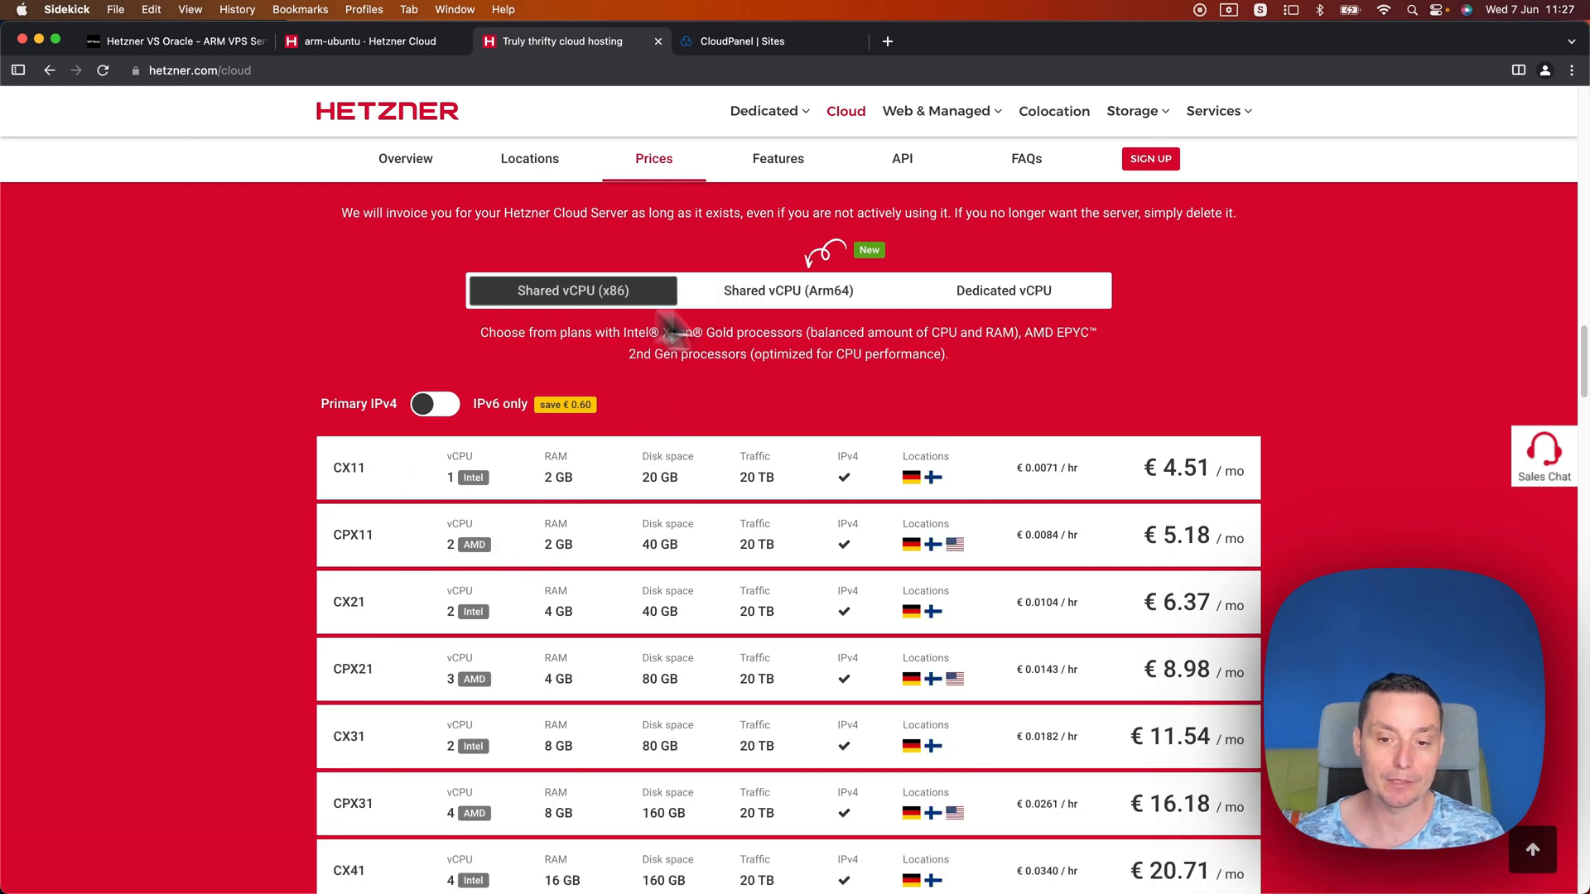
{"action": "scroll", "scroll_direction": "down", "scroll_amount": 3}
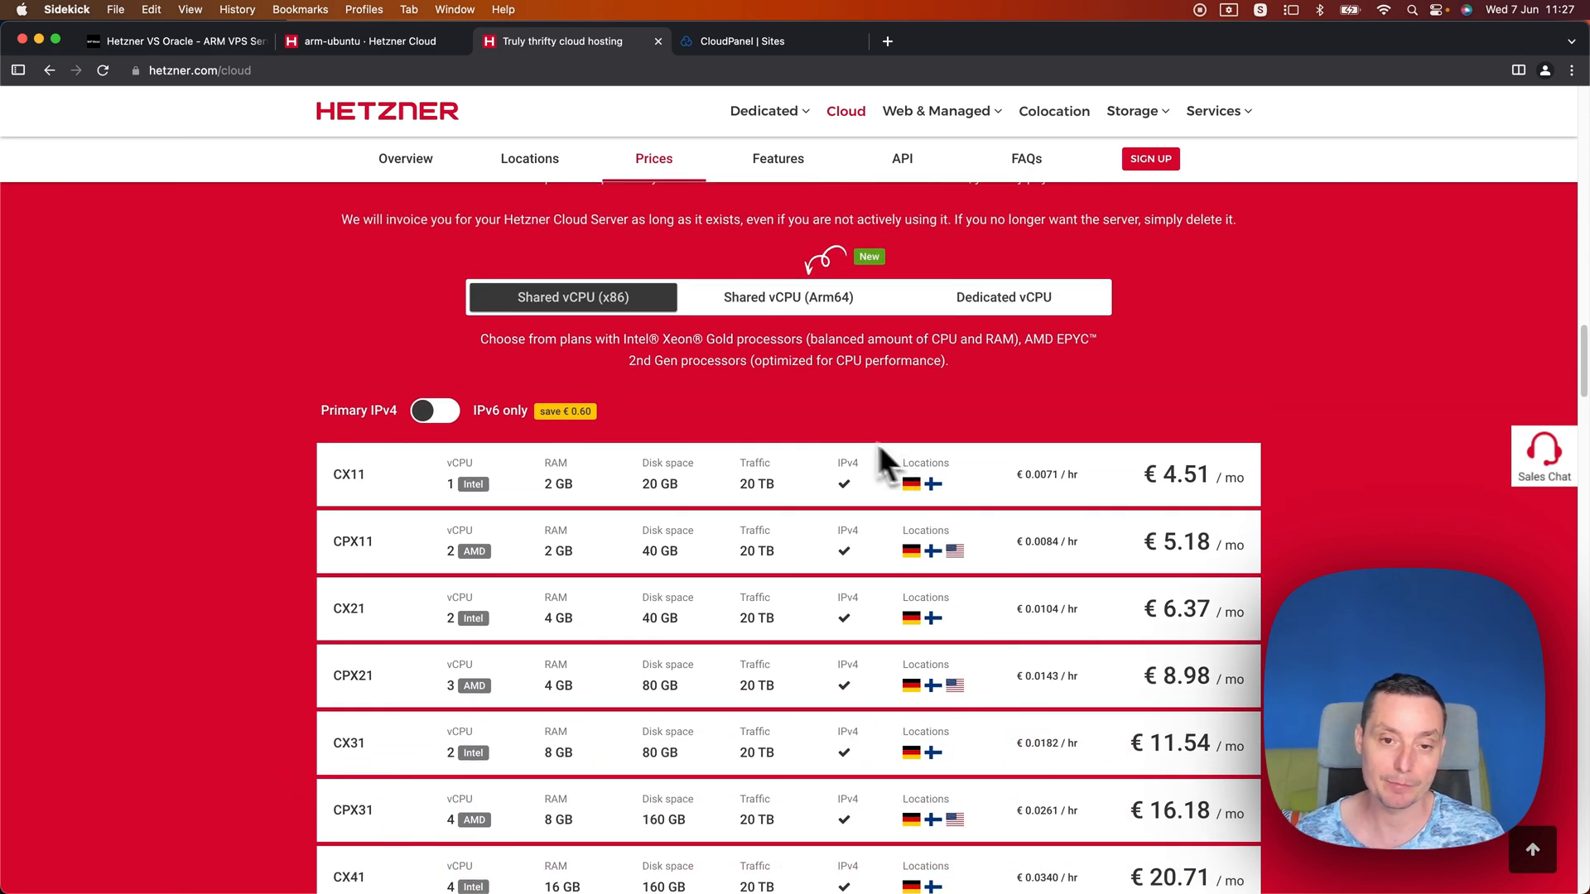
{"action": "left_click", "coordinate": [789, 296]}
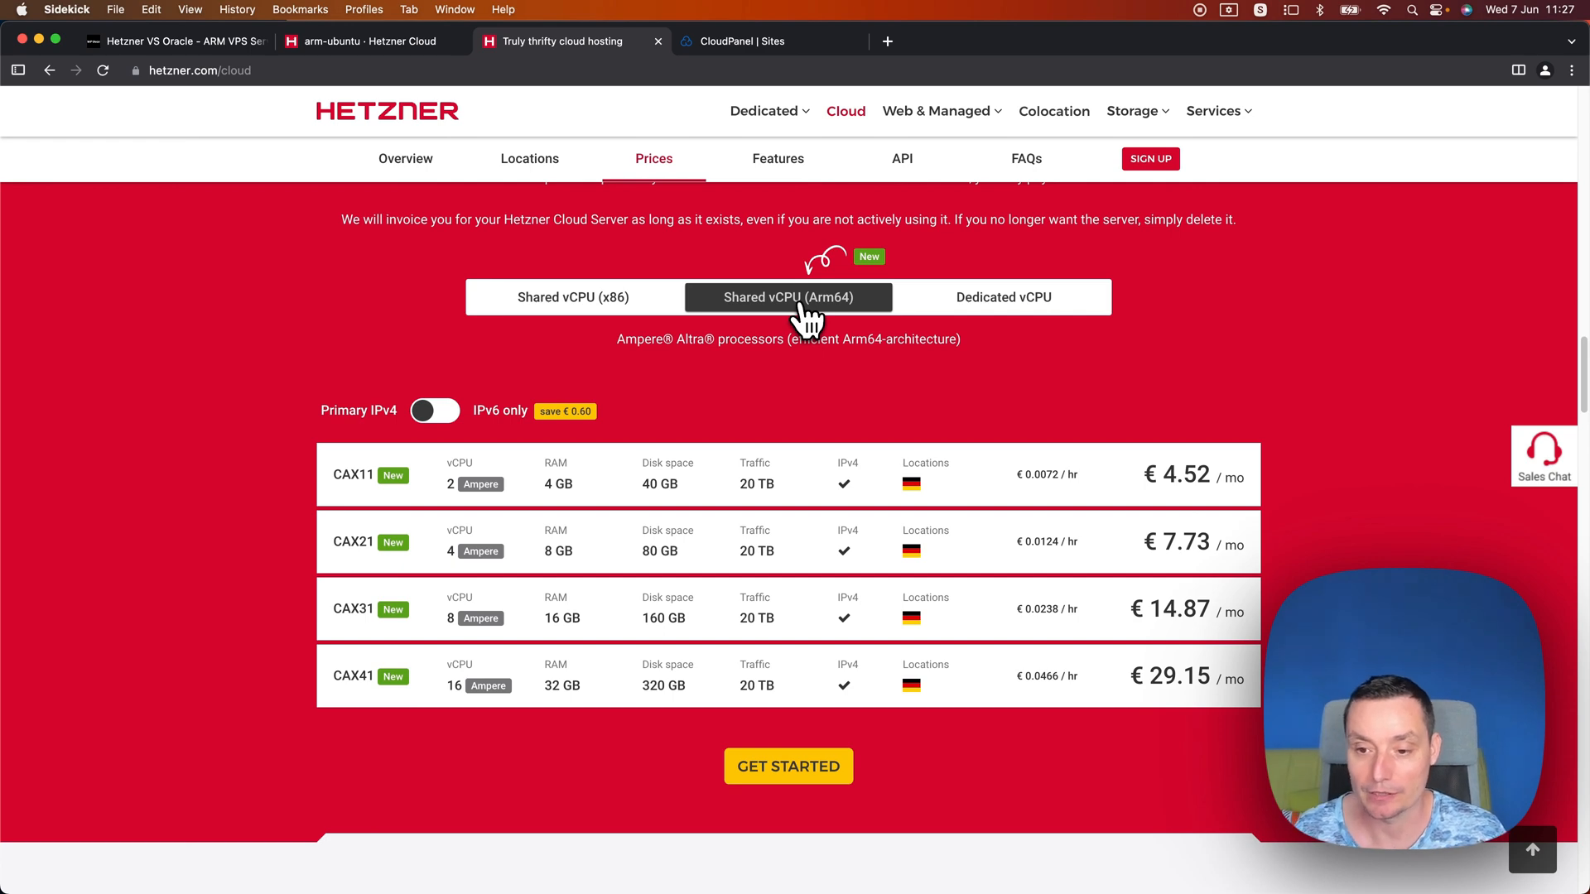
{"action": "mouse_move", "coordinate": [564, 171]}
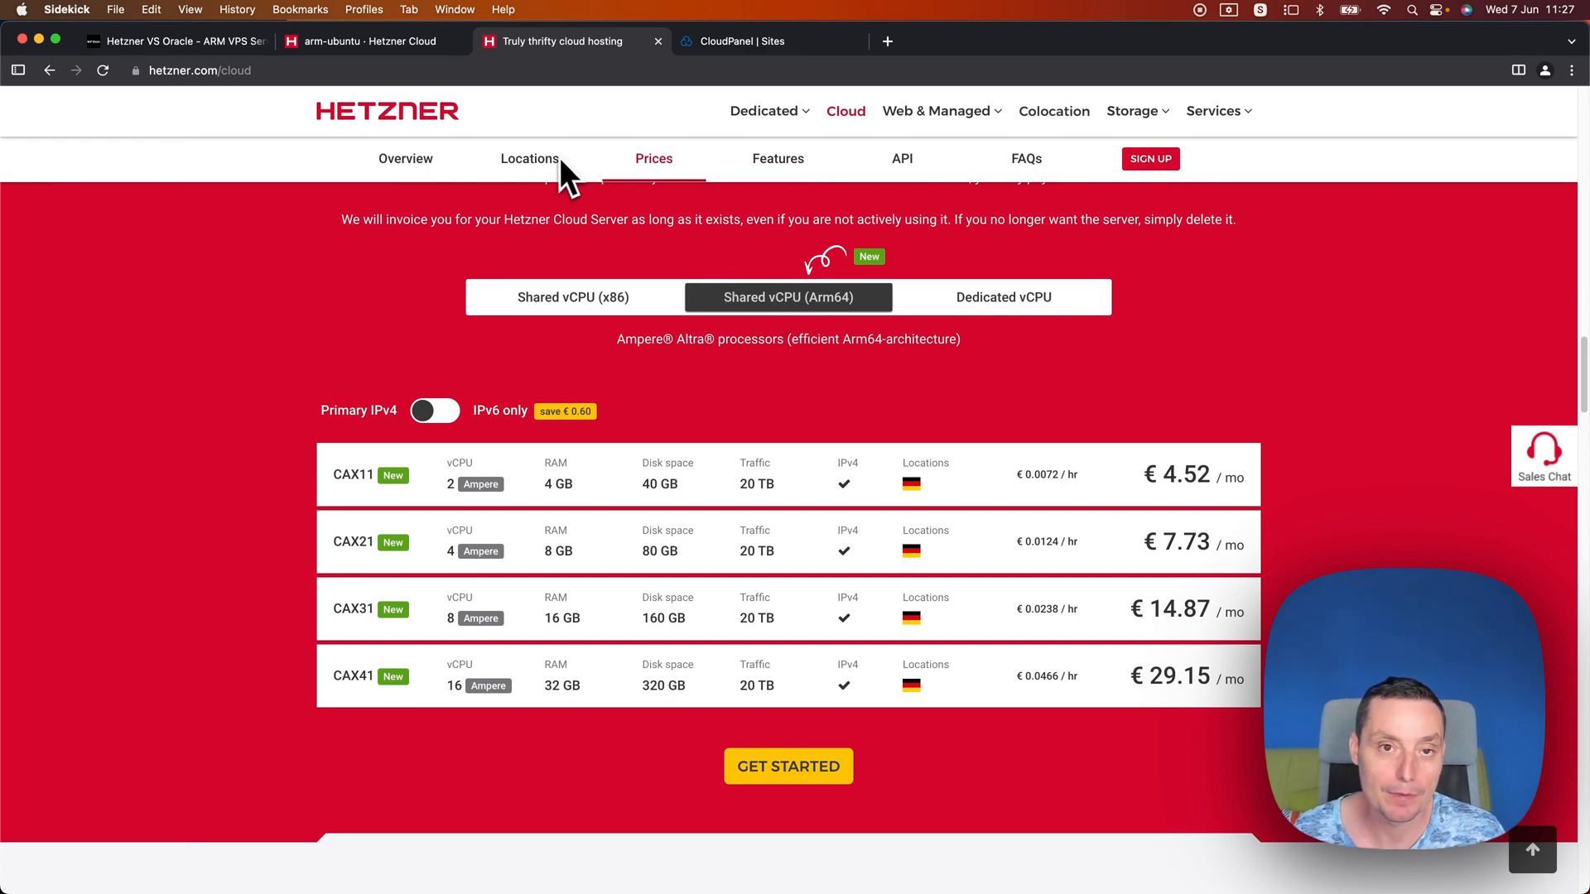
{"action": "left_click", "coordinate": [172, 42]}
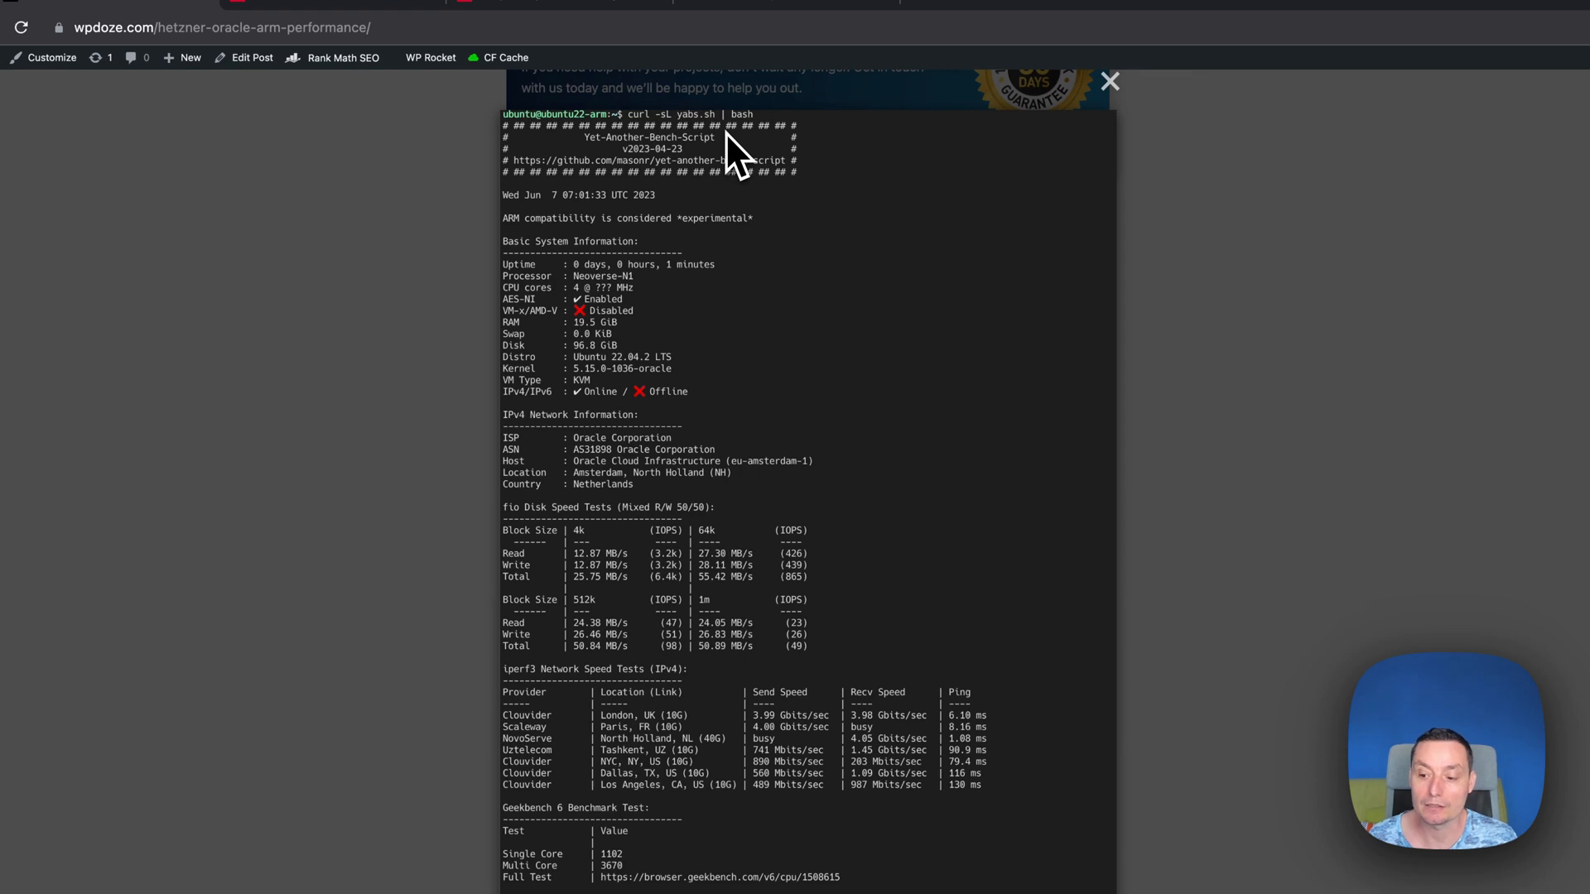
{"action": "mouse_move", "coordinate": [780, 229]}
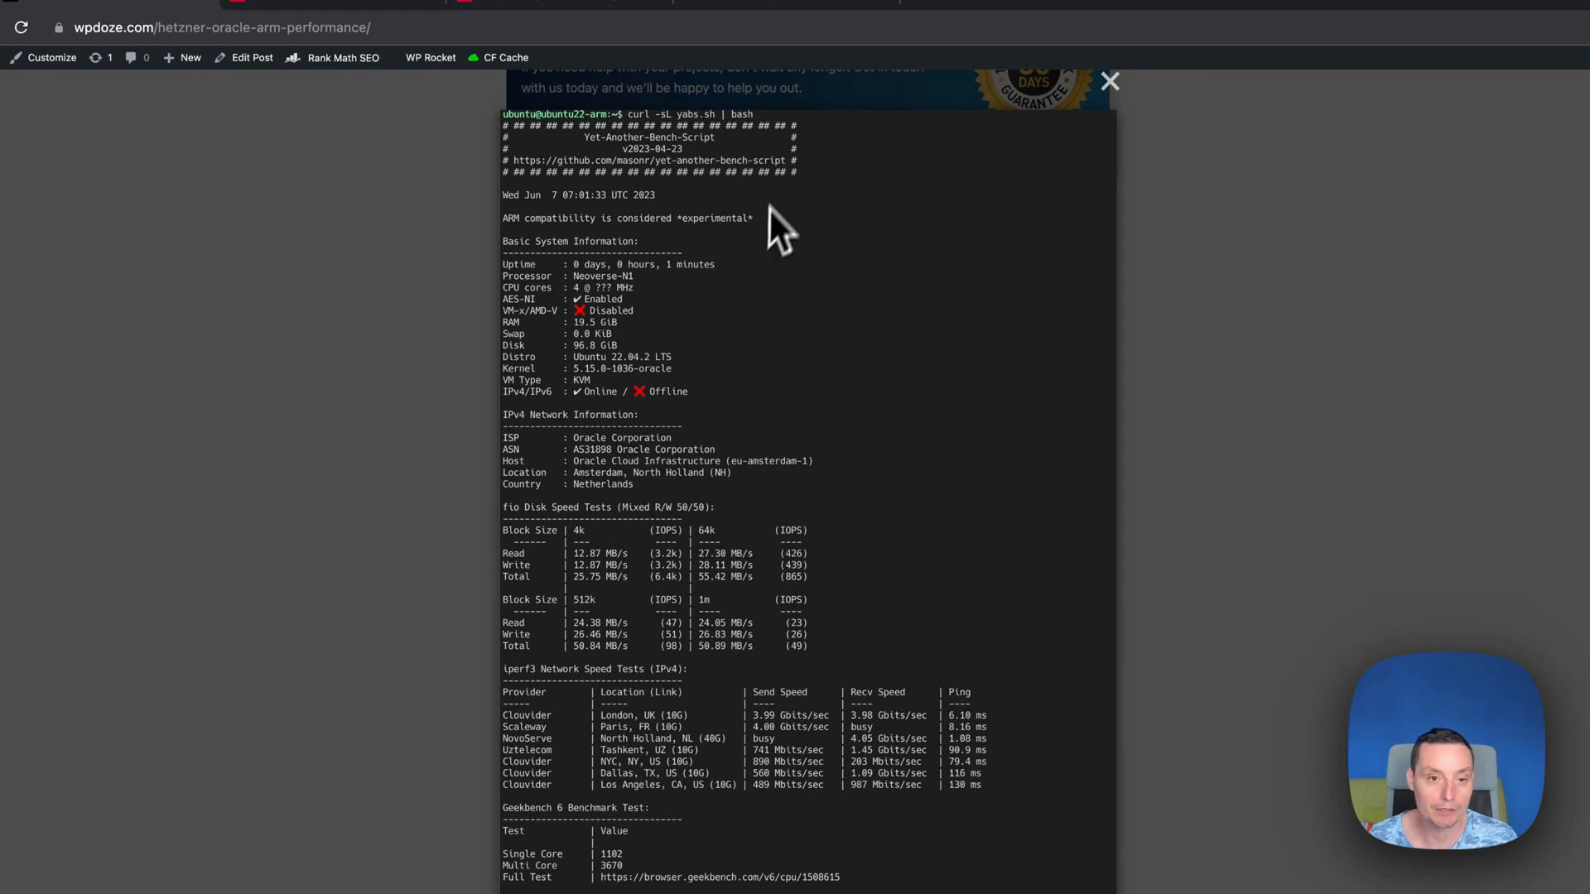
{"action": "mouse_move", "coordinate": [831, 237]}
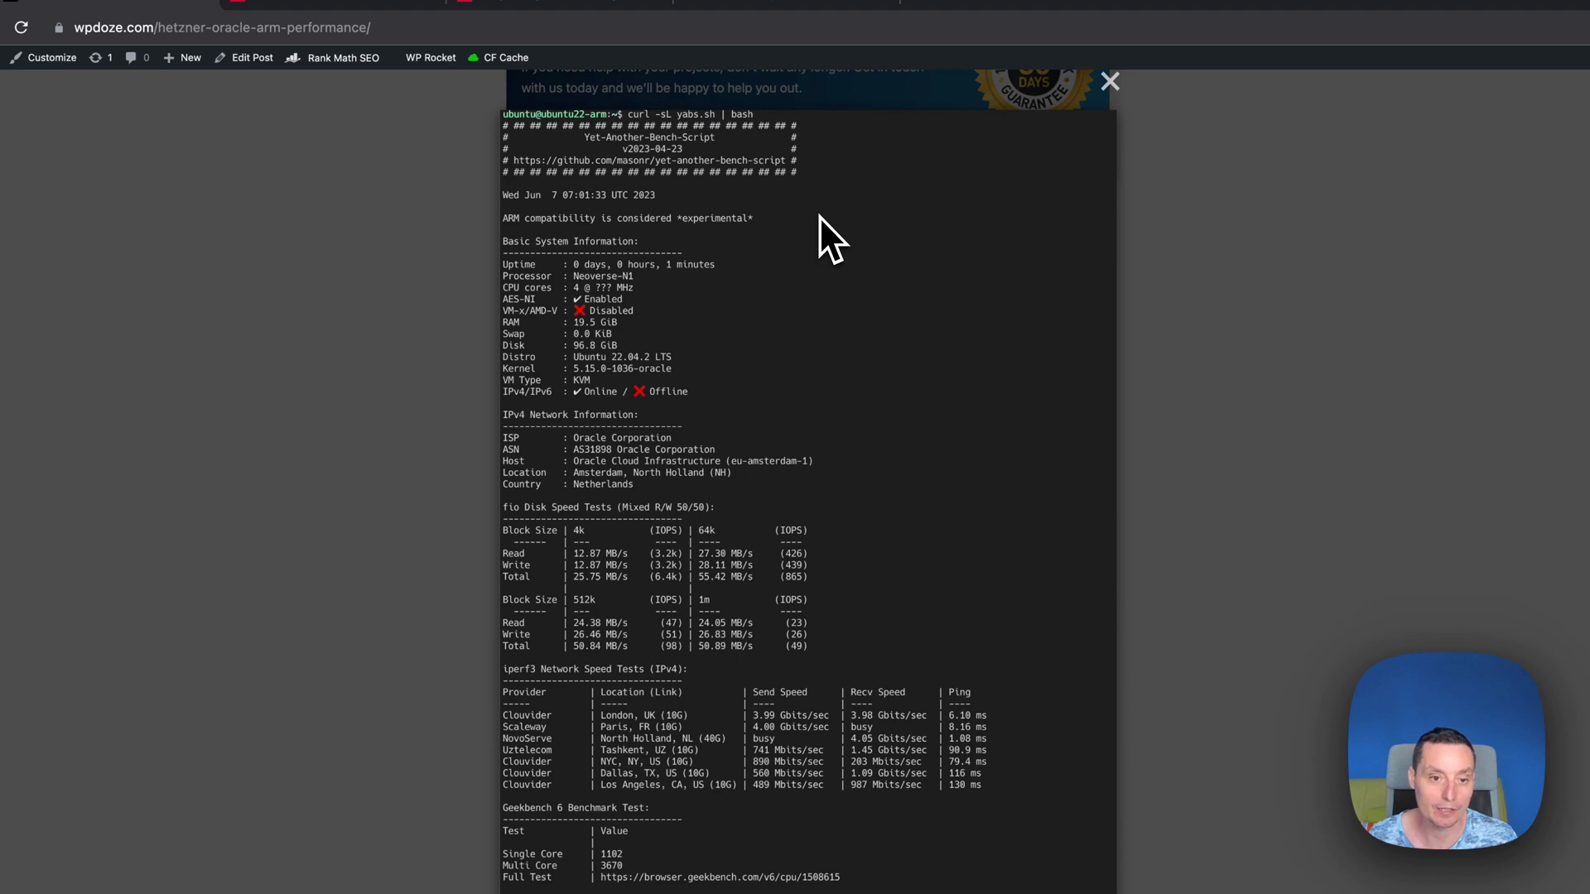
{"action": "mouse_move", "coordinate": [597, 368]}
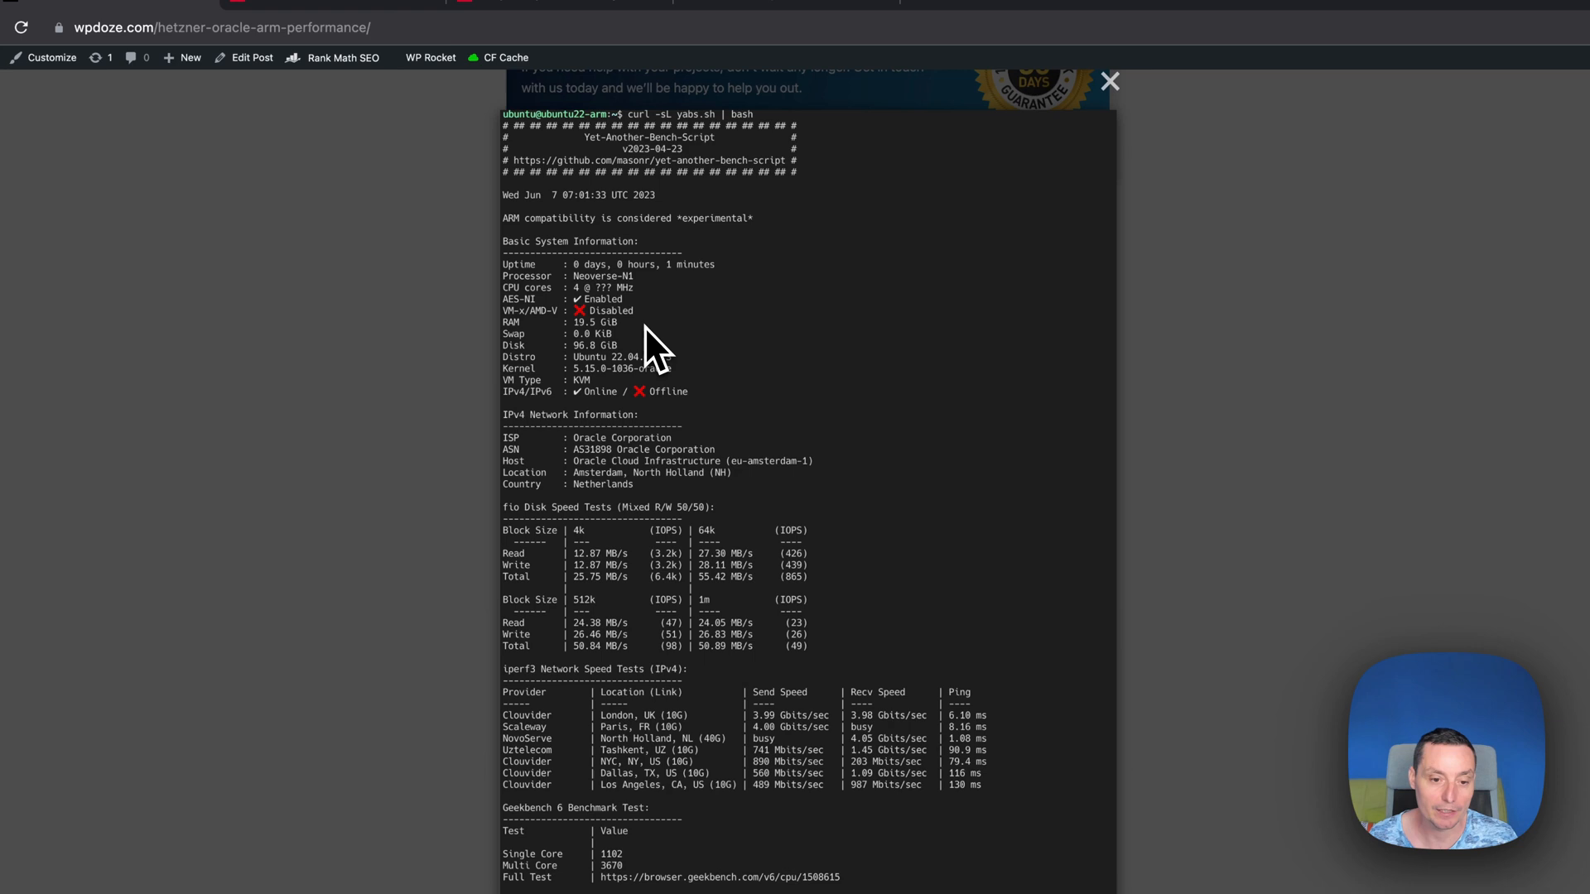
{"action": "mouse_move", "coordinate": [684, 593]}
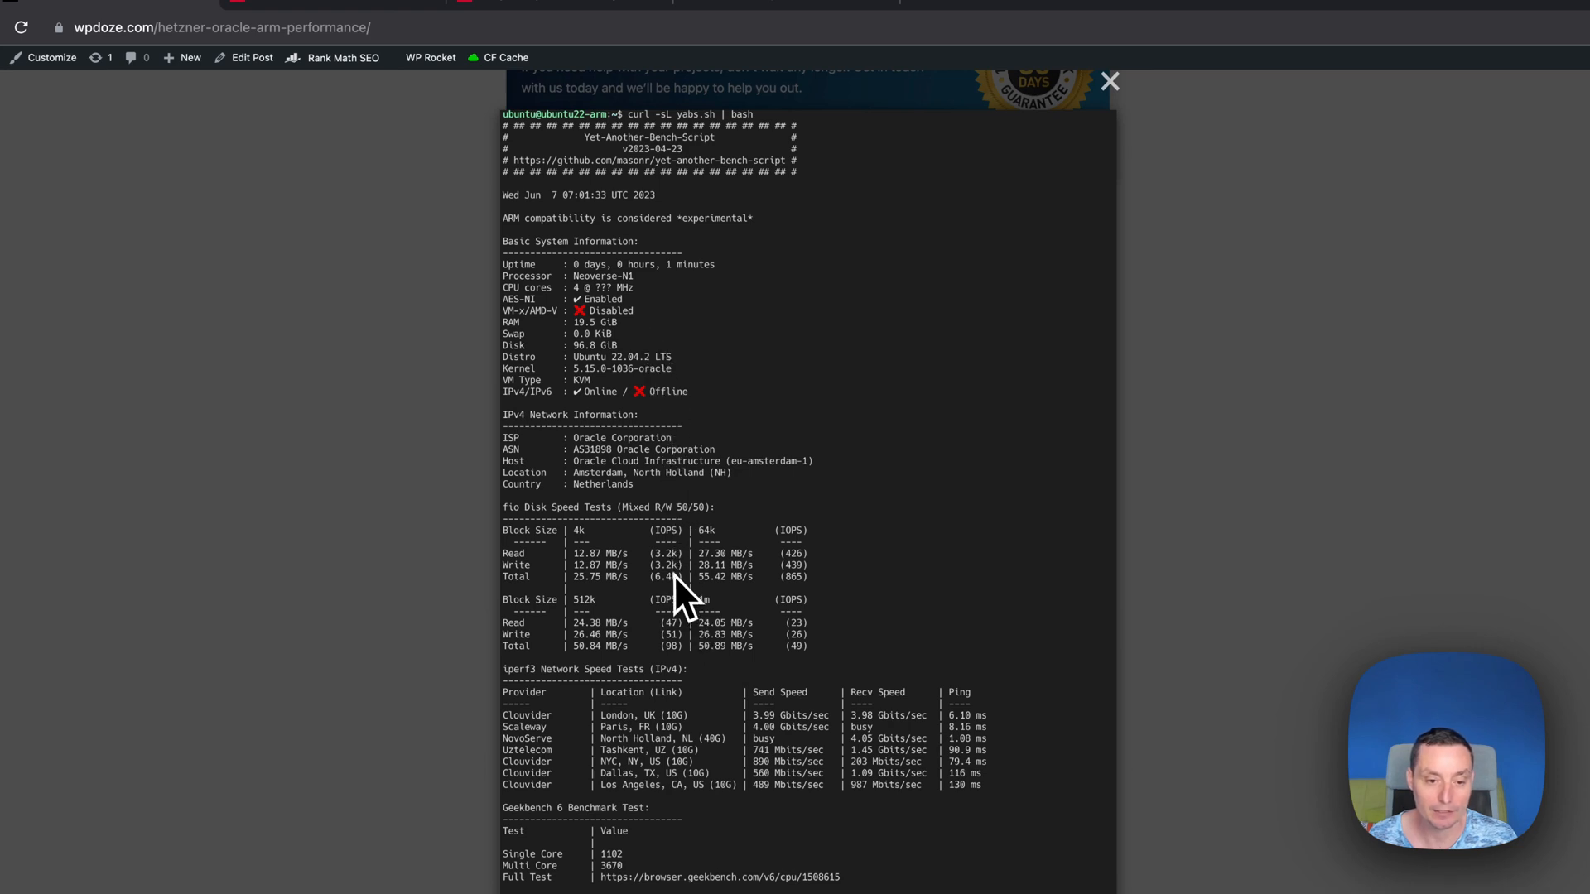
{"action": "mouse_move", "coordinate": [788, 568]}
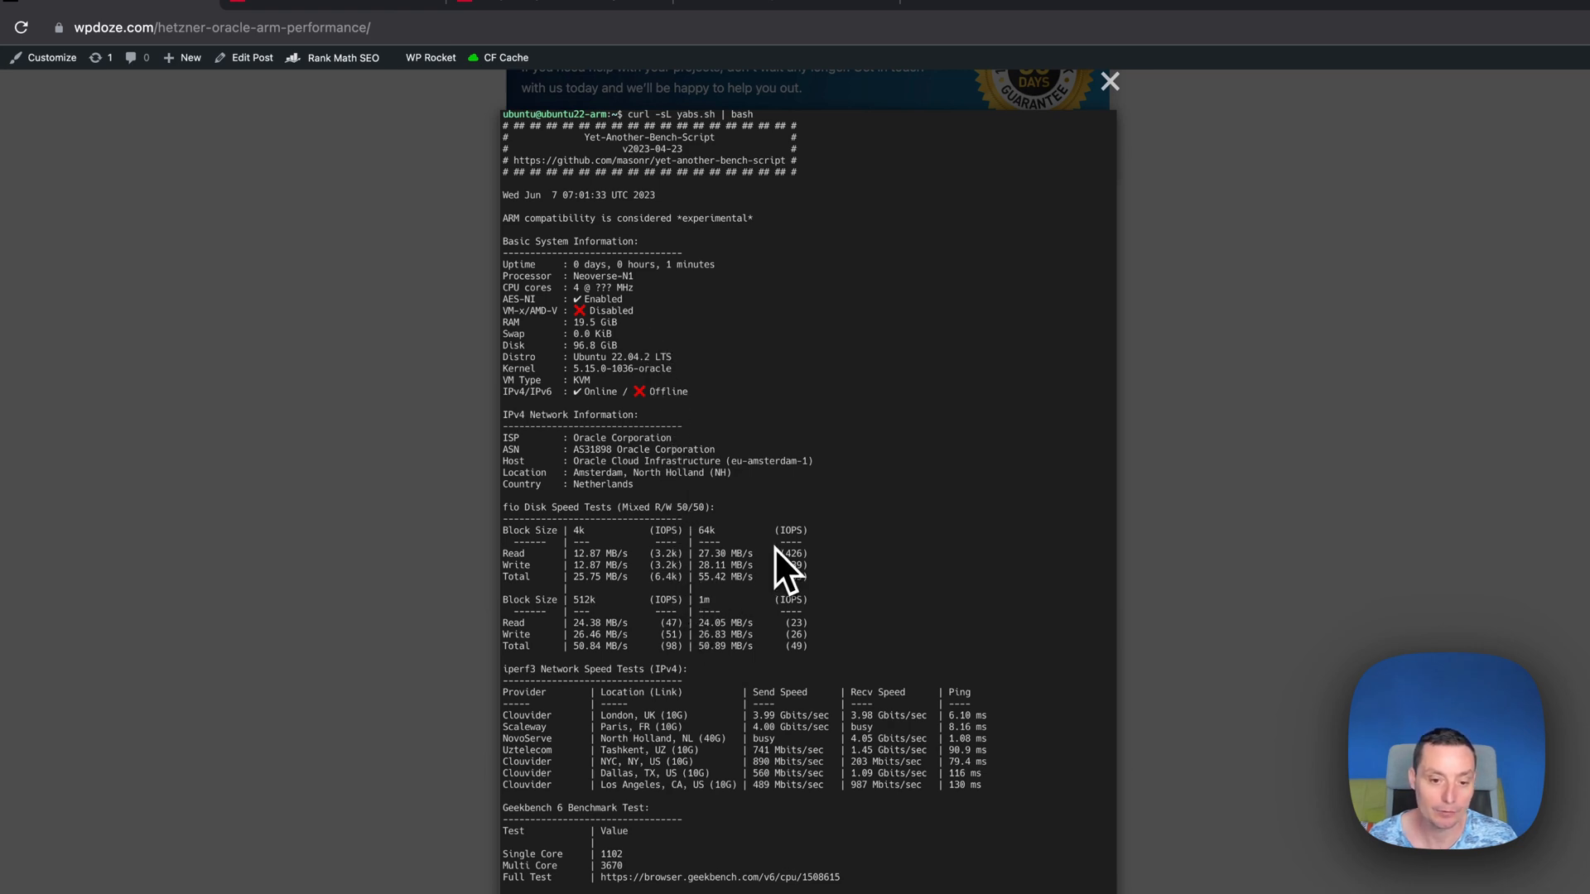
{"action": "mouse_move", "coordinate": [740, 573]}
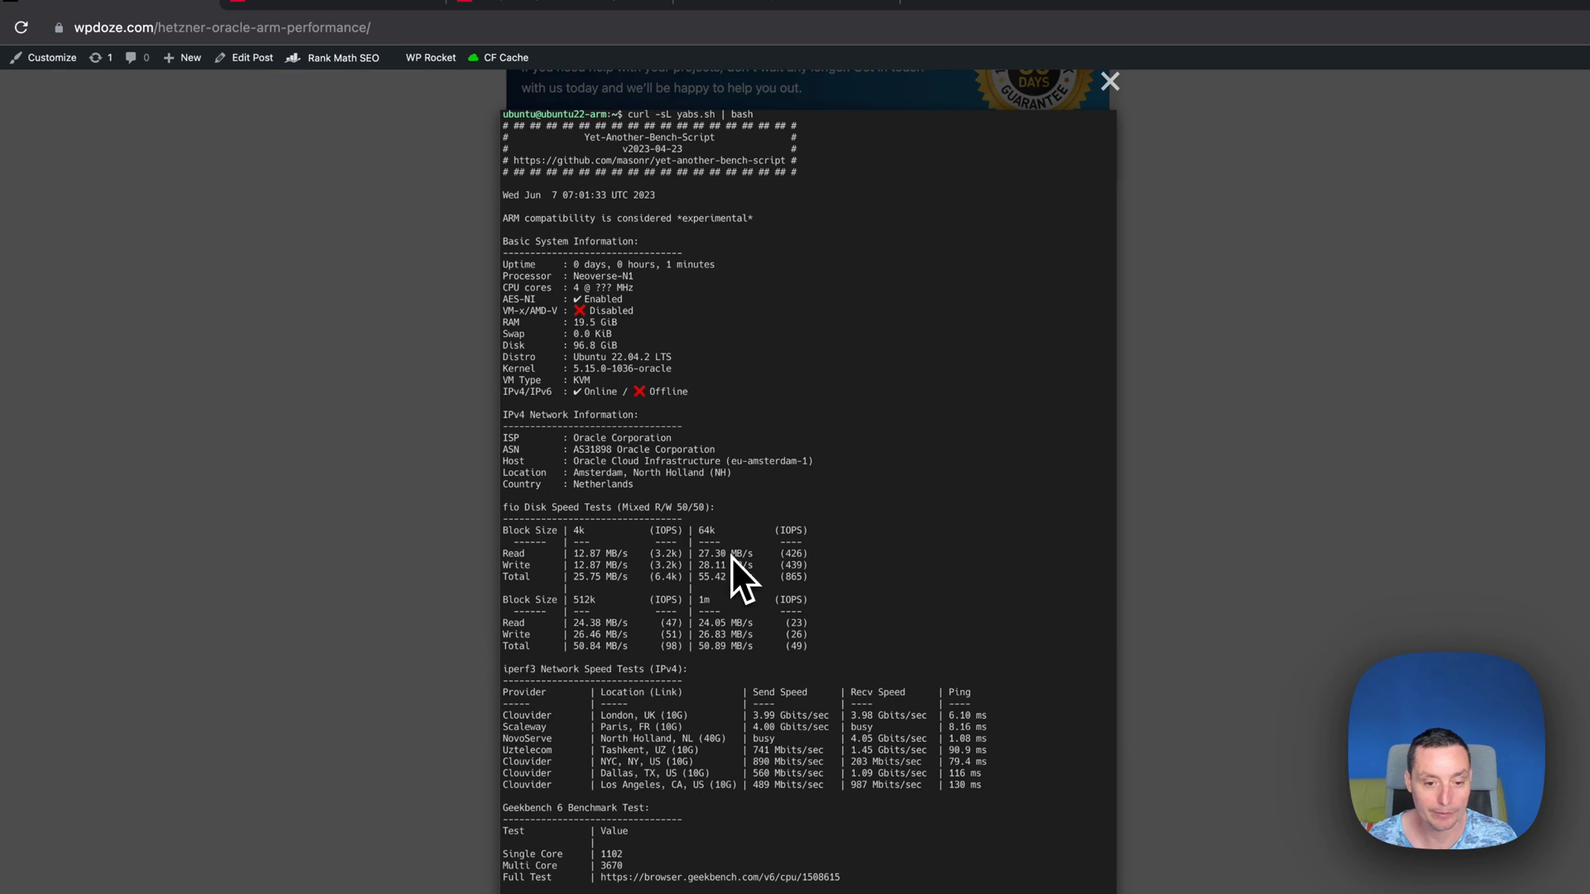
{"action": "mouse_move", "coordinate": [729, 593]}
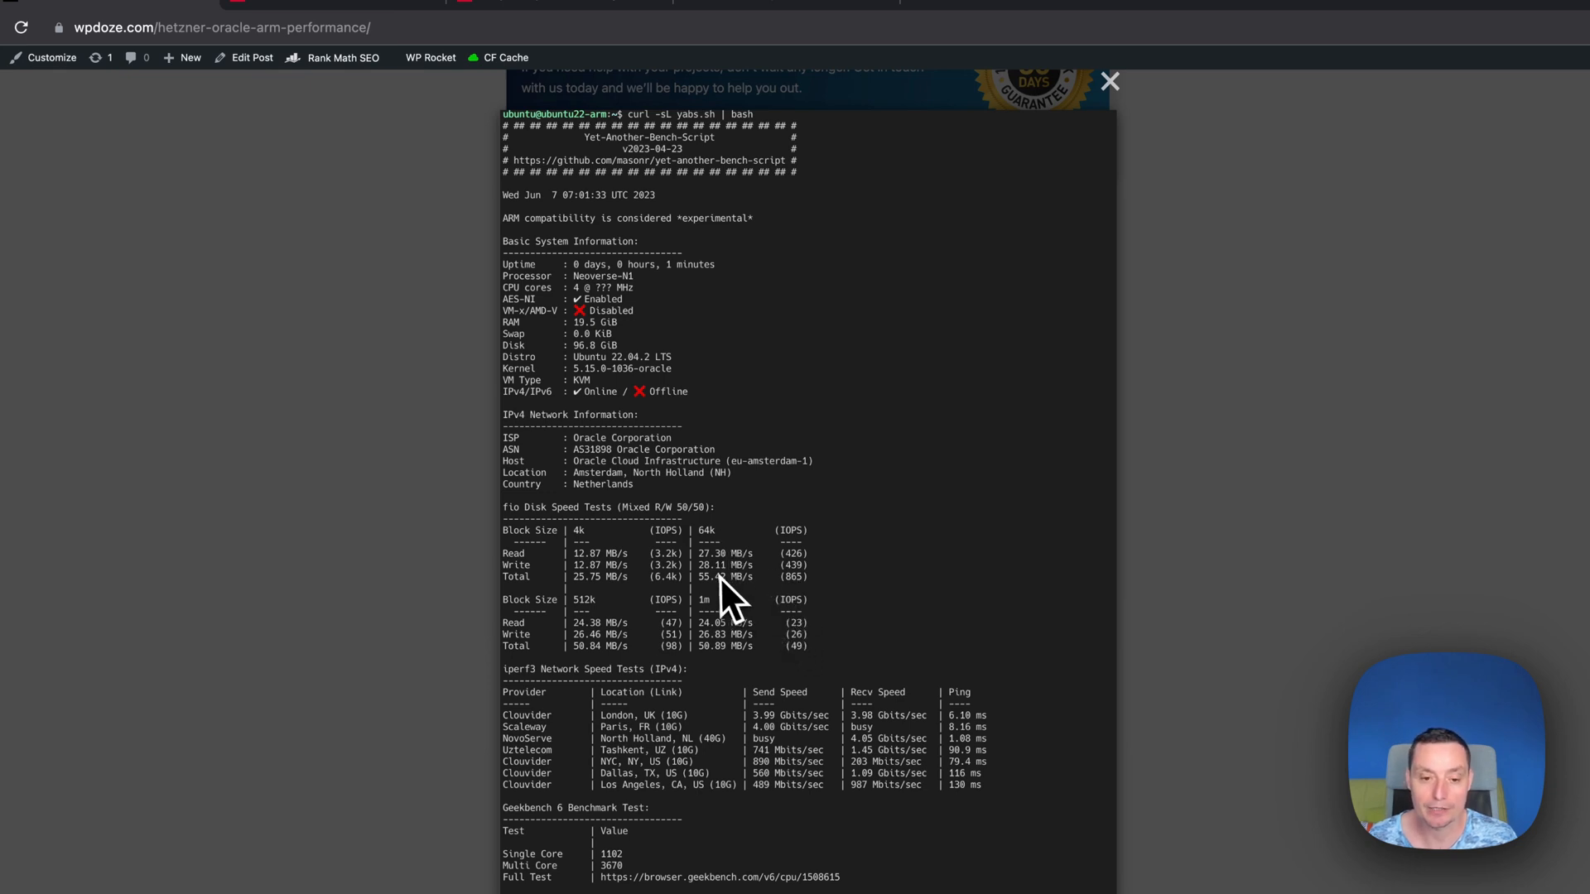
Step: Scroll through the enlarged Oracle ARM YABS output down to the Geekbench scores
{"action": "scroll", "scroll_direction": "down", "scroll_amount": 3}
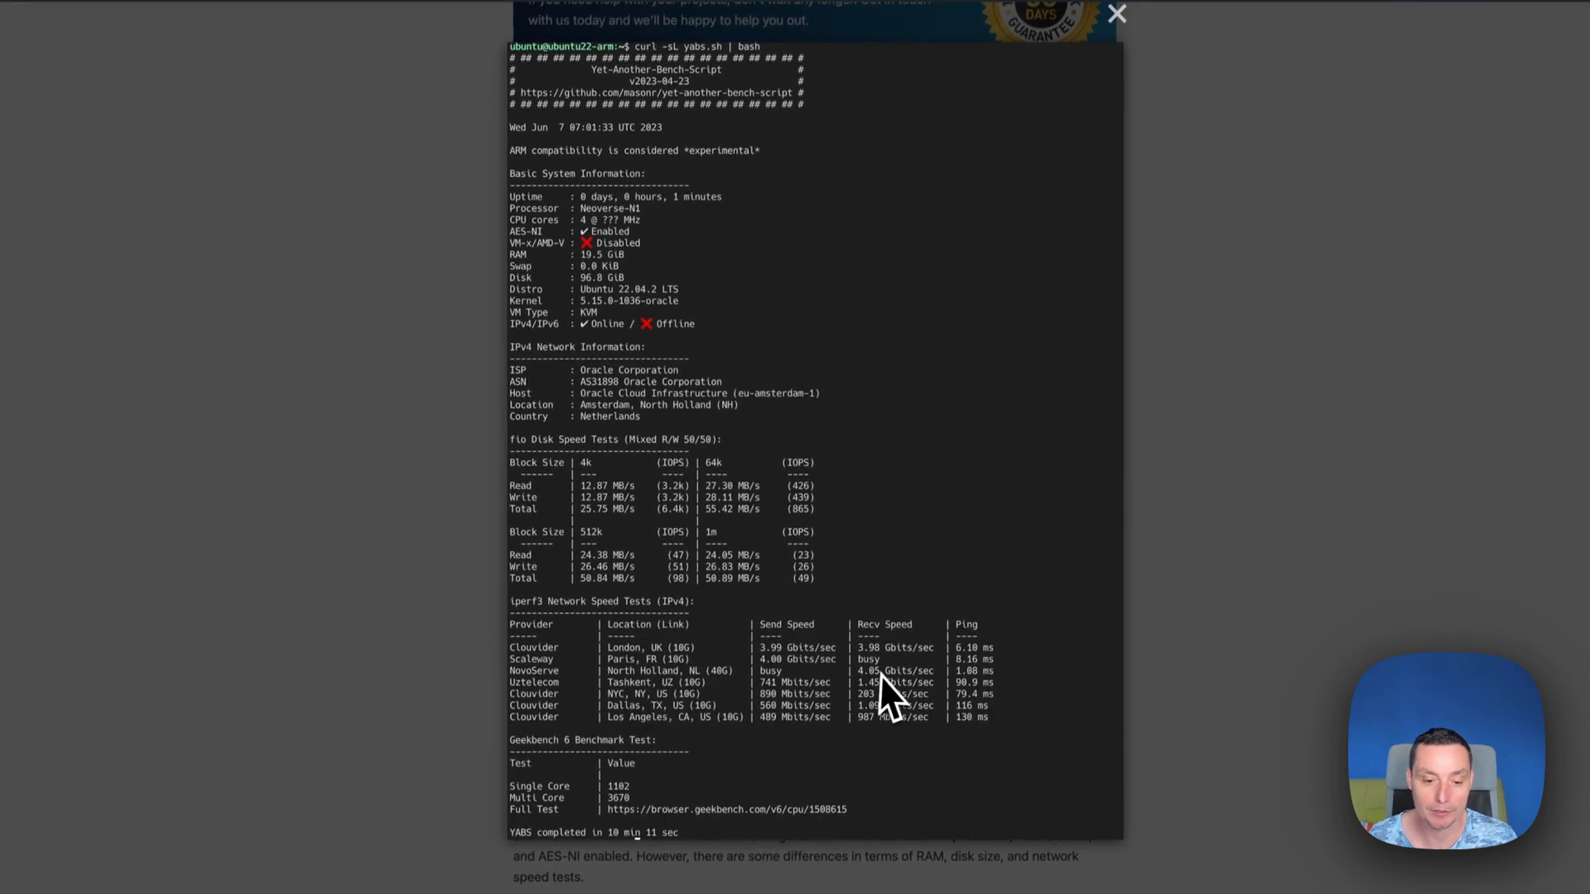
{"action": "scroll", "scroll_direction": "down", "scroll_amount": 3}
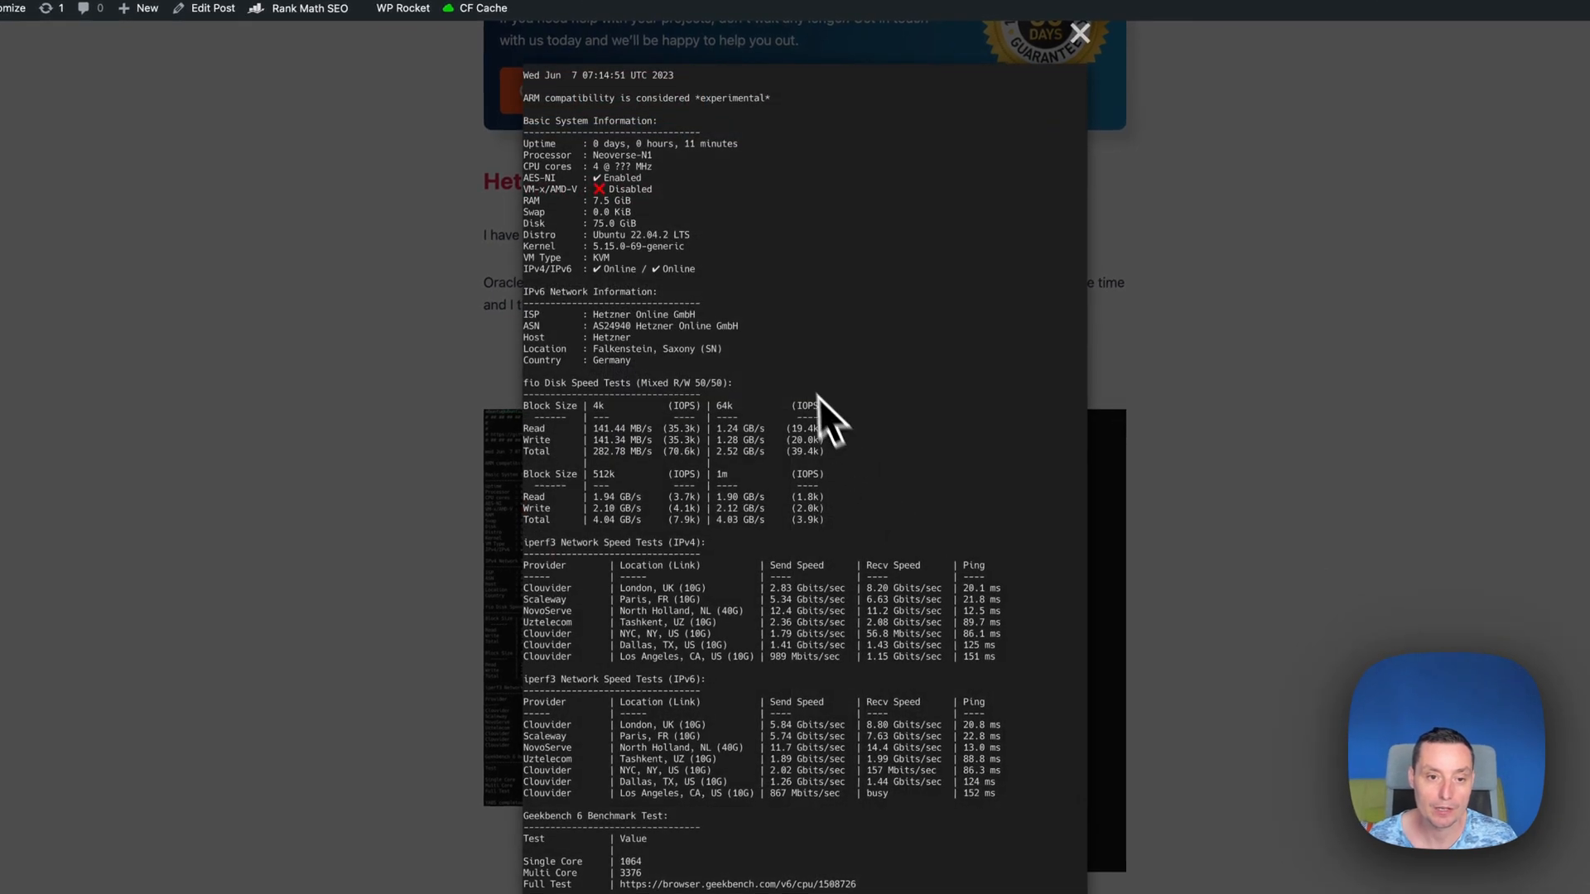
{"action": "mouse_move", "coordinate": [608, 209]}
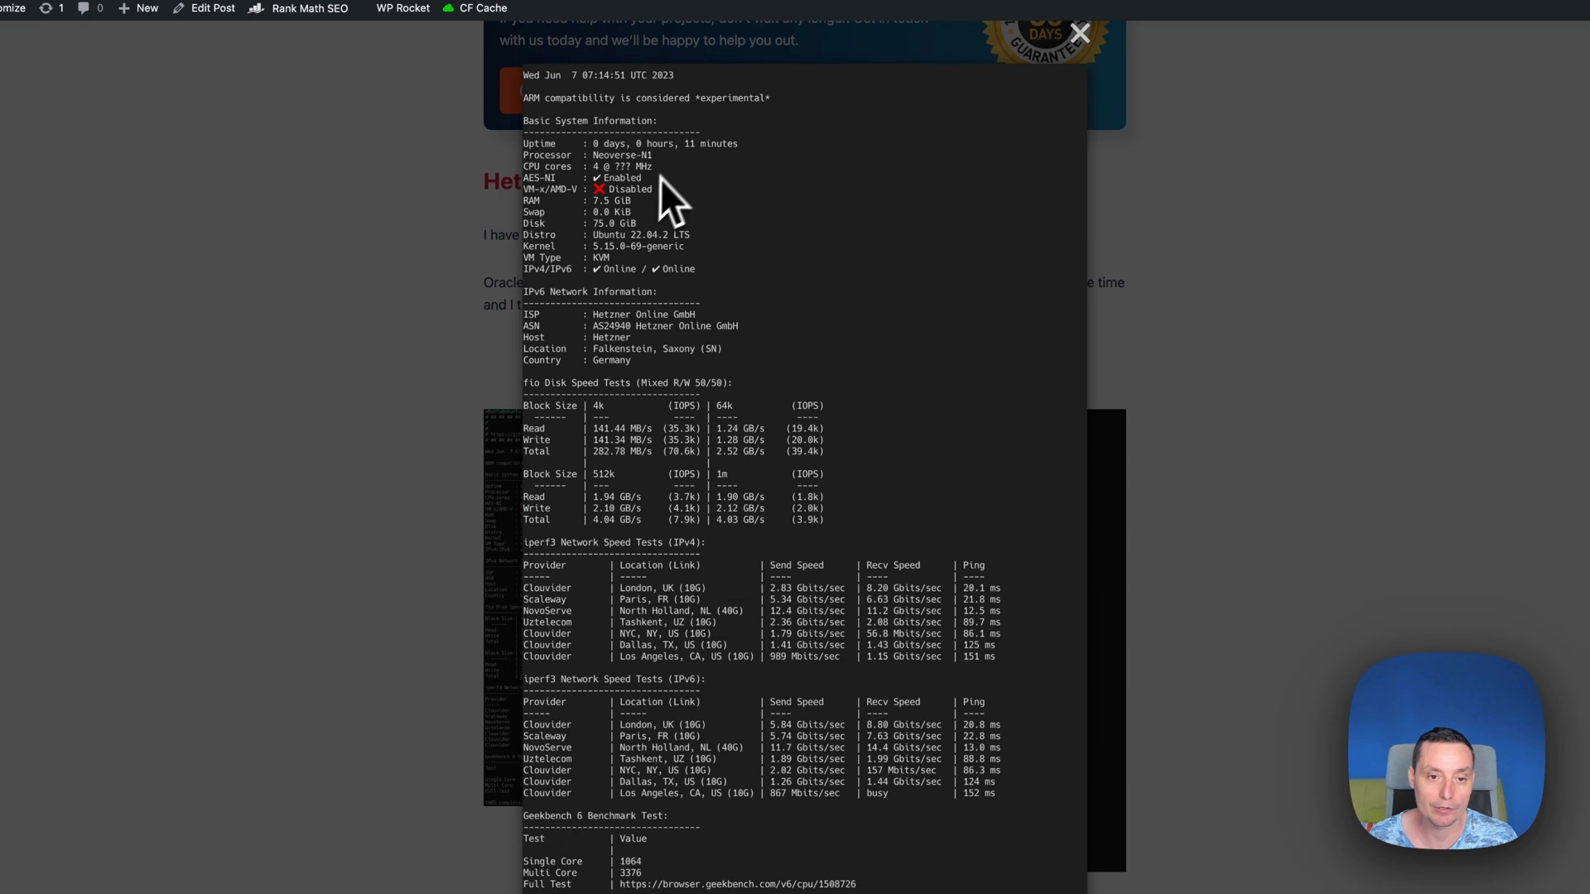
{"action": "mouse_move", "coordinate": [660, 445]}
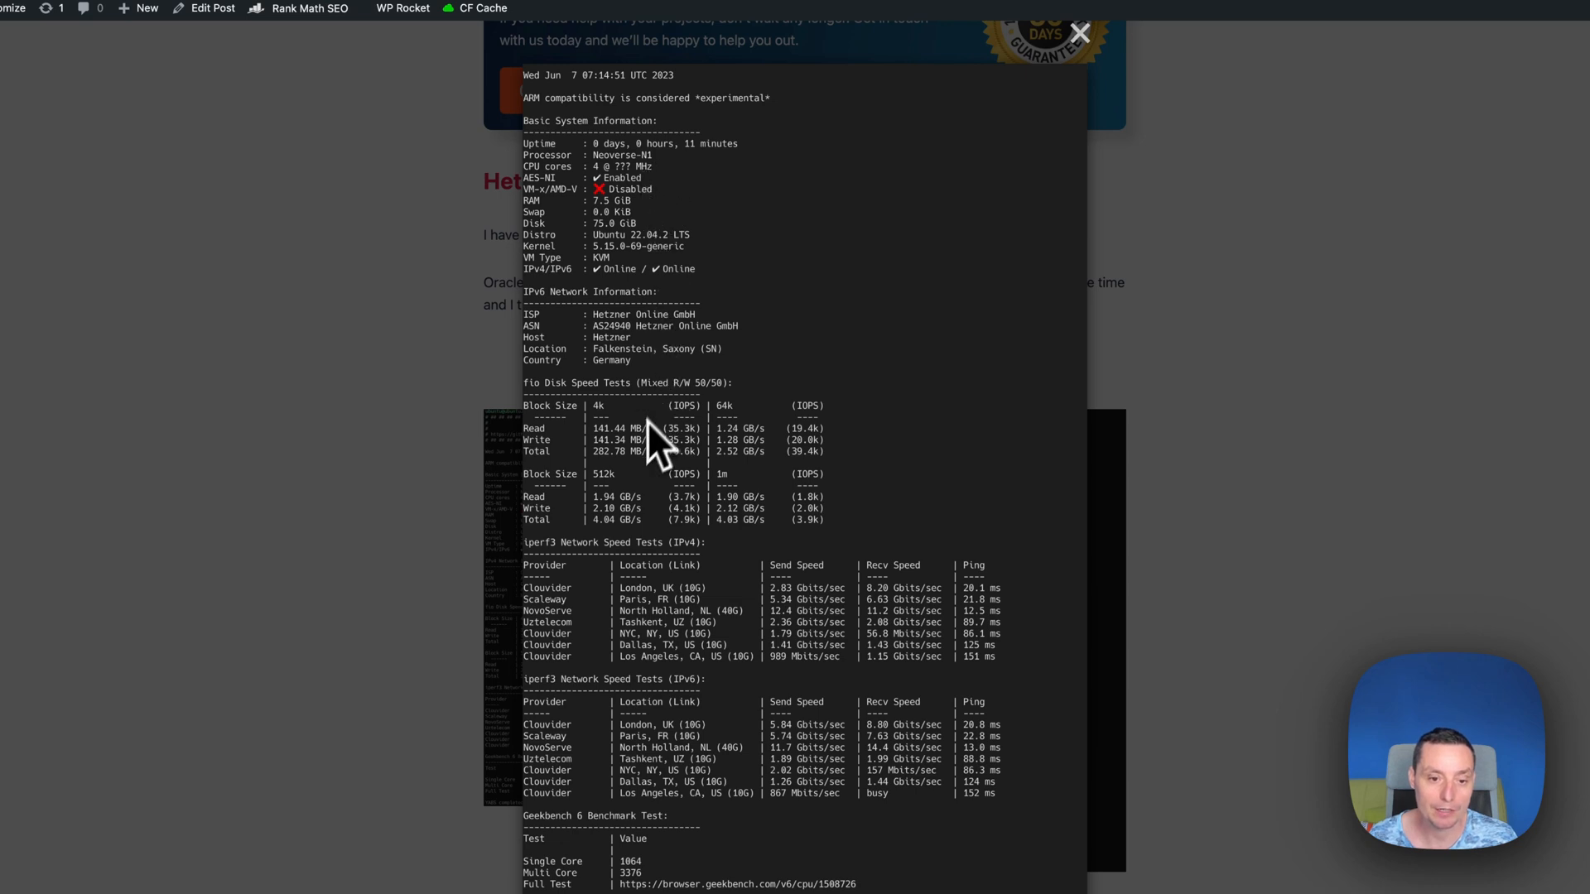
{"action": "mouse_move", "coordinate": [797, 457]}
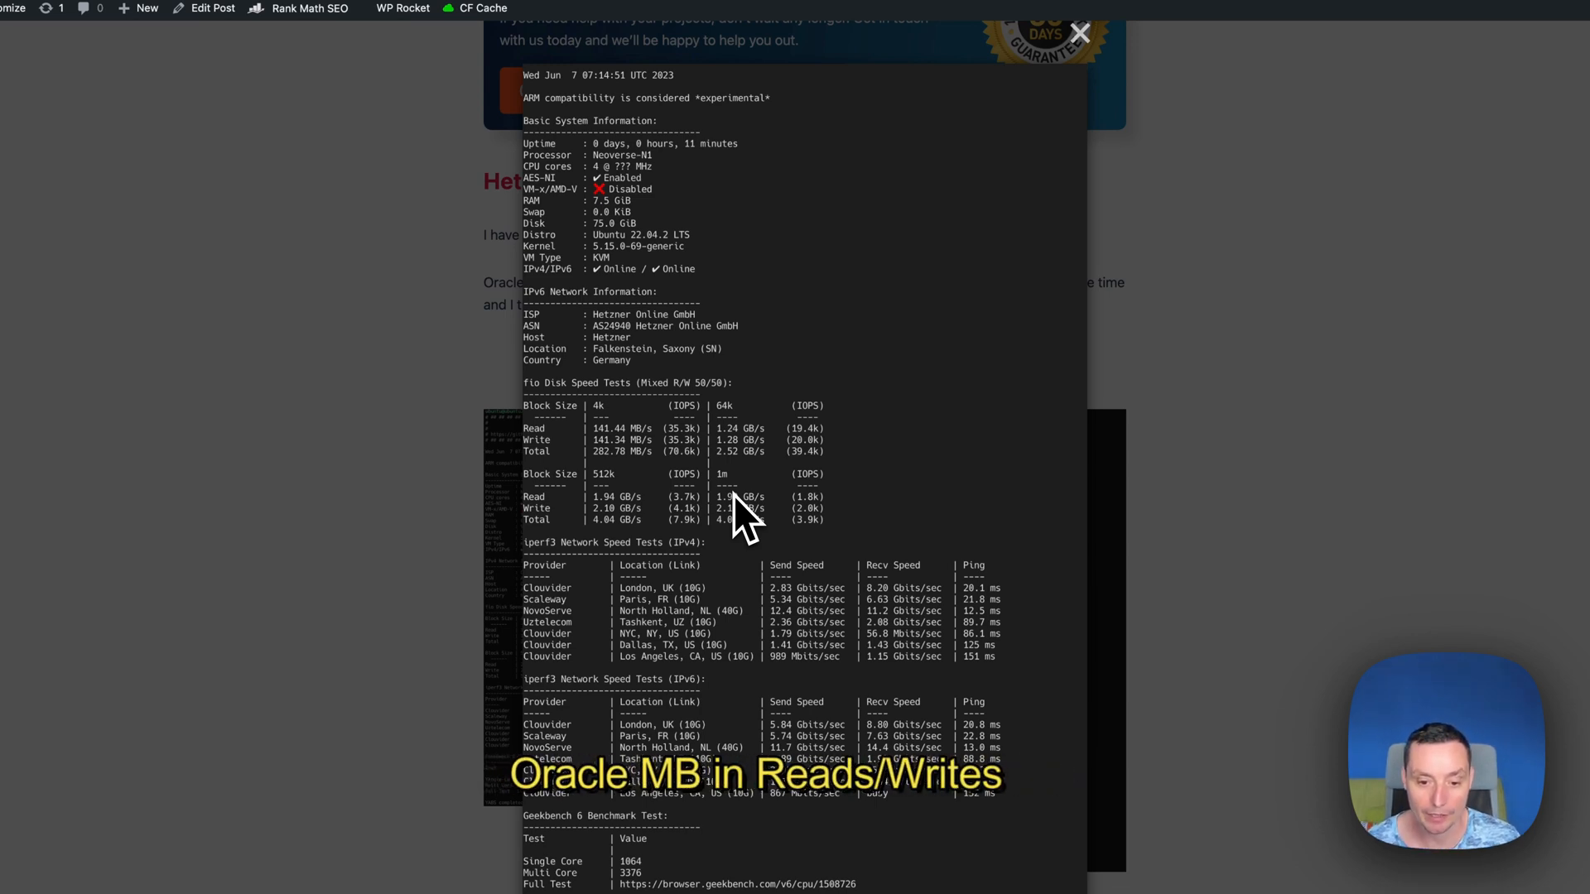
{"action": "mouse_move", "coordinate": [756, 507]}
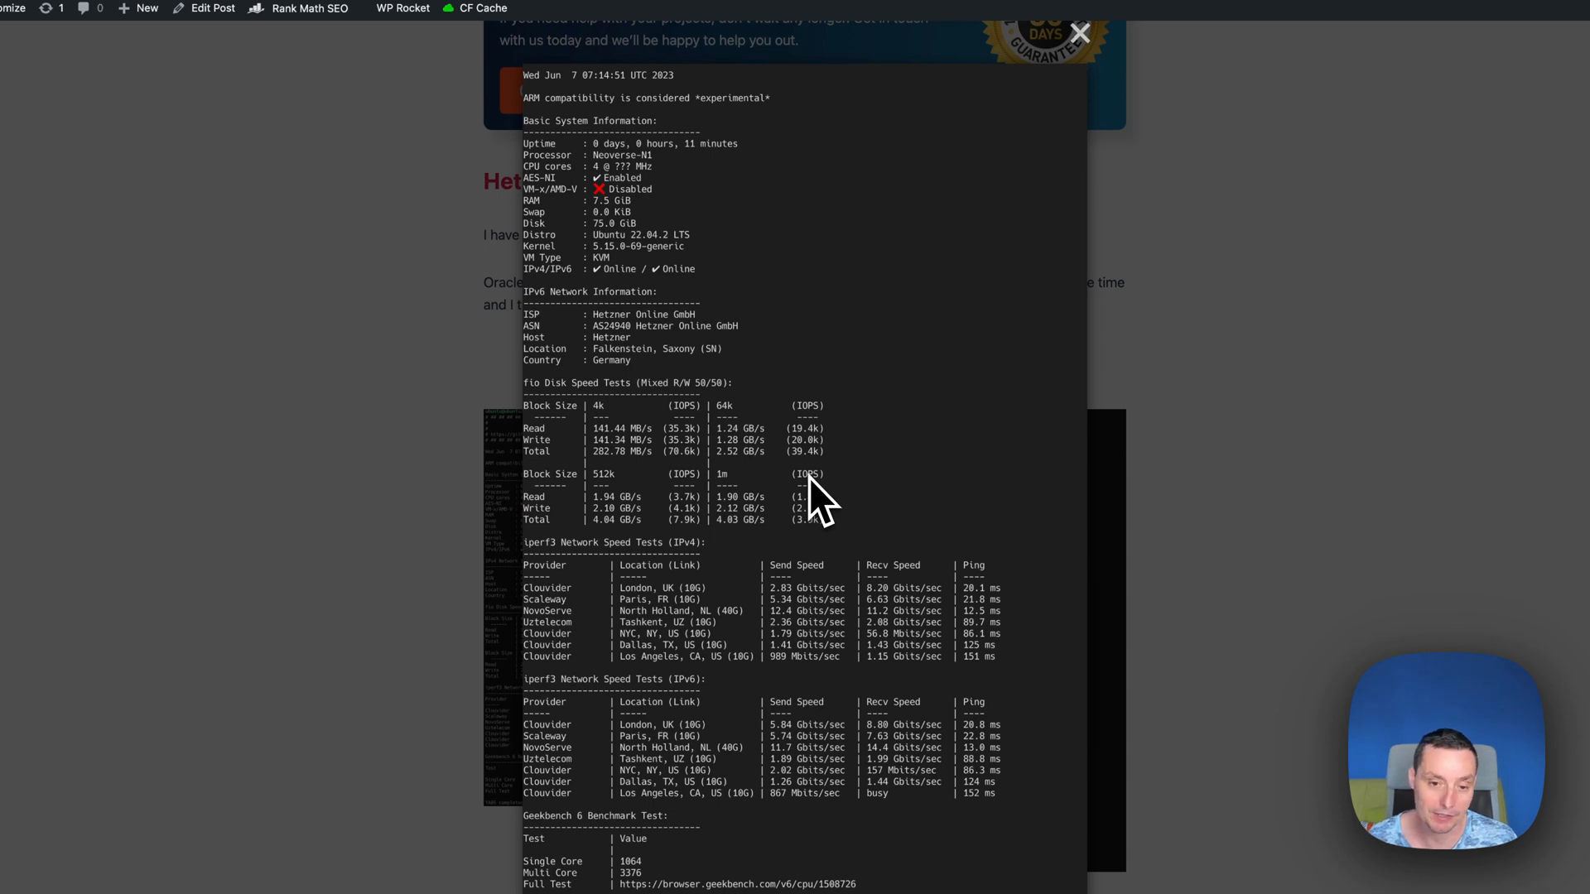
{"action": "mouse_move", "coordinate": [797, 639]}
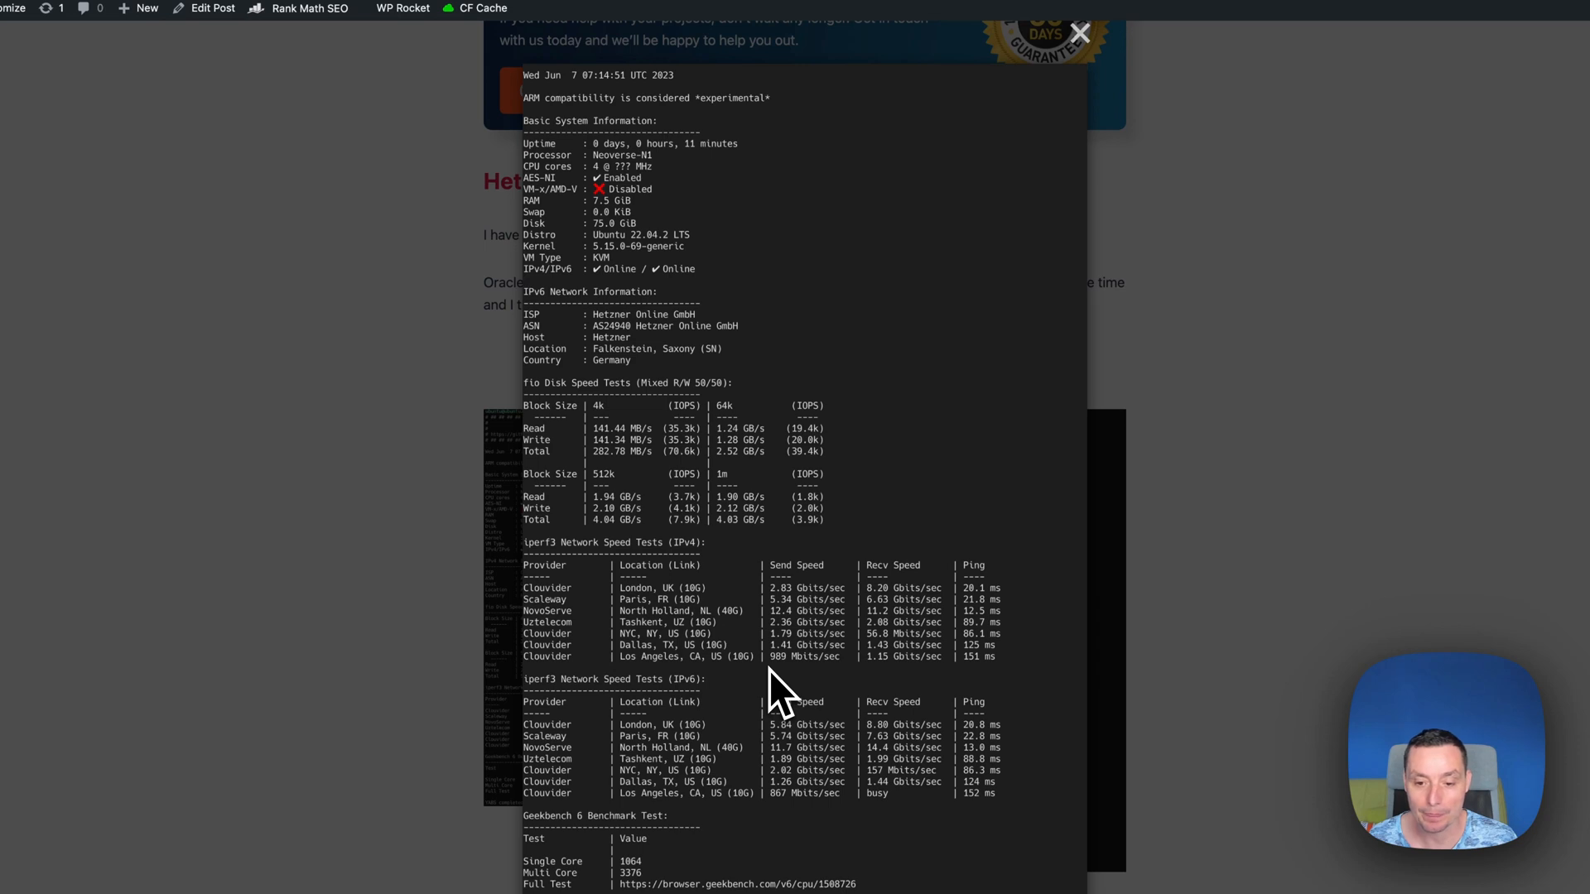
{"action": "mouse_move", "coordinate": [822, 644]}
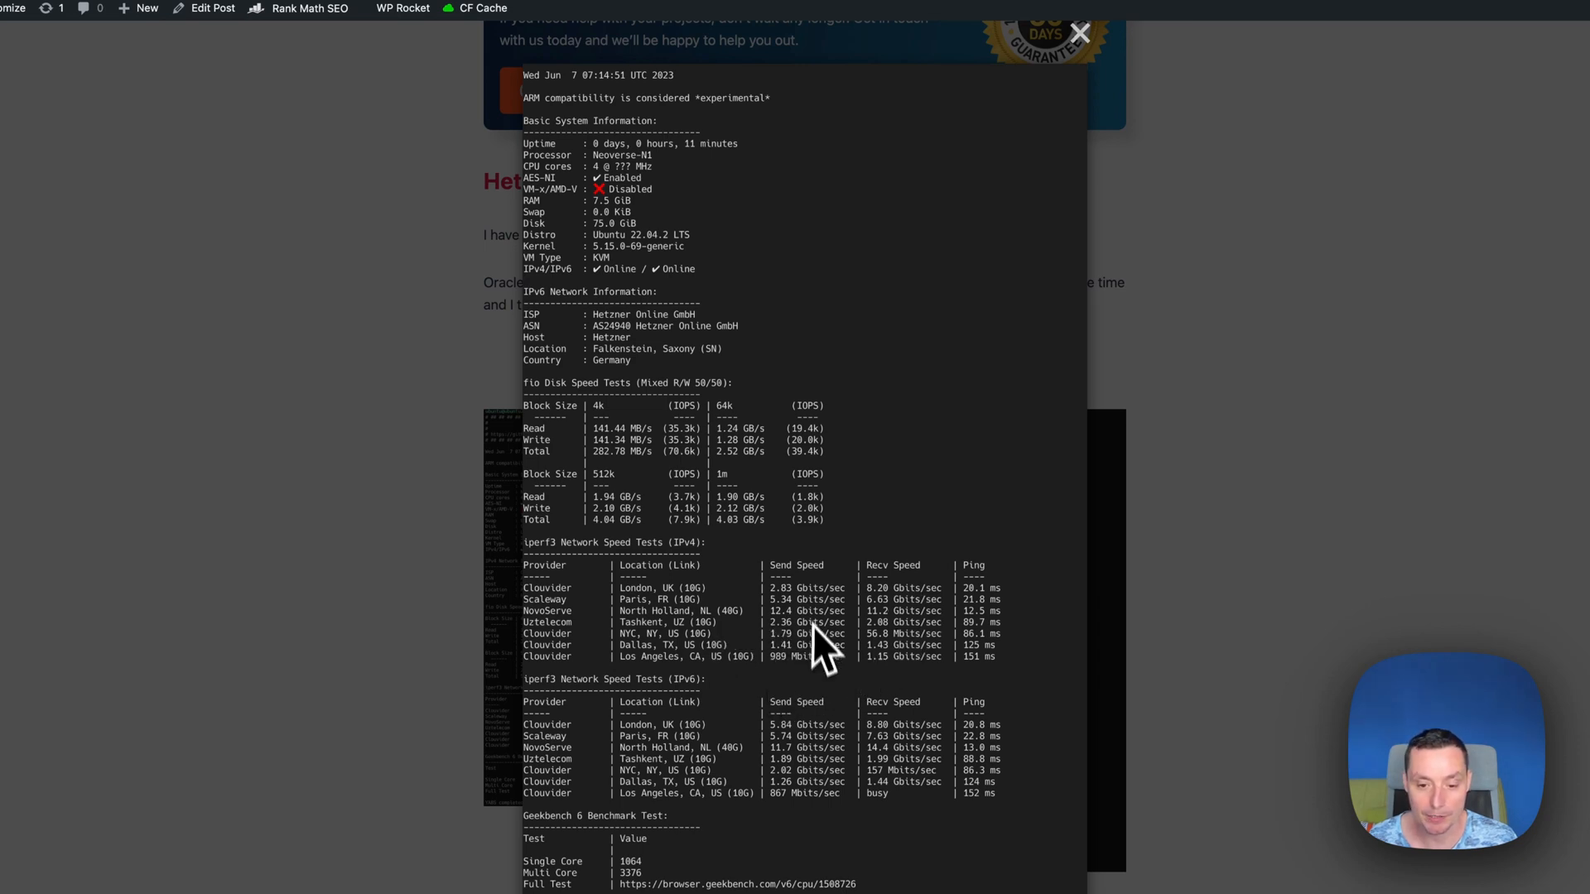
{"action": "mouse_move", "coordinate": [931, 626]}
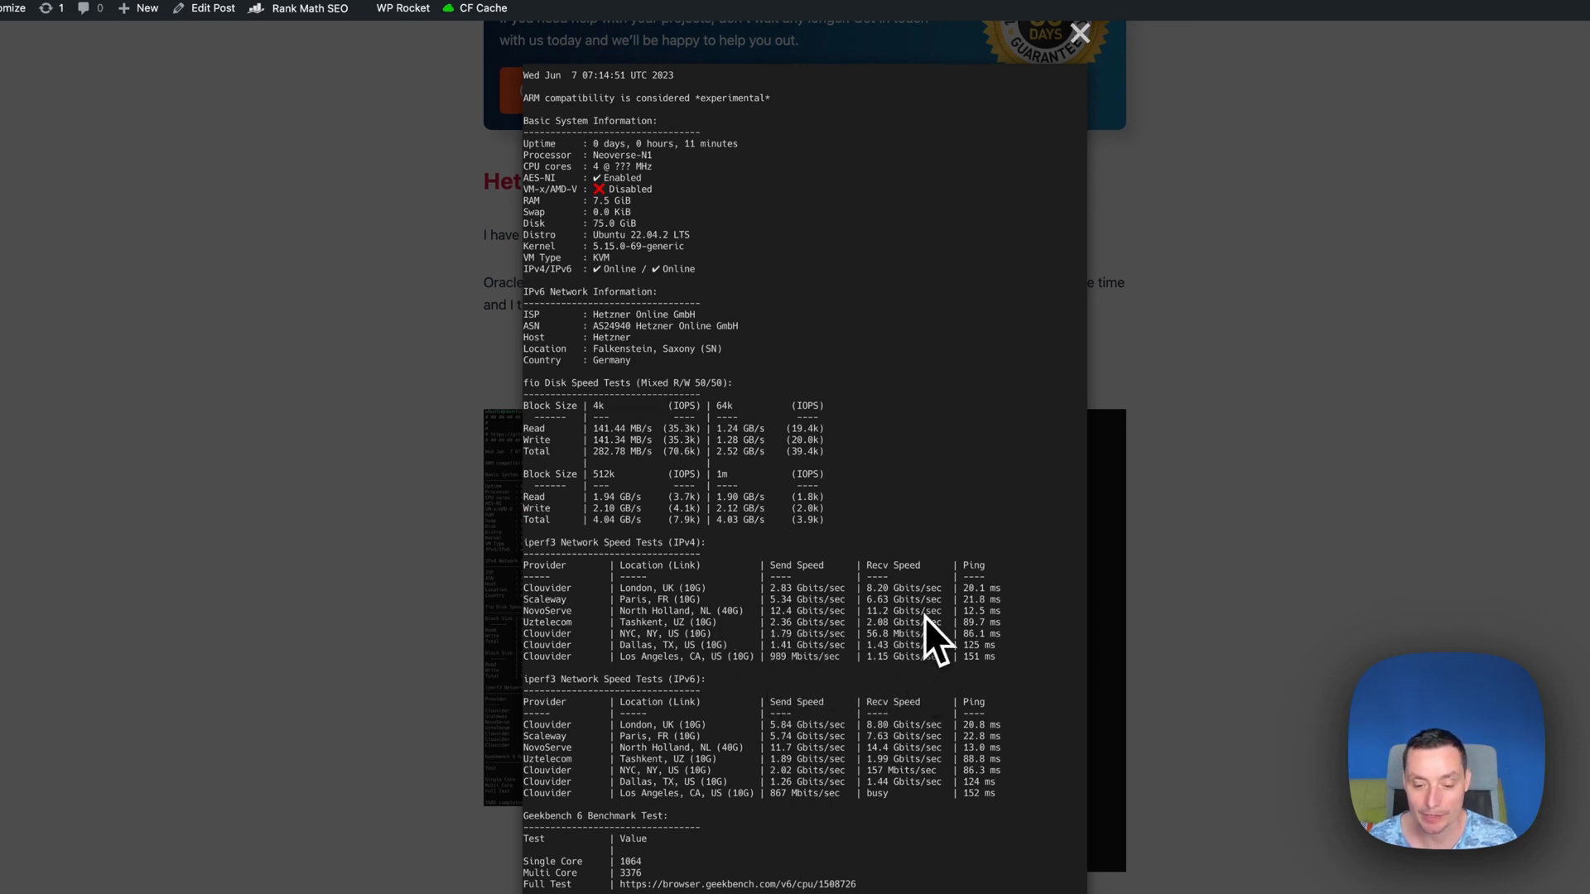
{"action": "mouse_move", "coordinate": [766, 684]}
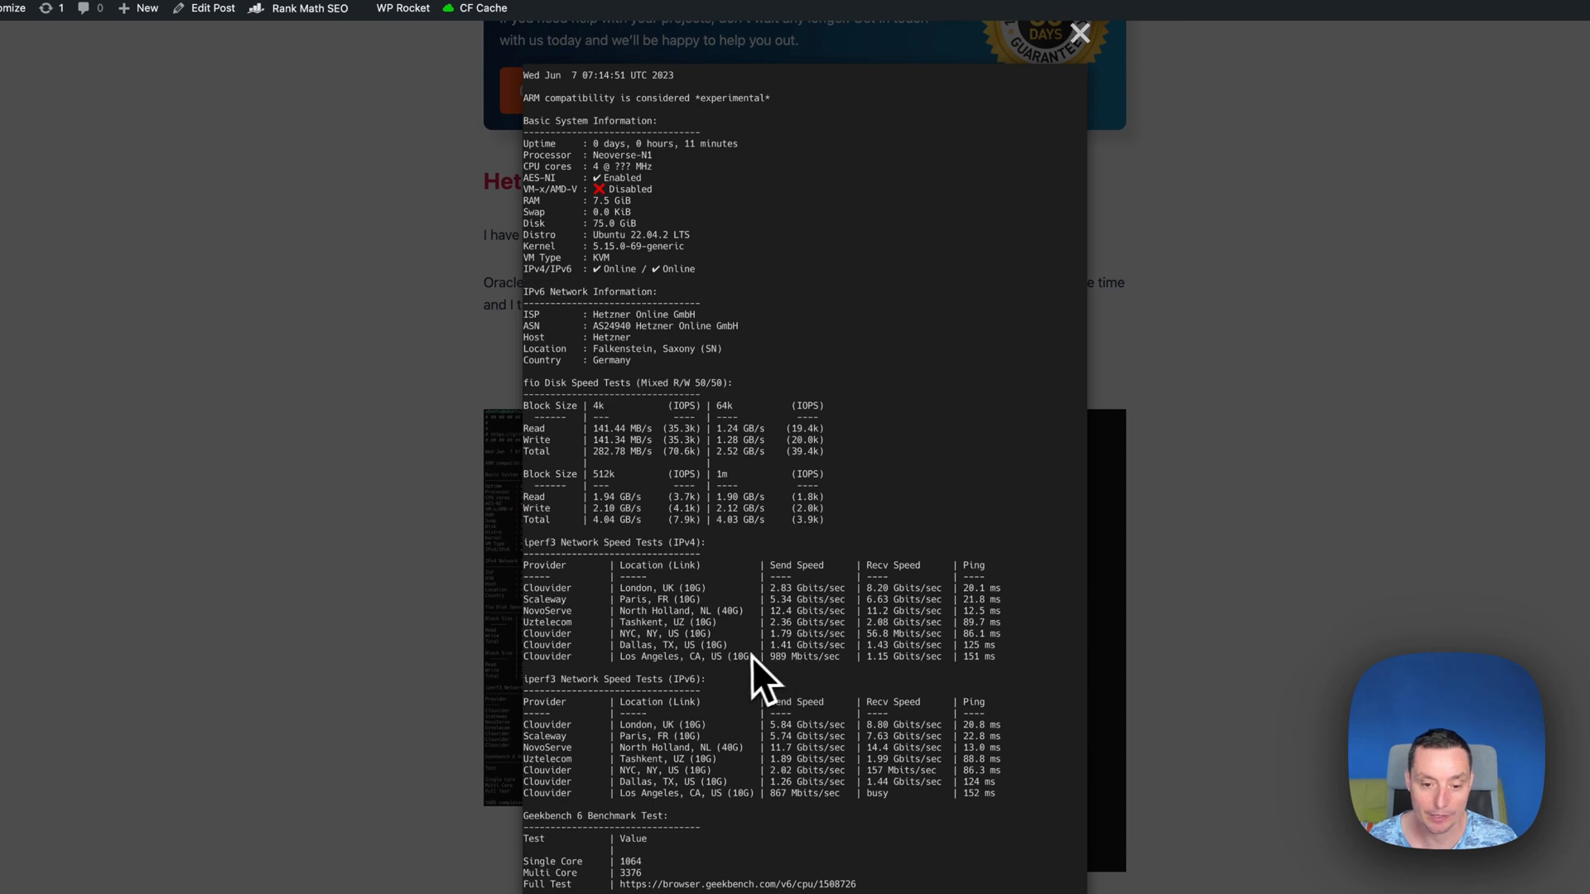
{"action": "mouse_move", "coordinate": [817, 679]}
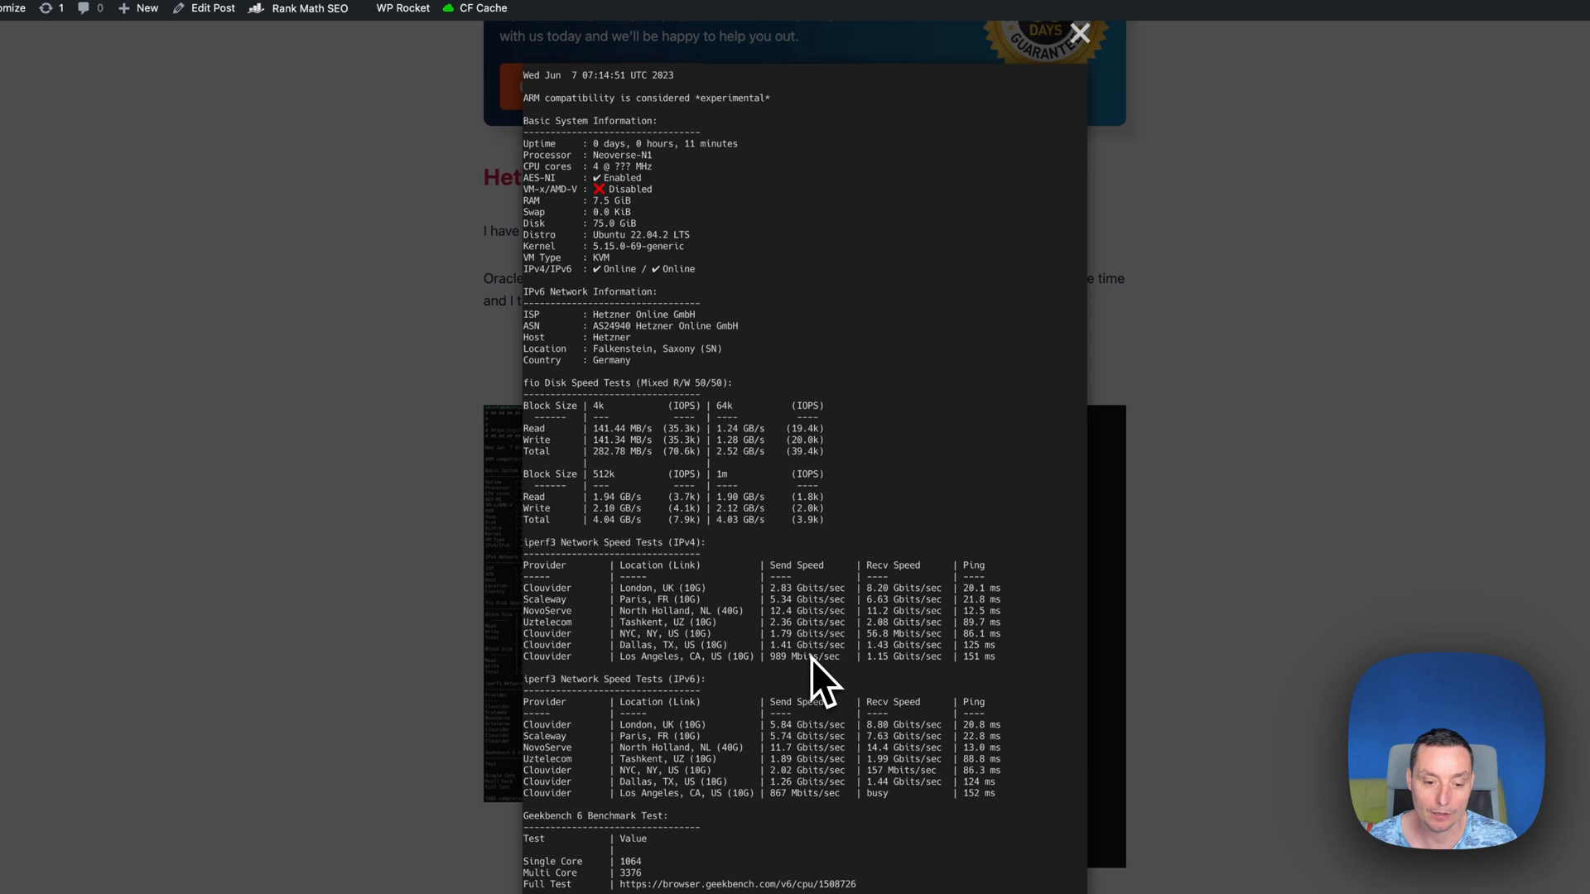
Step: Scroll the enlarged Hetzner ARM benchmark through iperf3 network tests to the Geekbench 6 scores
{"action": "scroll", "scroll_direction": "down", "scroll_amount": 3}
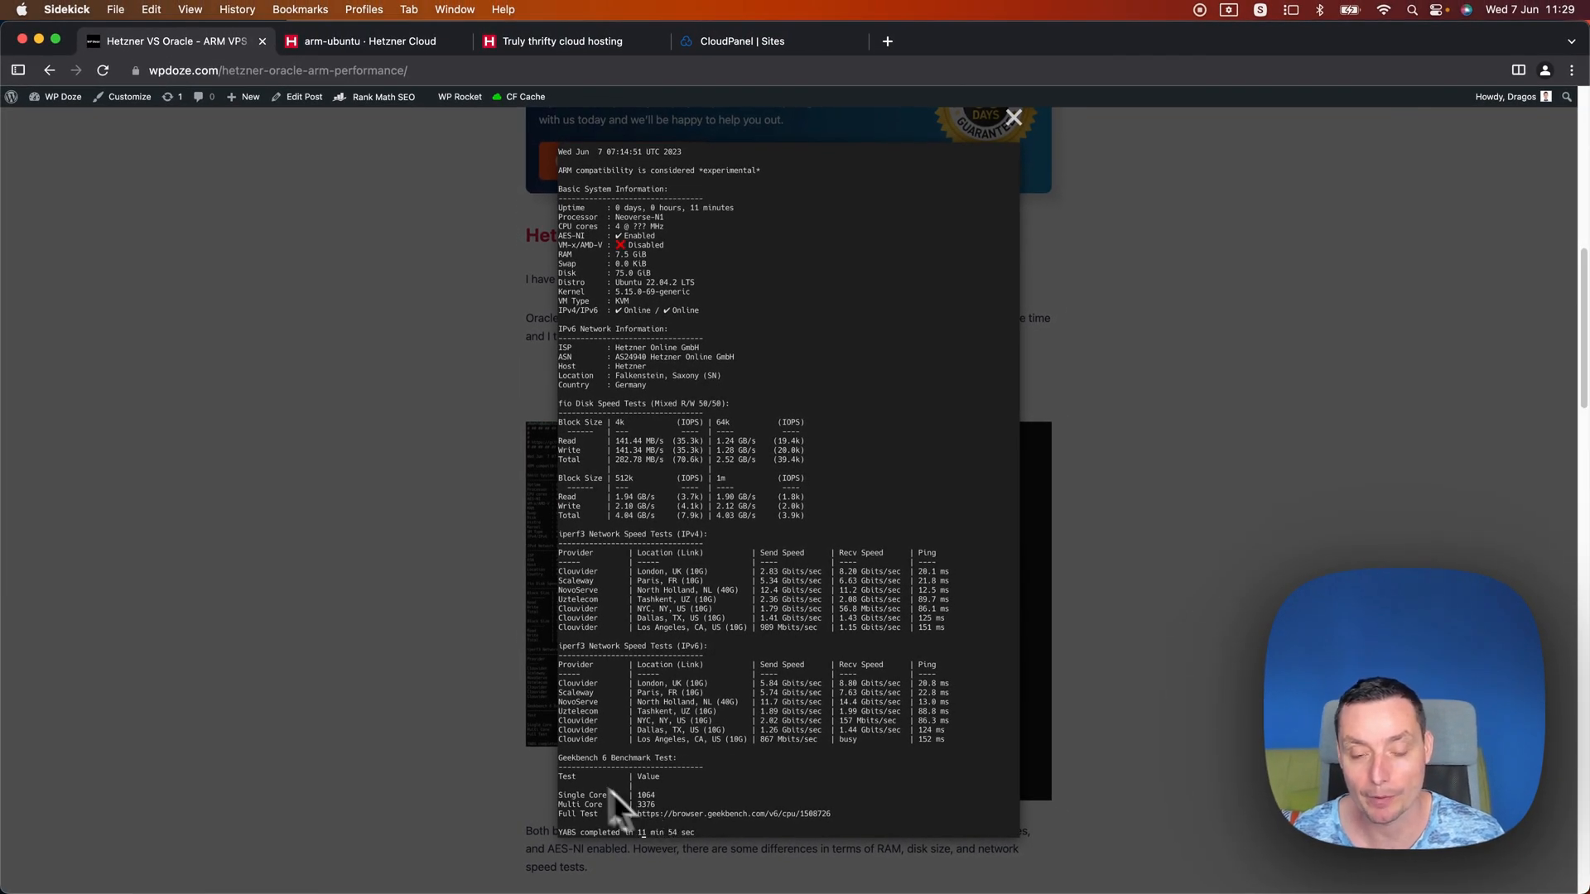
{"action": "mouse_move", "coordinate": [1247, 497]}
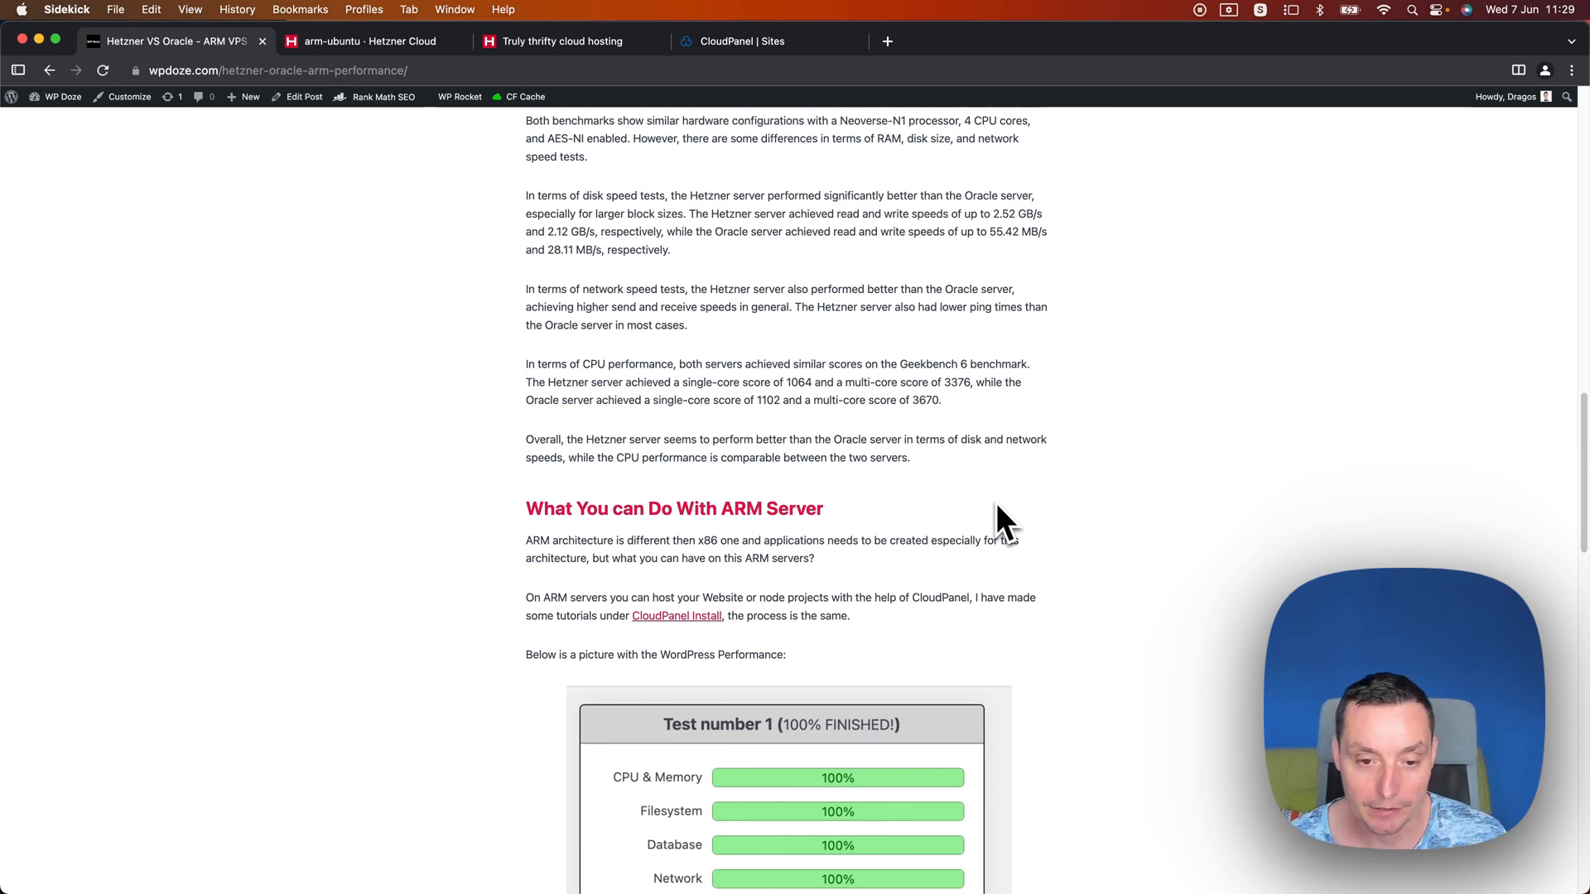
Step: Scroll down to the performance comparison summary and the ARM server uses section
{"action": "scroll", "scroll_direction": "down", "scroll_amount": 3}
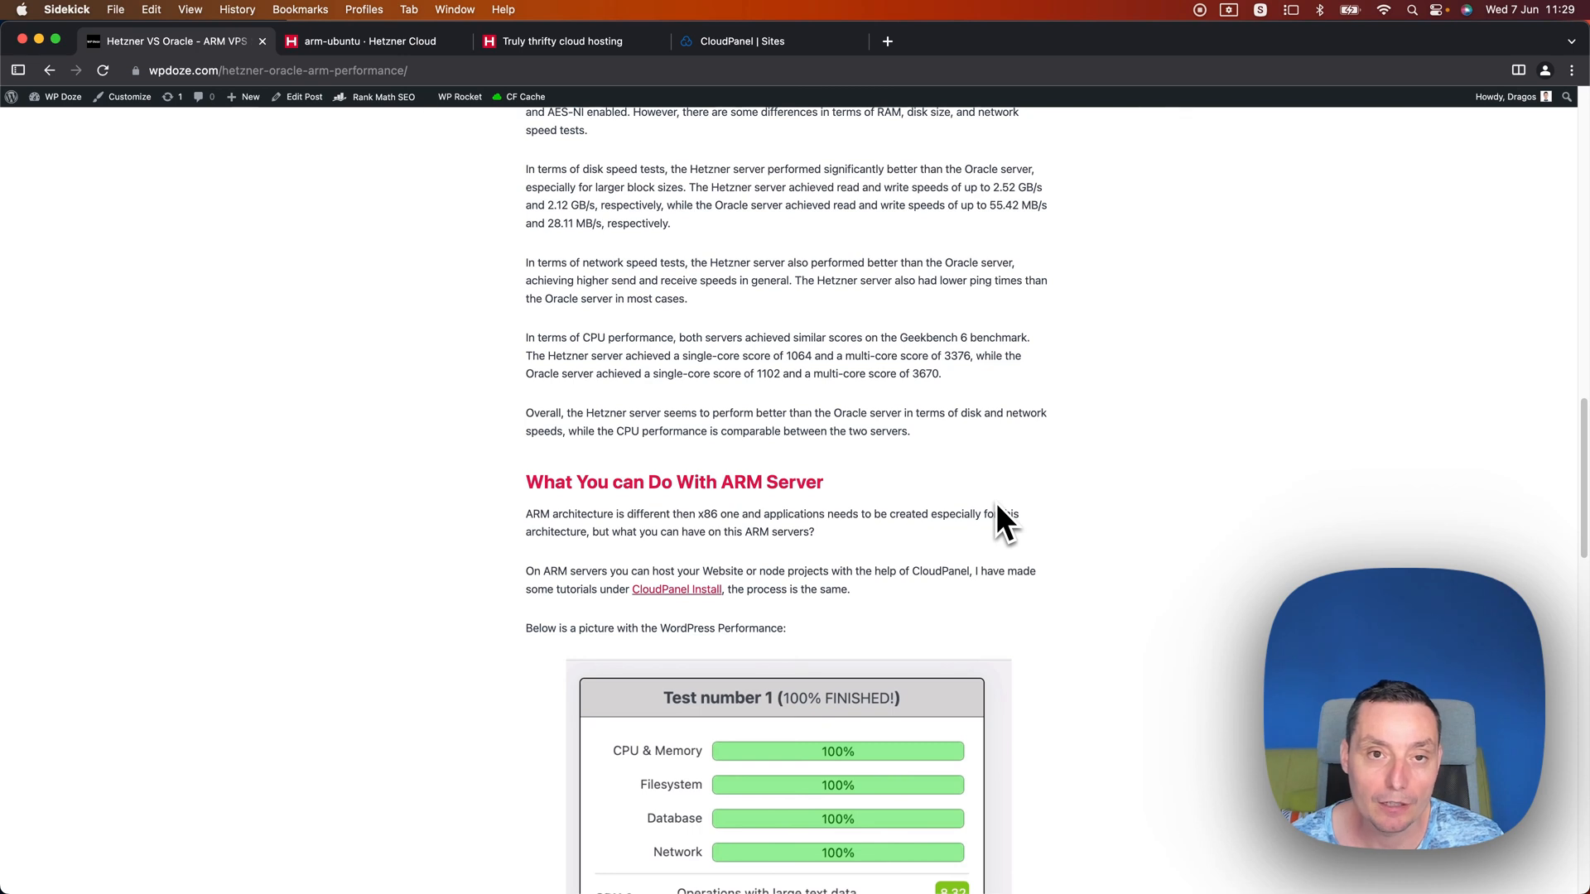
{"action": "mouse_move", "coordinate": [842, 283]}
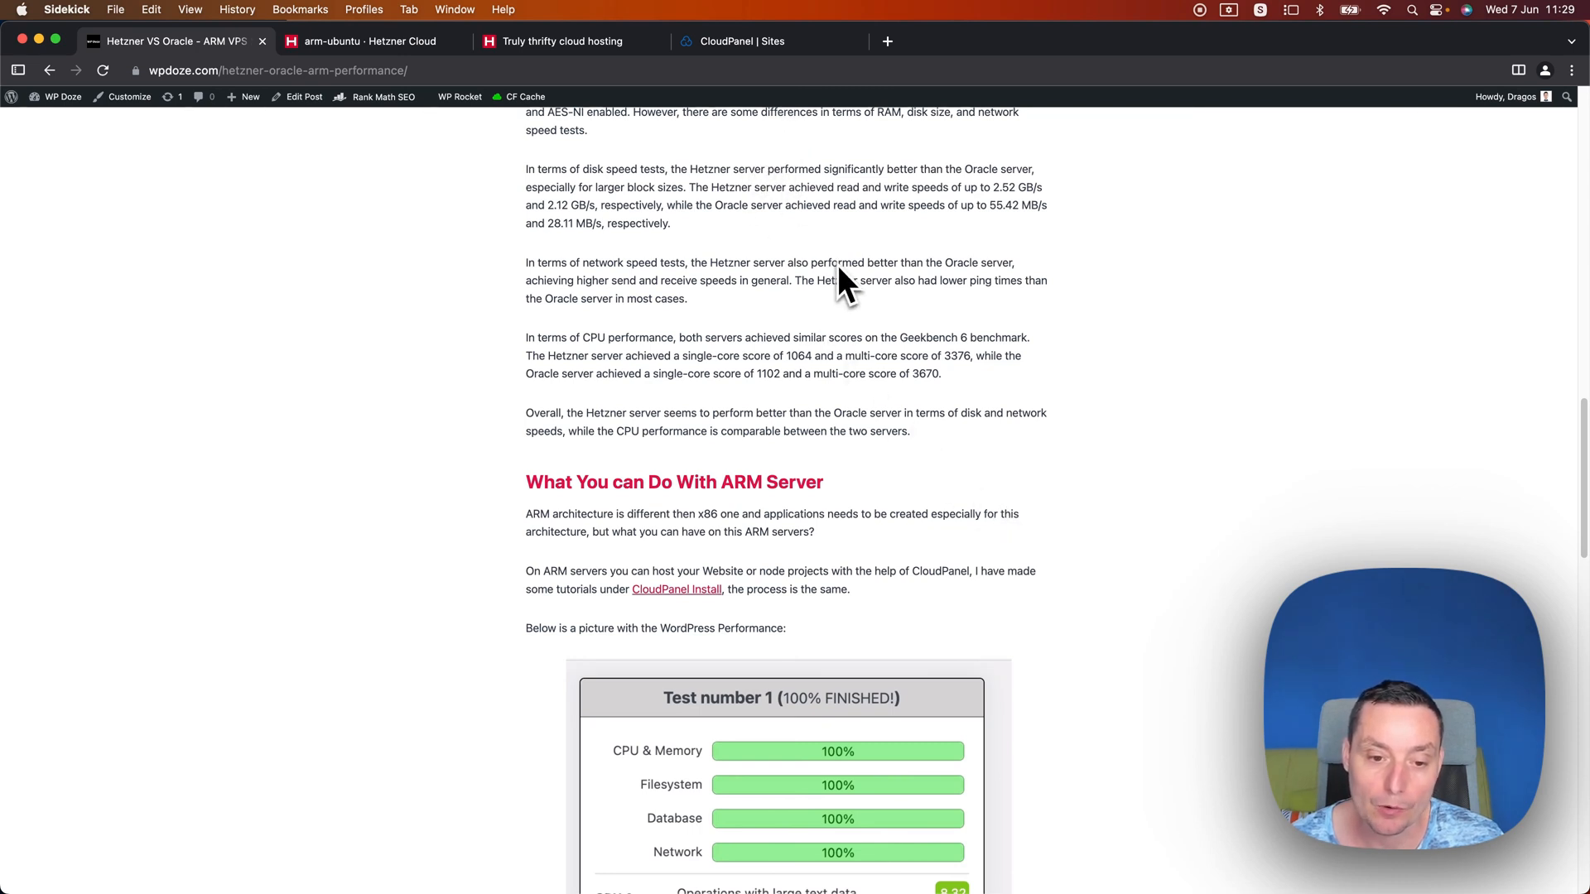
{"action": "mouse_move", "coordinate": [898, 536]}
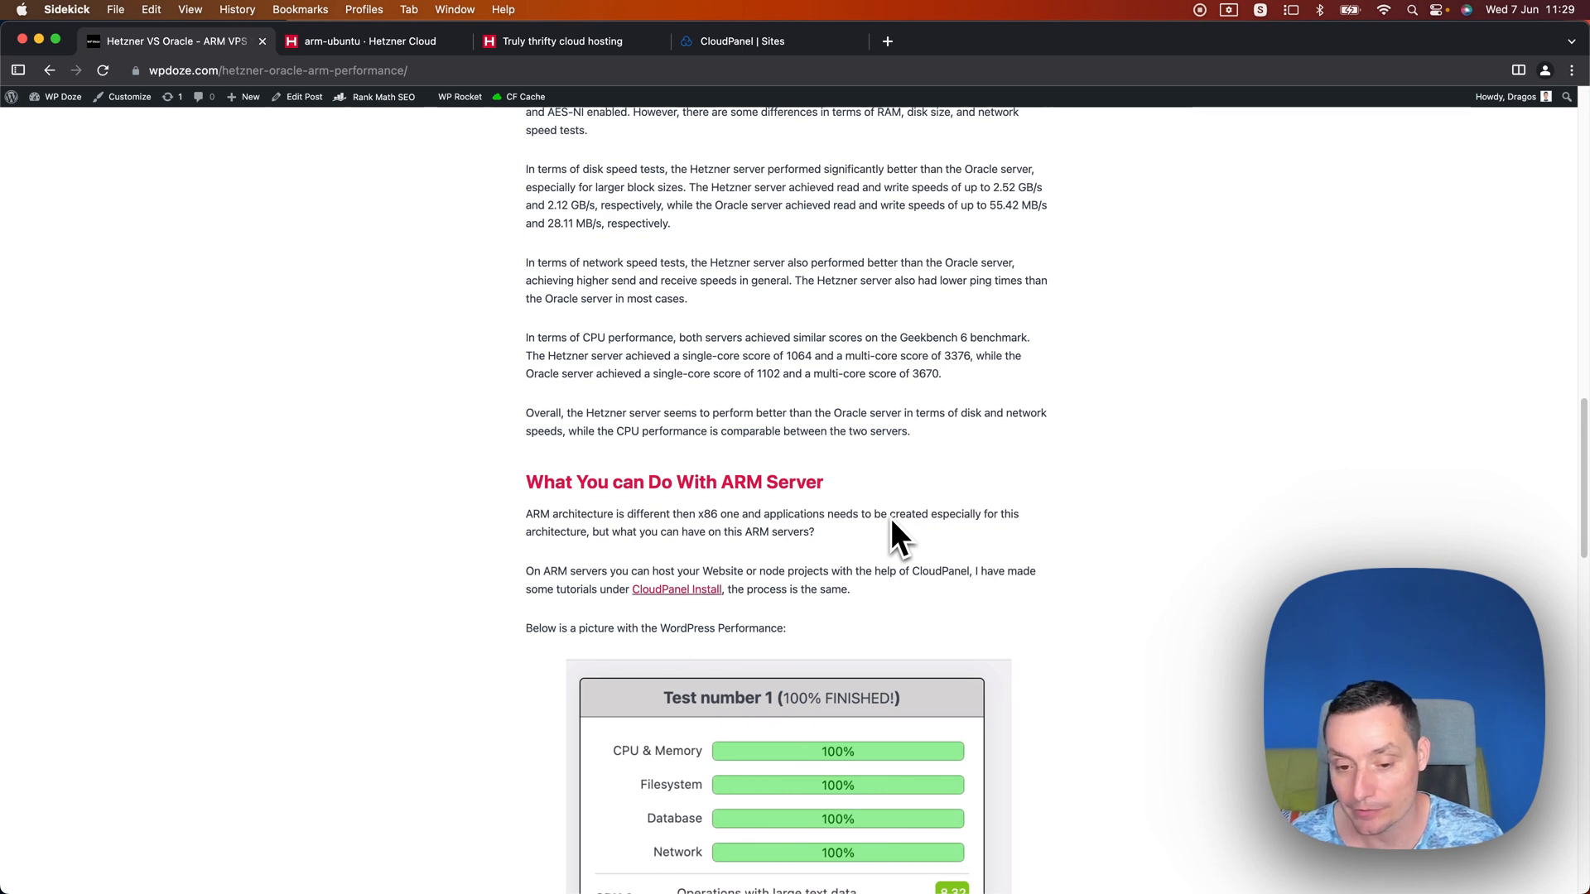
{"action": "mouse_move", "coordinate": [828, 525]}
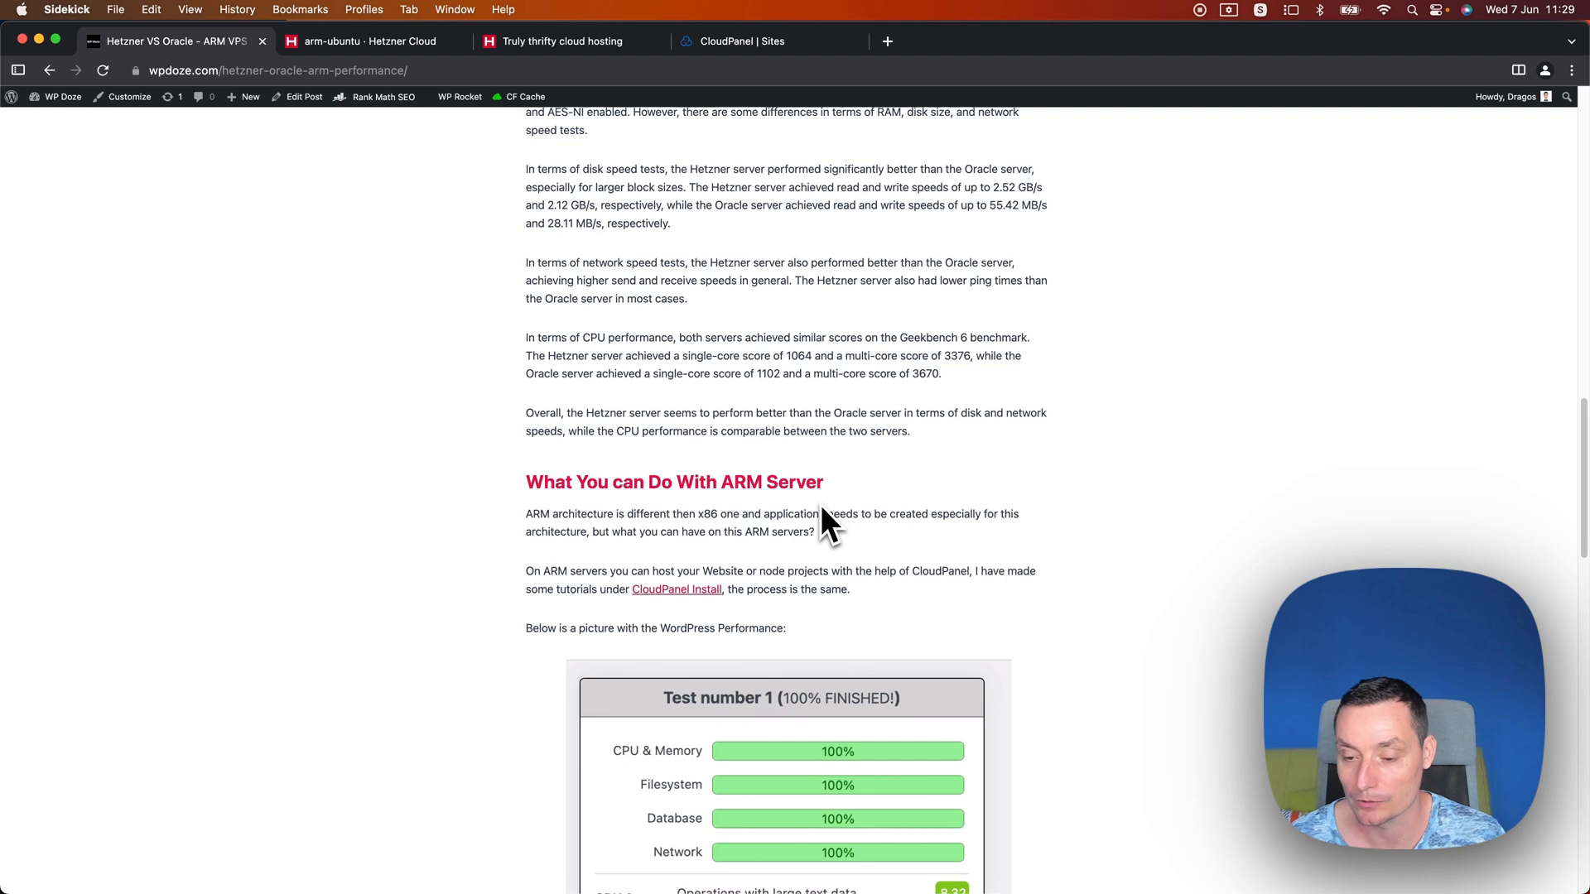
{"action": "mouse_move", "coordinate": [801, 263]}
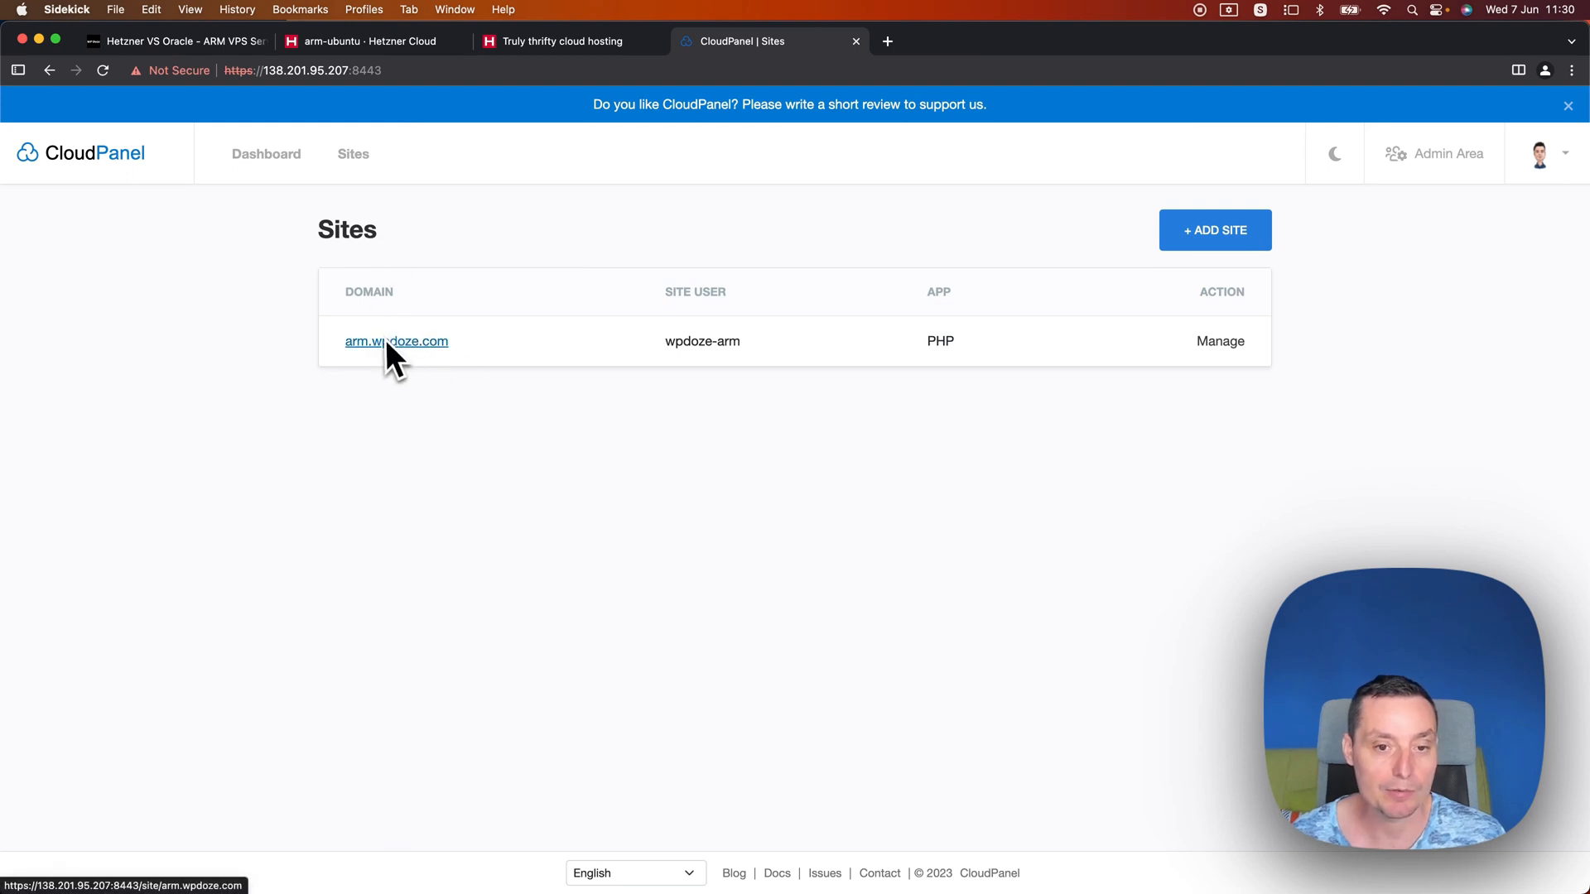
{"action": "mouse_move", "coordinate": [1453, 153]}
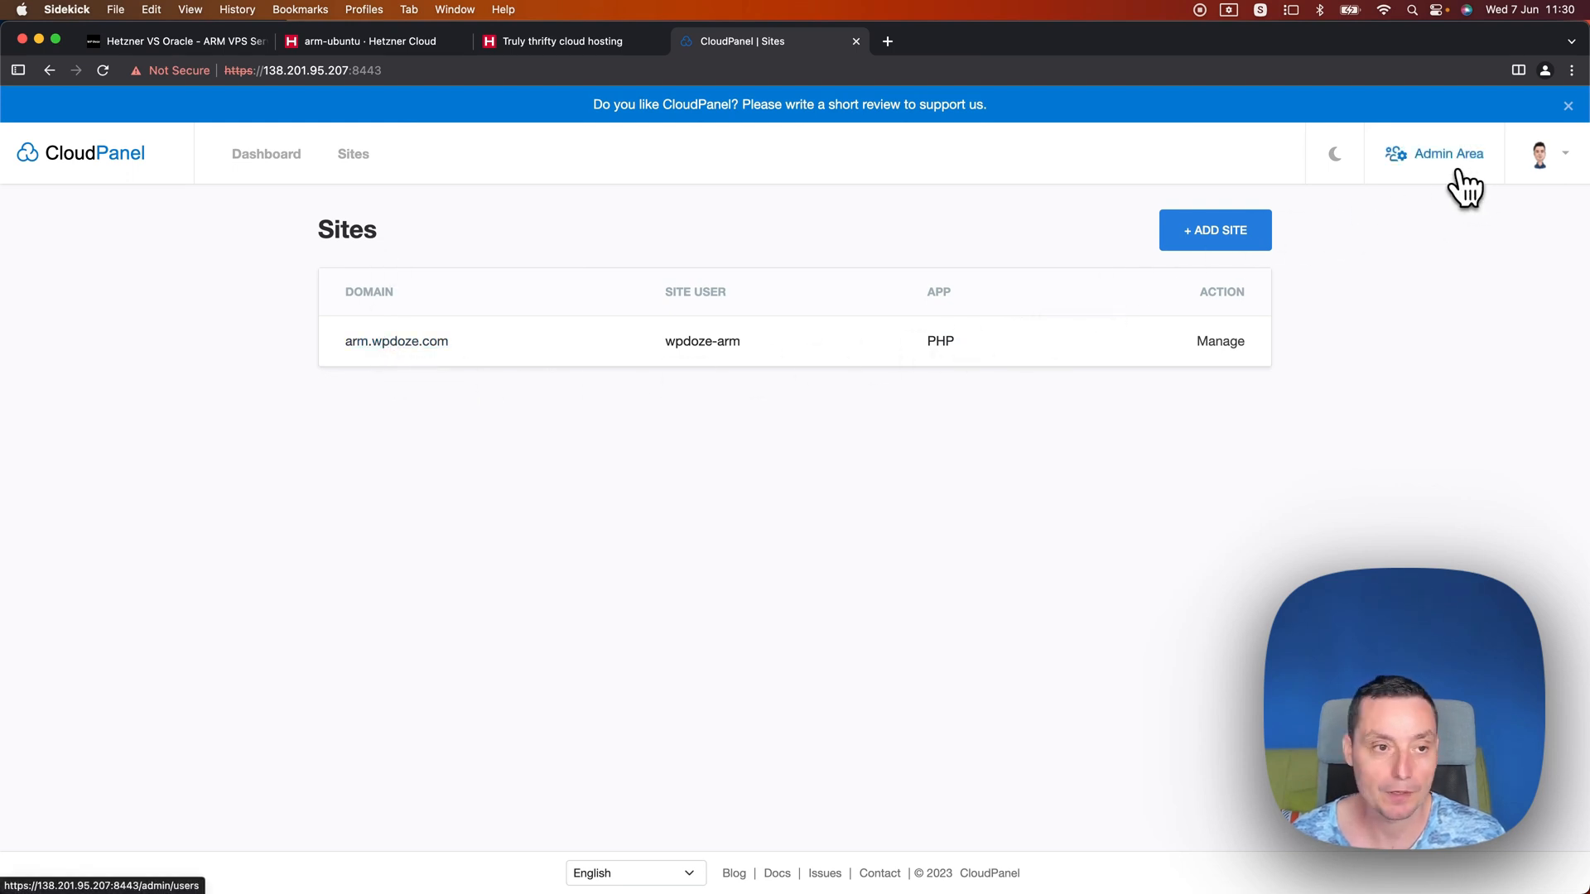
Step: Visit the admin area's Users page, return to Sites, and open arm.wpdoze.com's settings
{"action": "left_click", "coordinate": [1442, 153]}
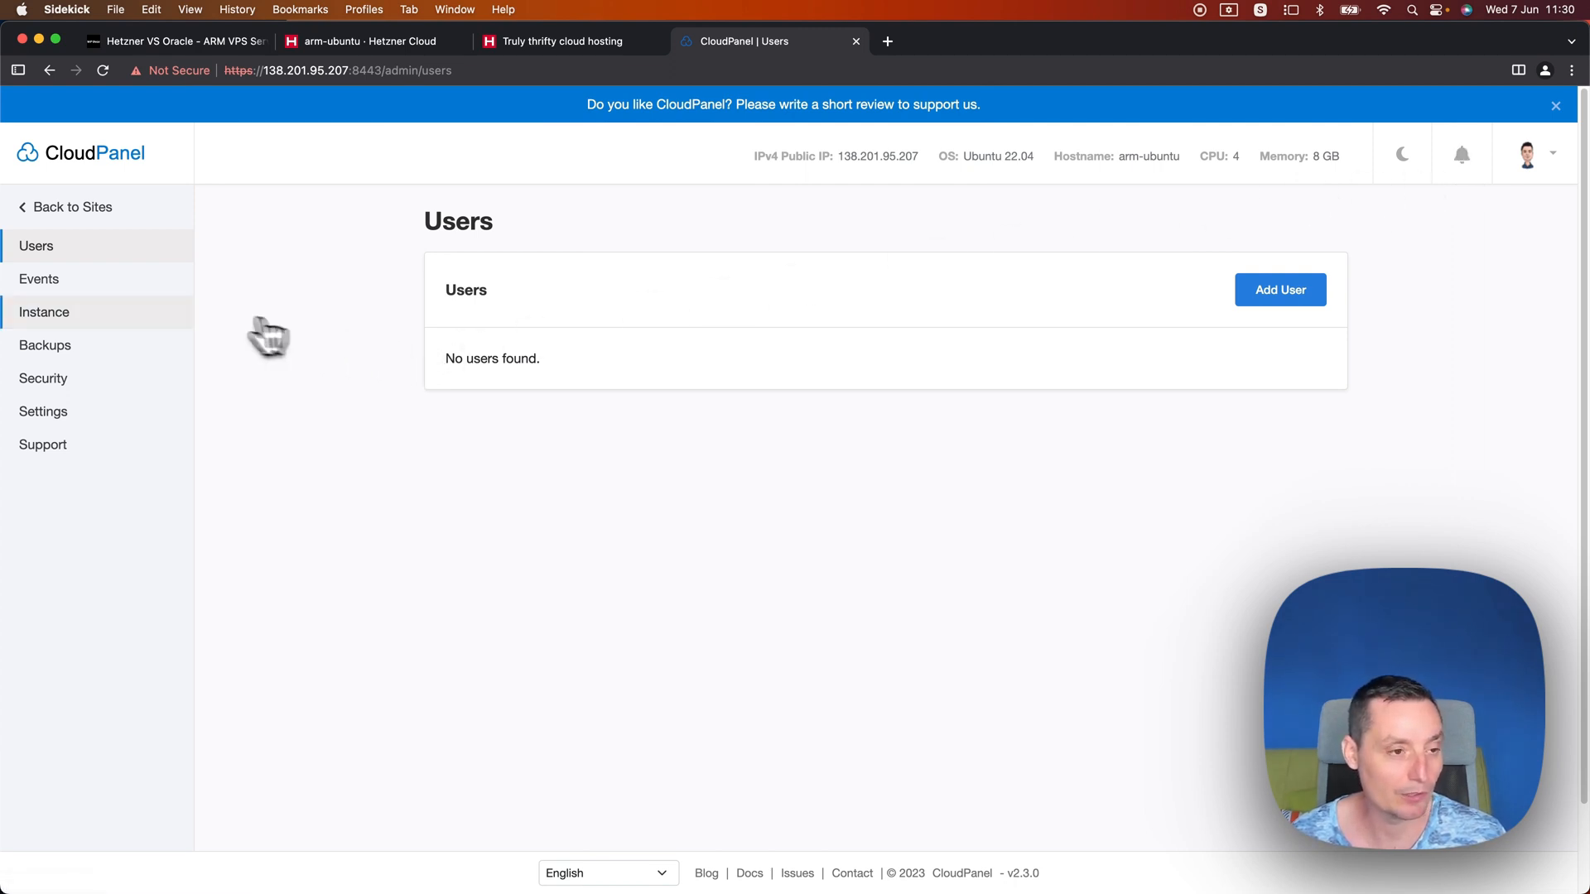
{"action": "mouse_move", "coordinate": [94, 332]}
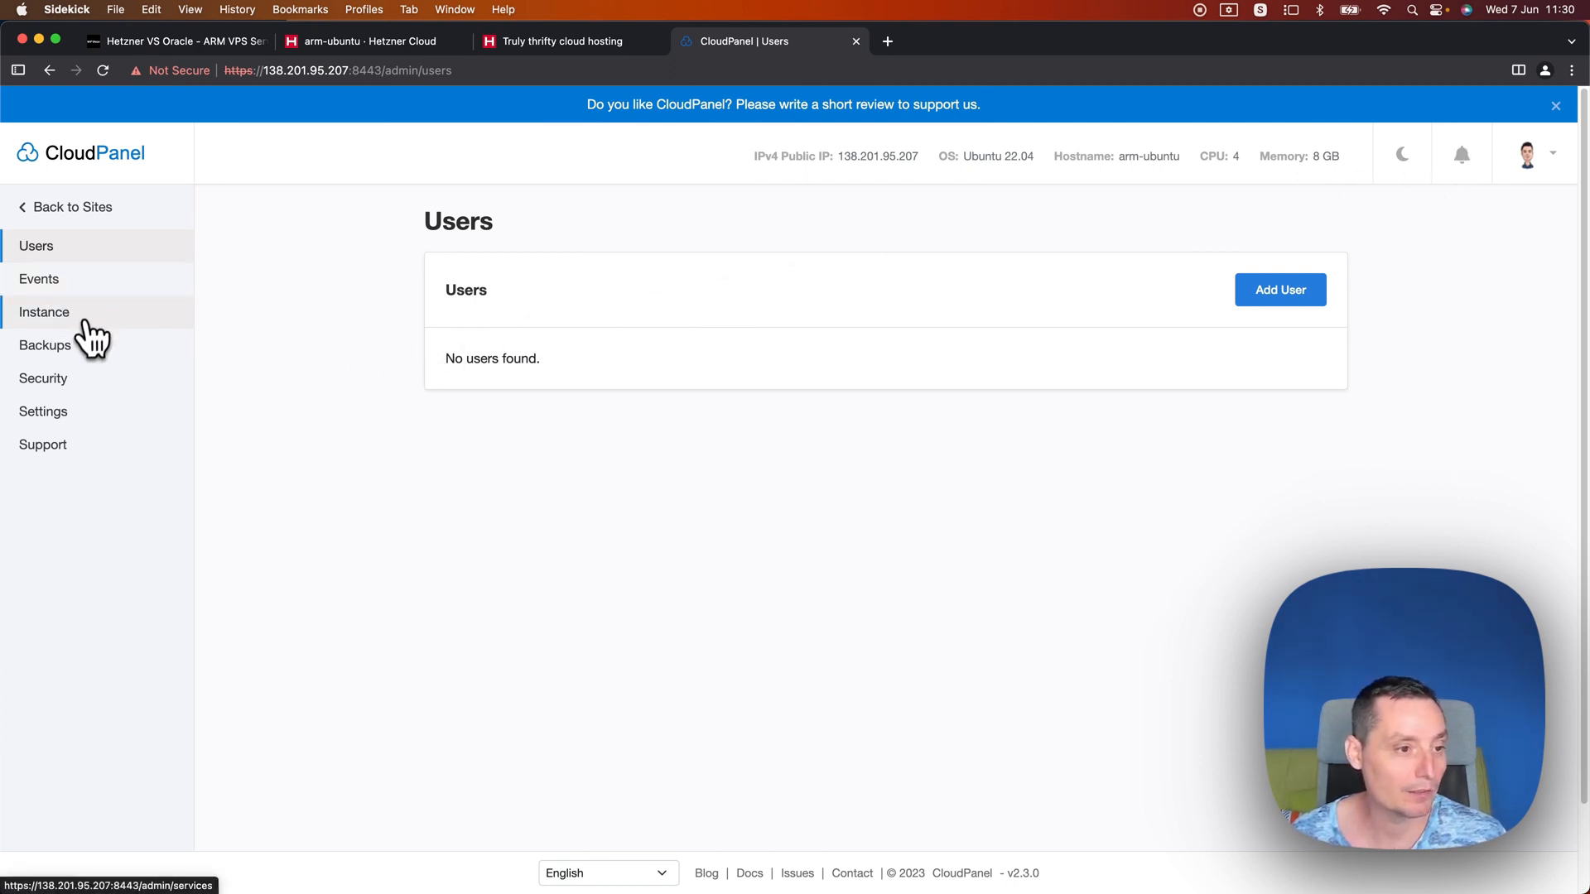
{"action": "left_click", "coordinate": [43, 411]}
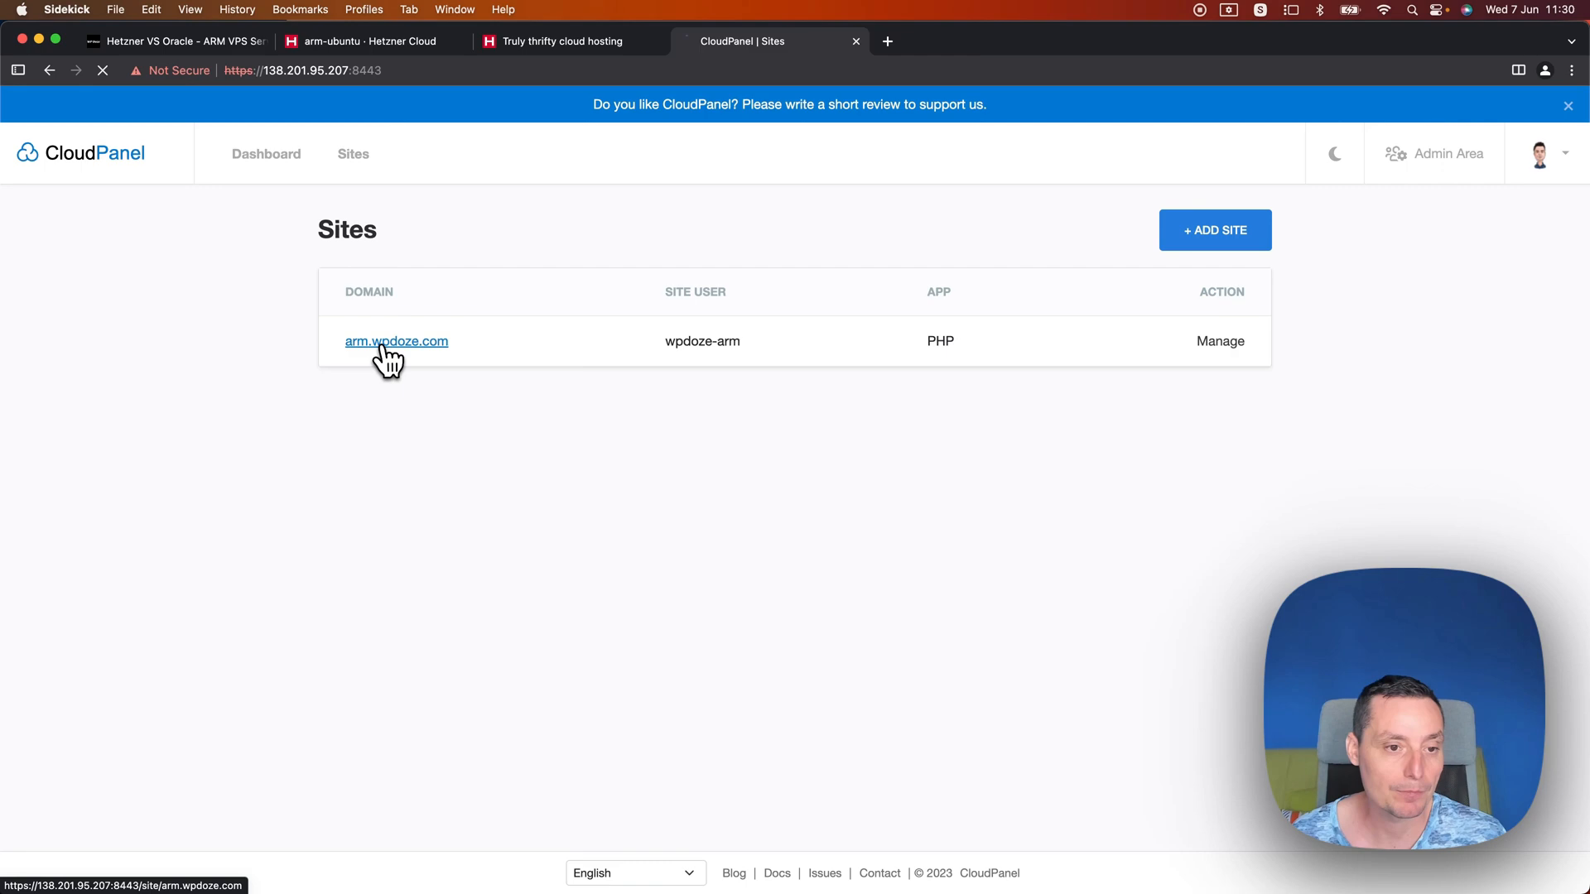
{"action": "left_click", "coordinate": [396, 341]}
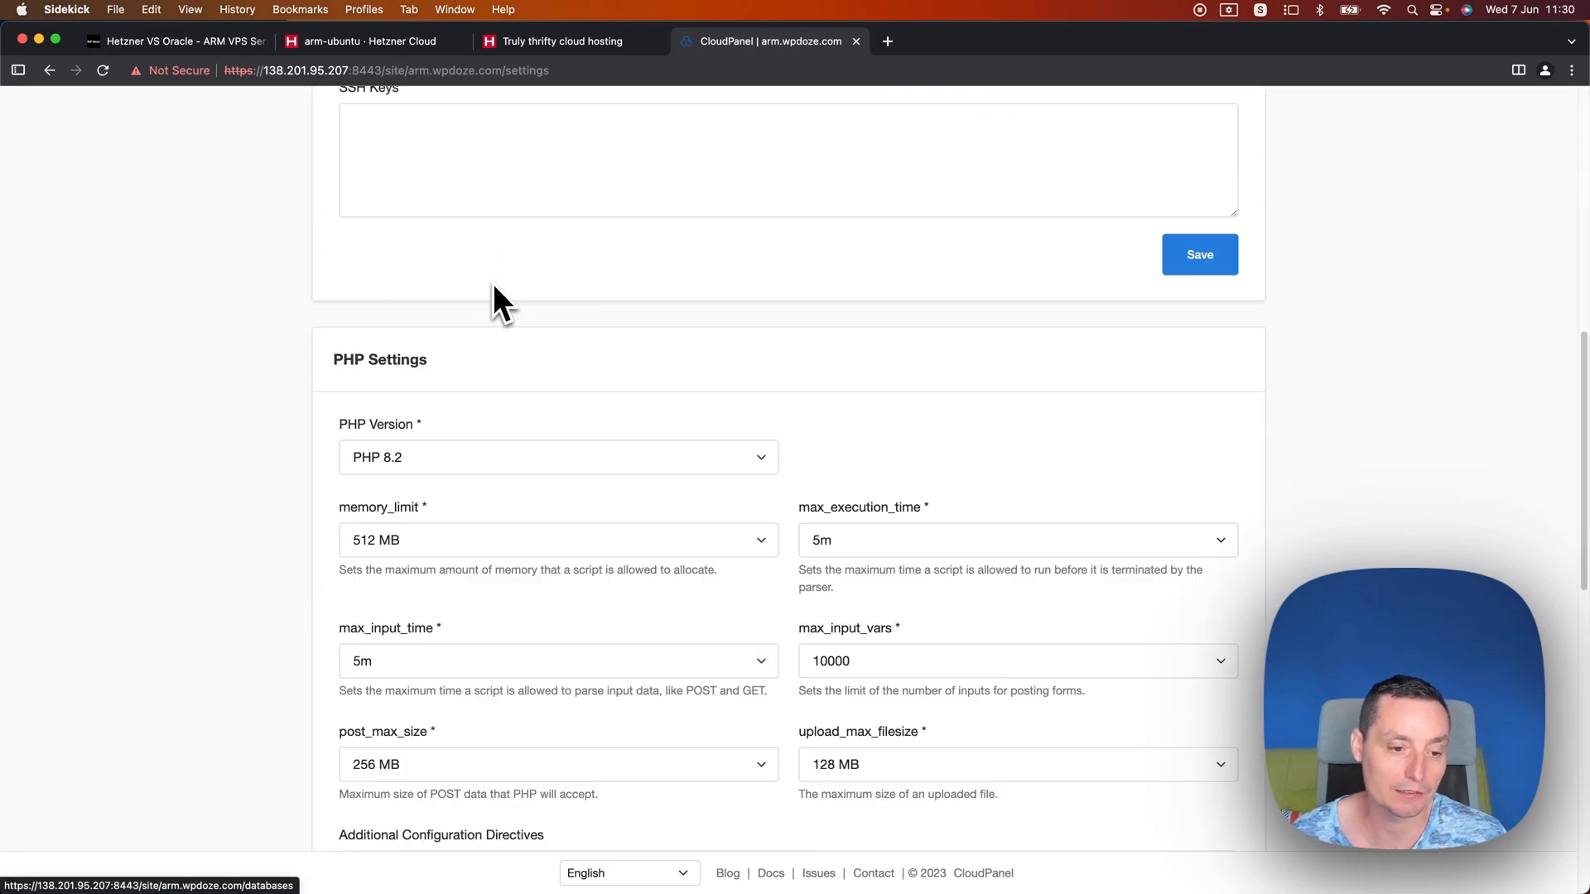
Step: Scroll the PHP settings, then view the site's Vhost, Databases and Varnish Cache pages
{"action": "scroll", "scroll_direction": "down", "scroll_amount": 3}
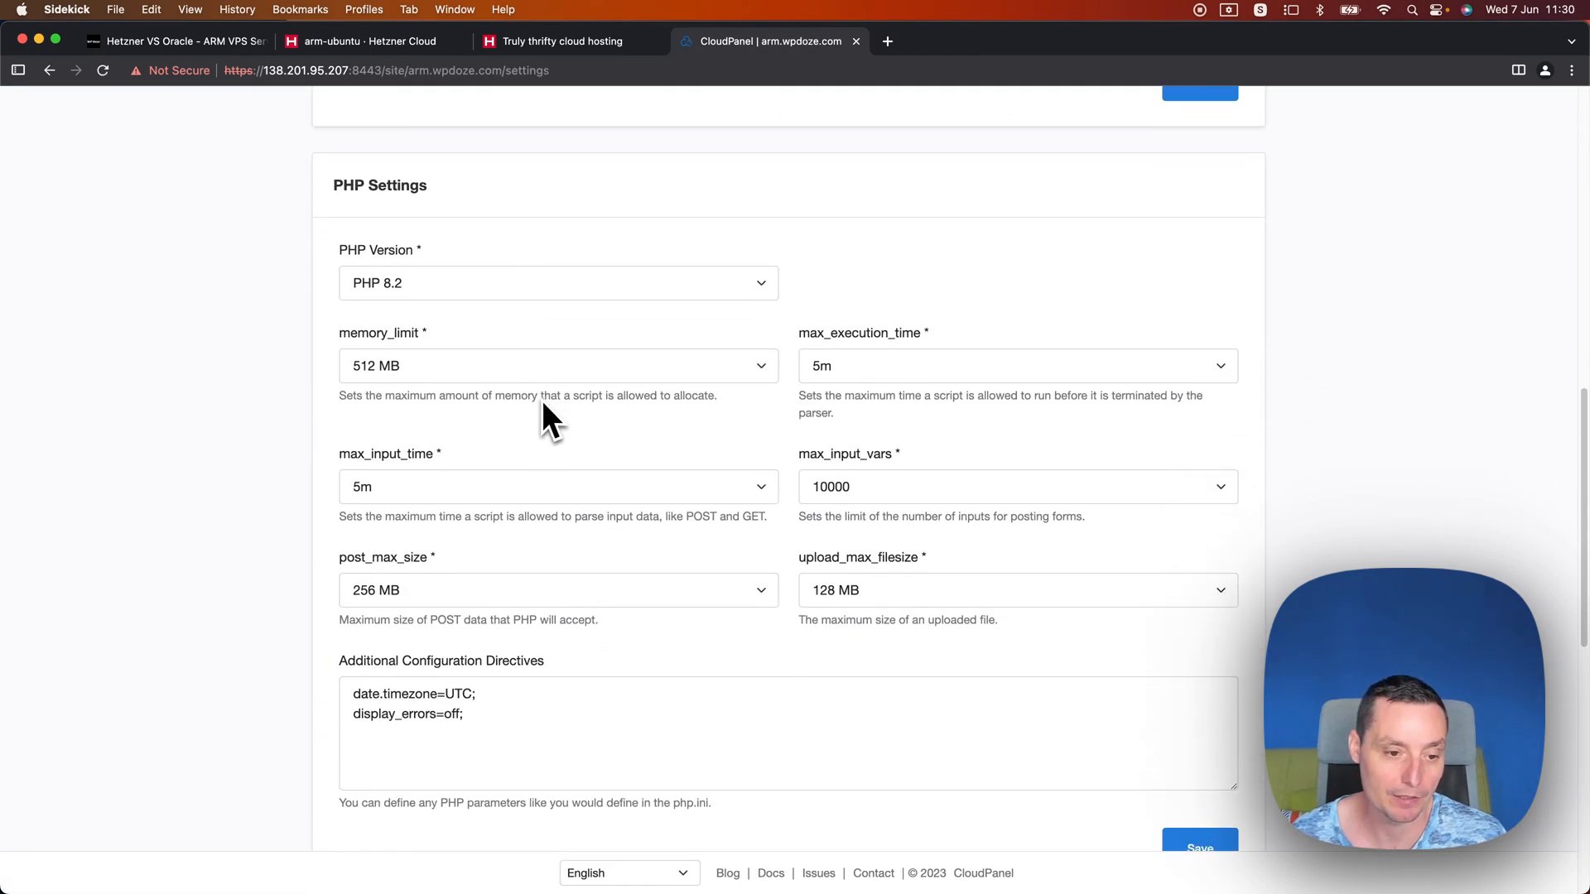
{"action": "scroll", "scroll_direction": "down", "scroll_amount": 3}
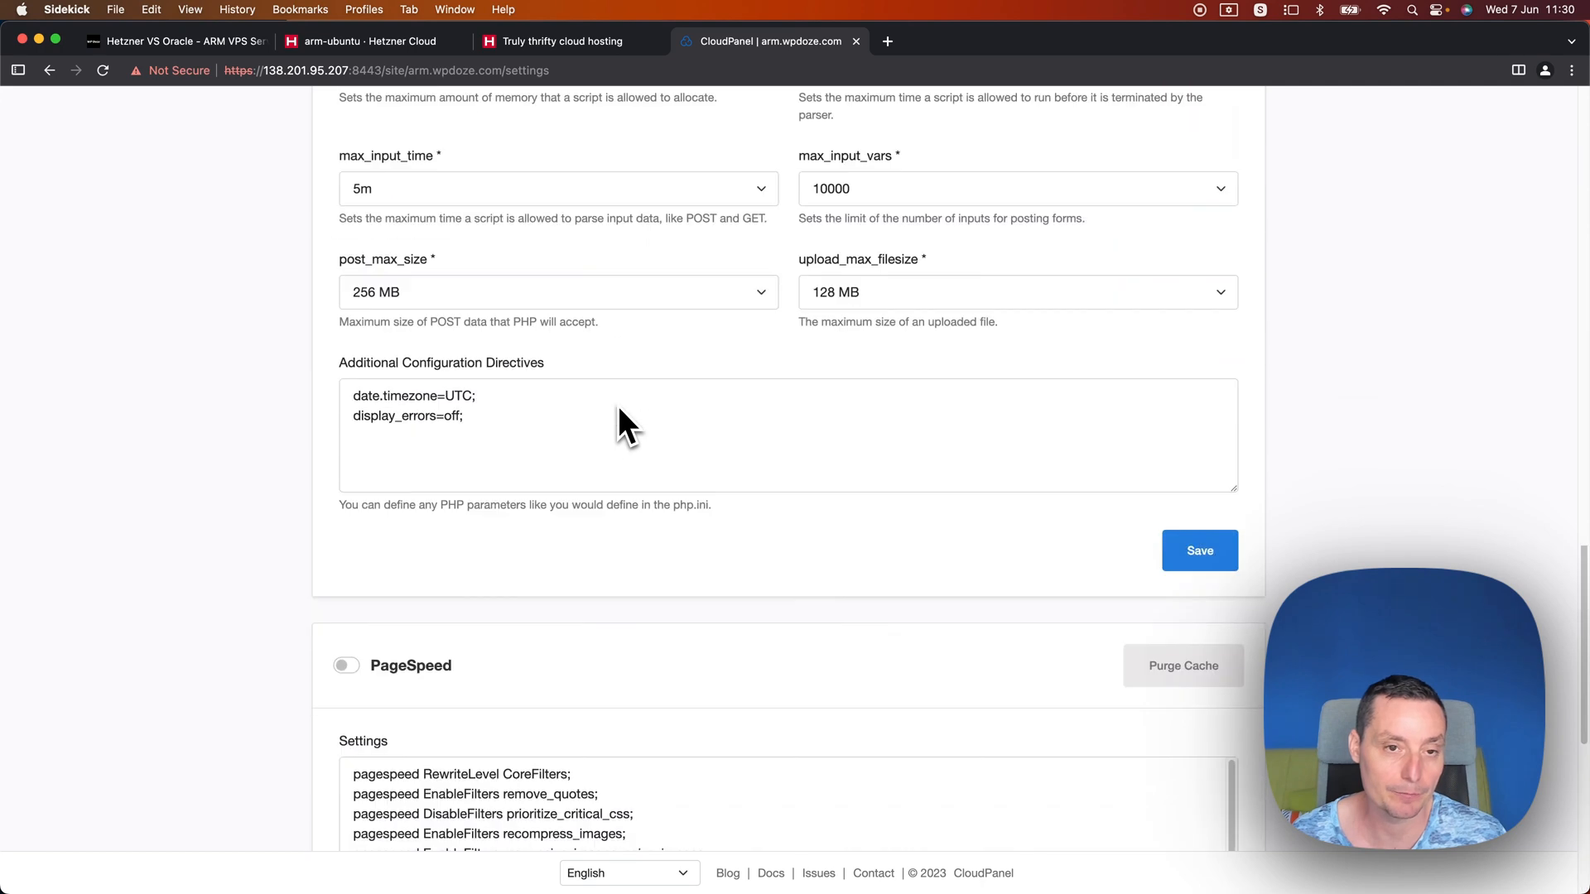
{"action": "left_click", "coordinate": [434, 301]}
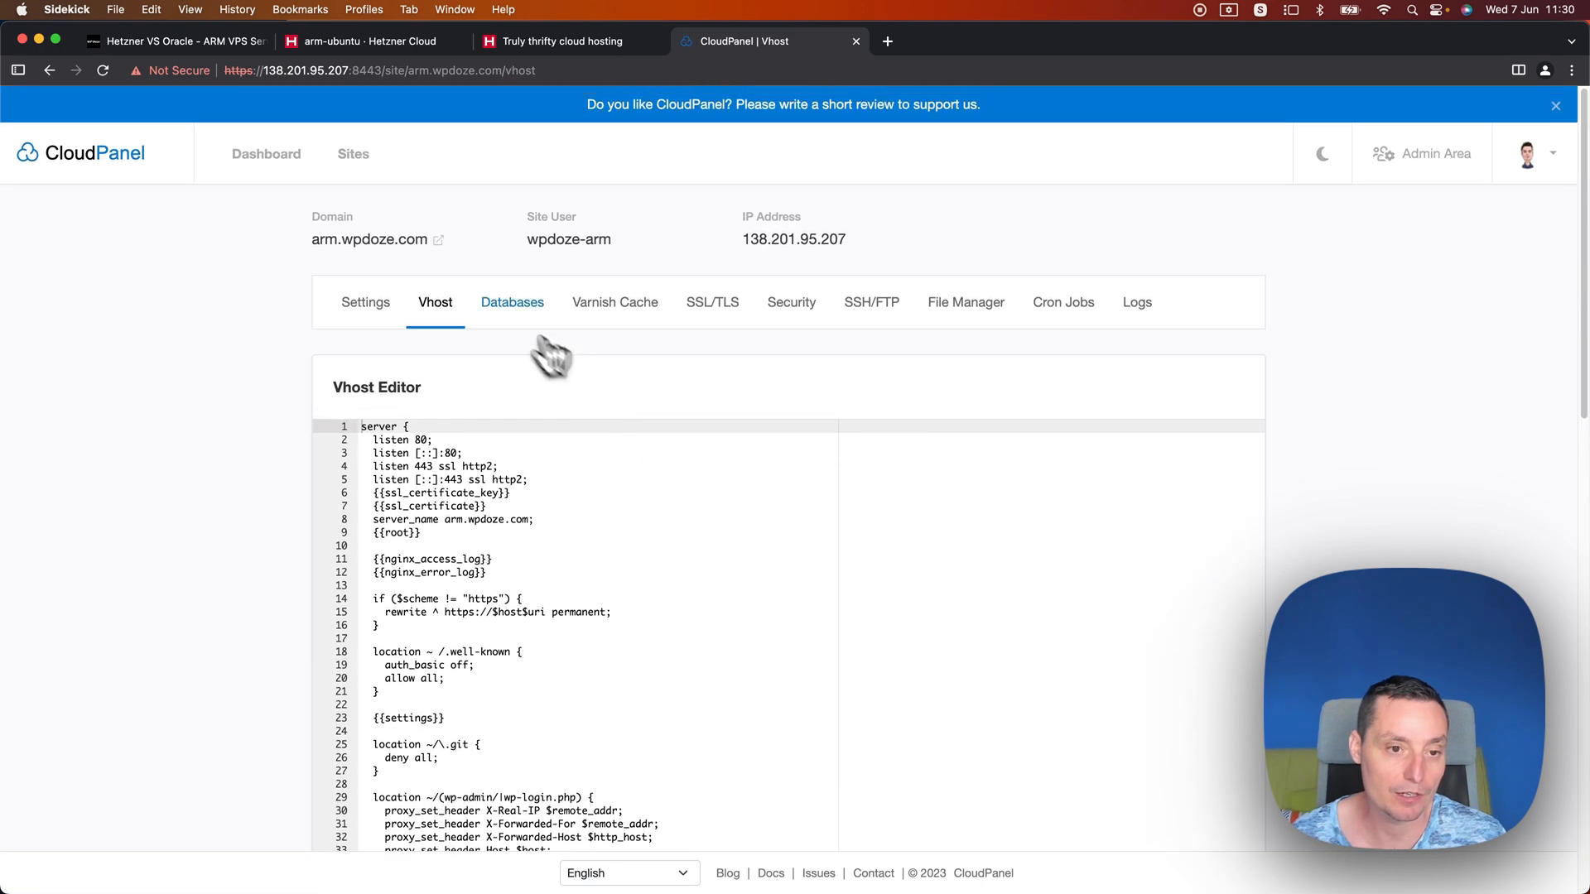
{"action": "left_click", "coordinate": [512, 301]}
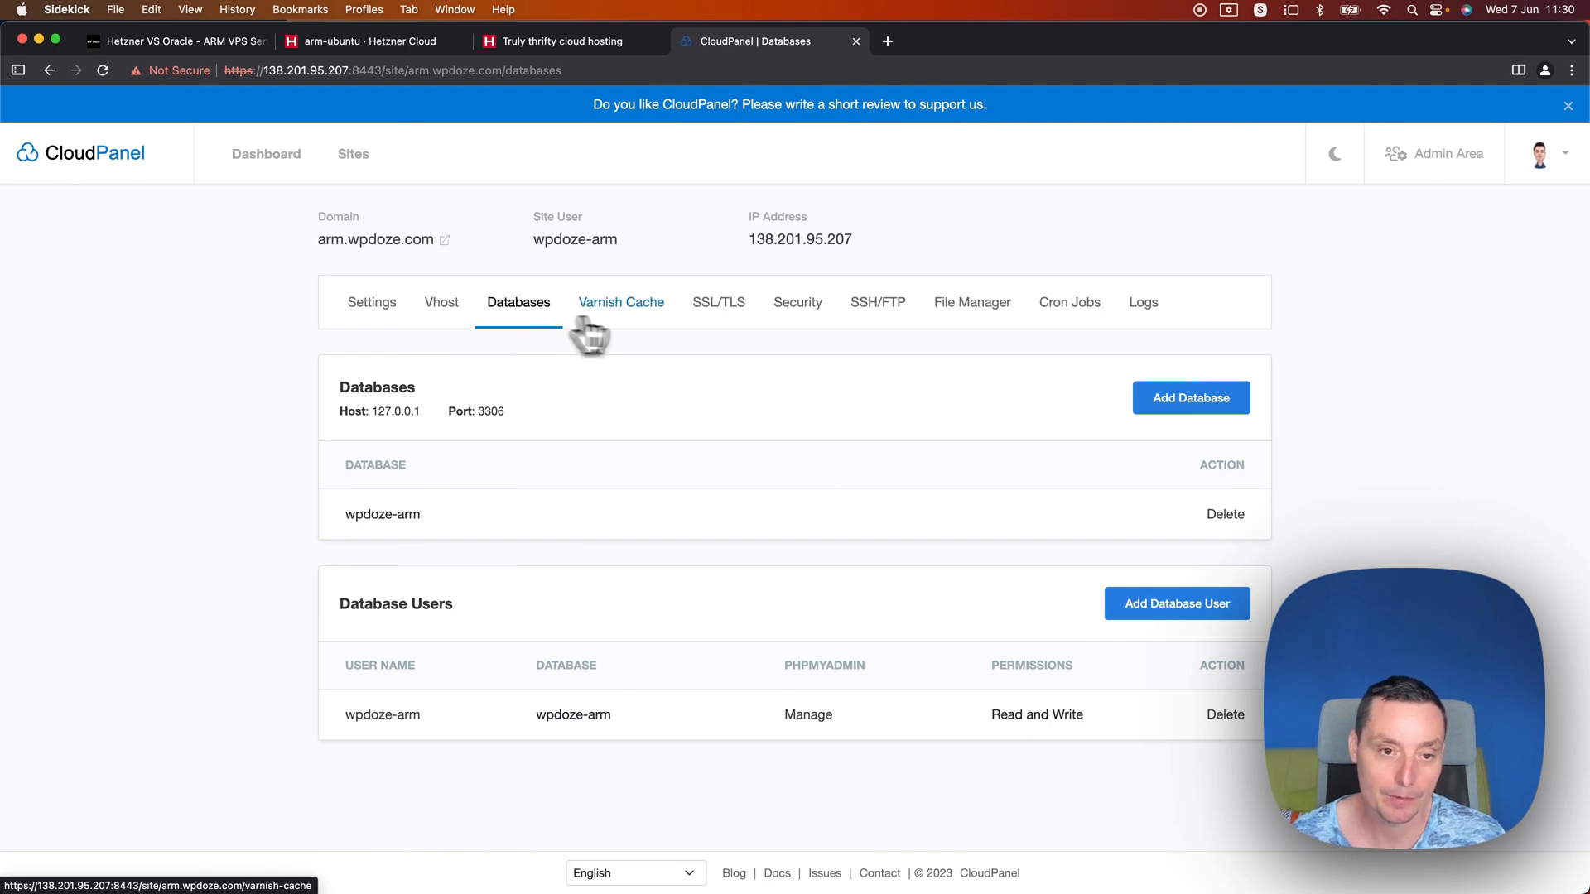
{"action": "left_click", "coordinate": [621, 301]}
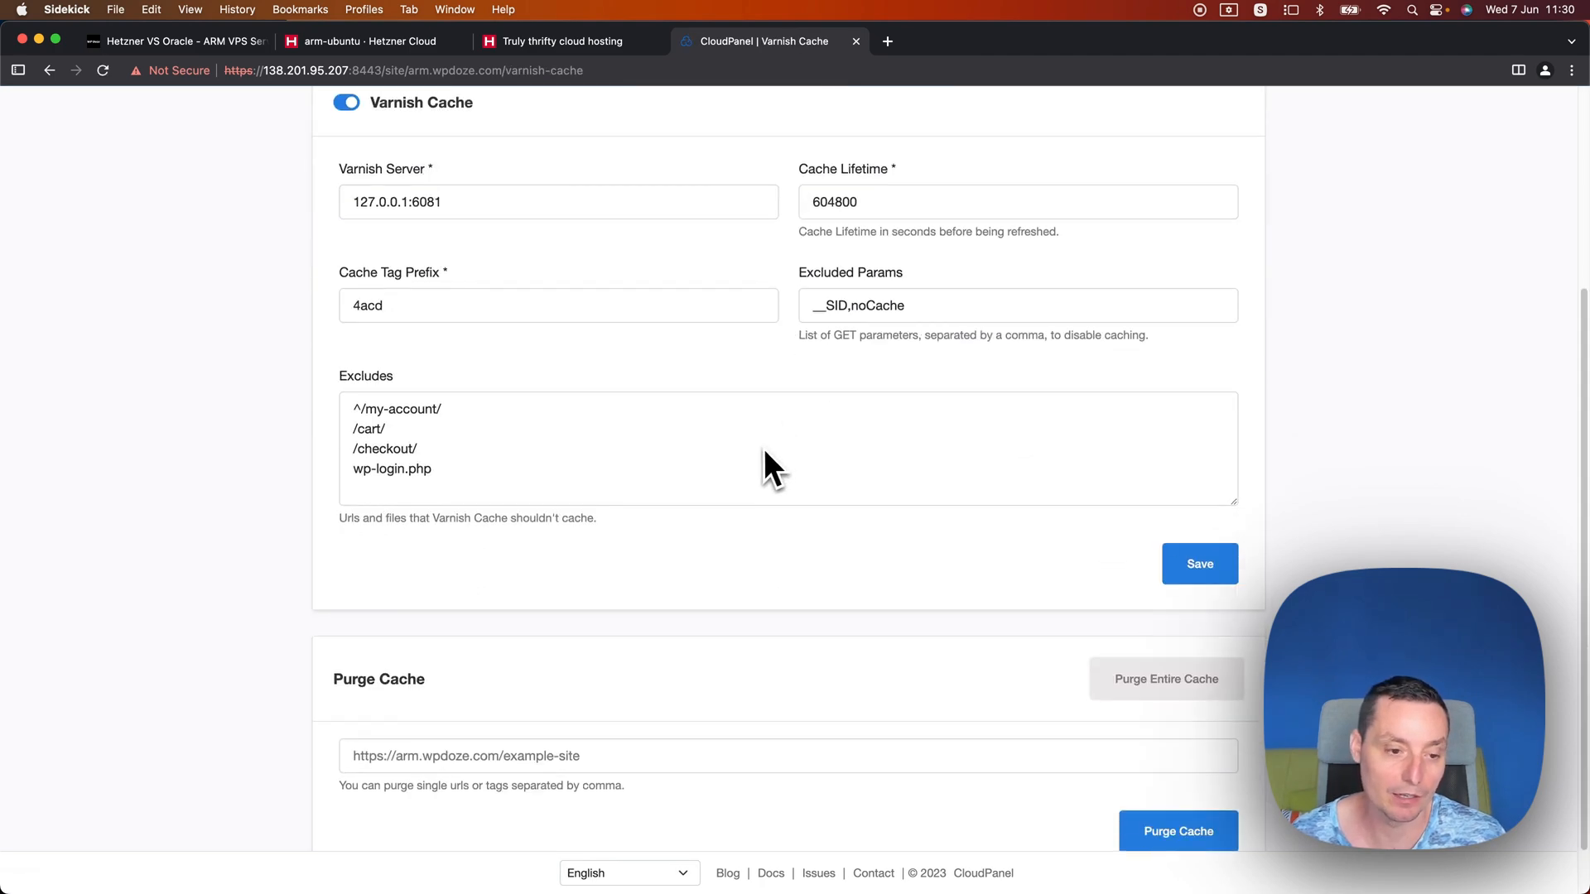
Step: View the site's SSL/TLS certificates and Security settings for arm.wpdoze.com
{"action": "left_click", "coordinate": [712, 301]}
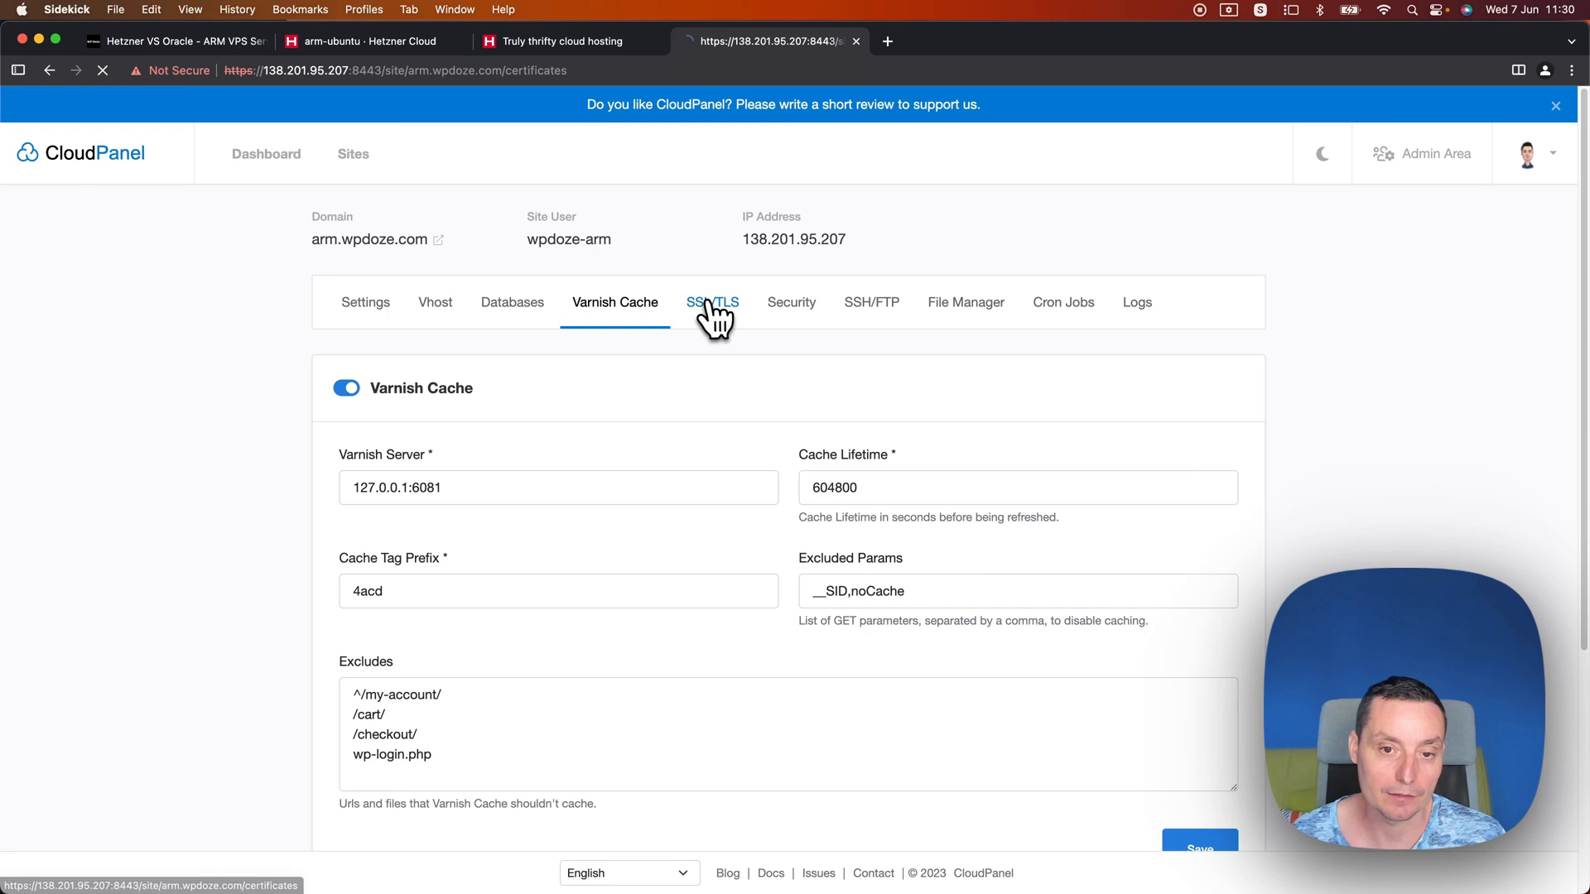
{"action": "left_click", "coordinate": [792, 301]}
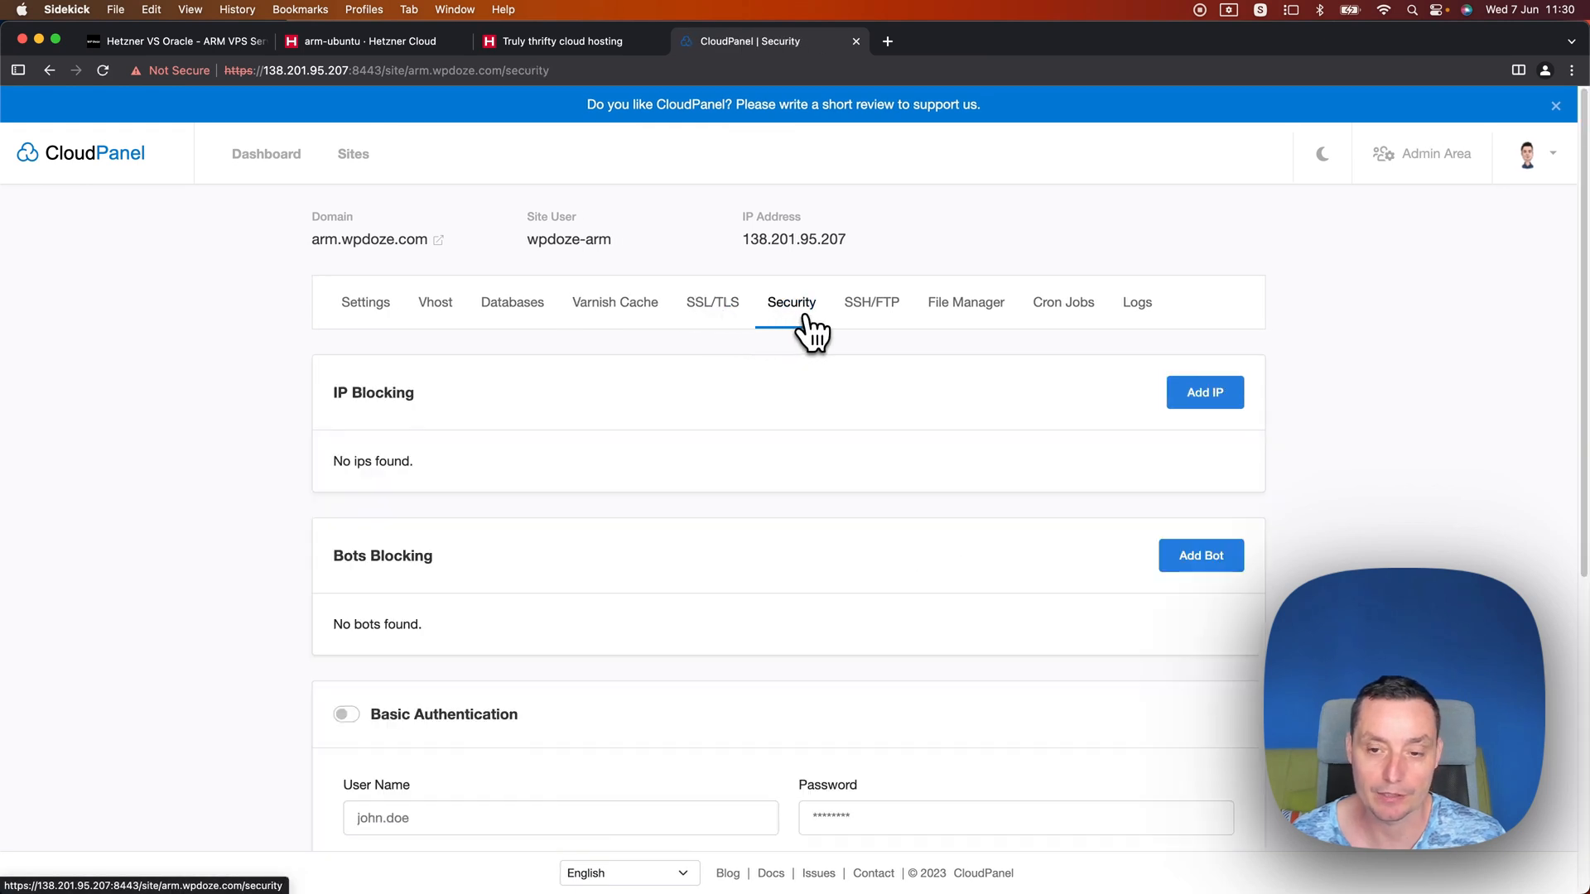
{"action": "mouse_move", "coordinate": [712, 302]}
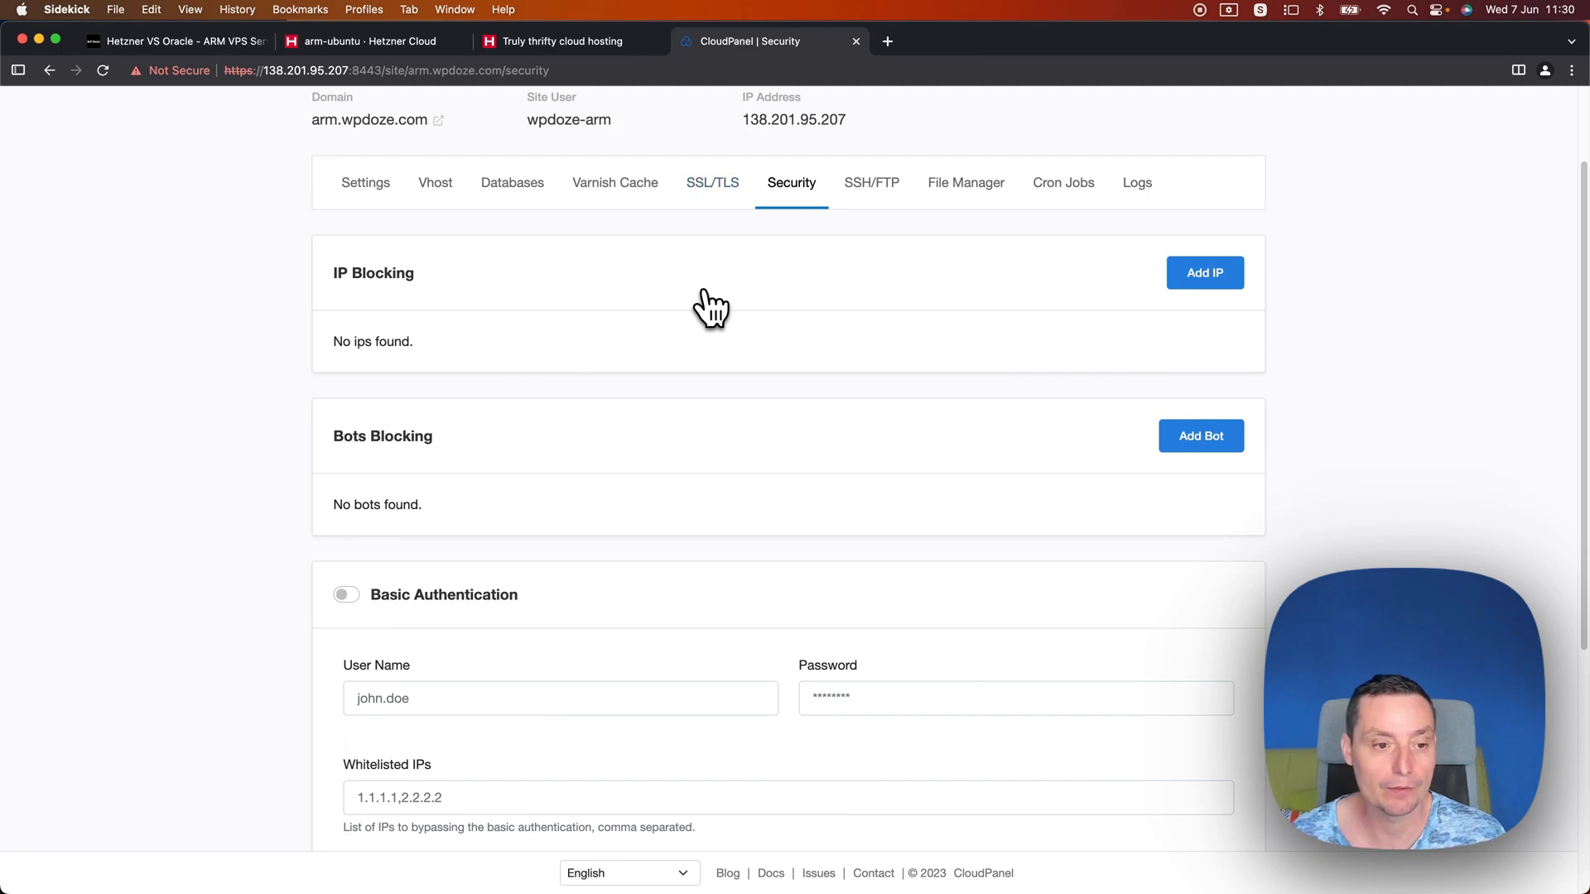
{"action": "scroll", "scroll_direction": "down", "scroll_amount": 3}
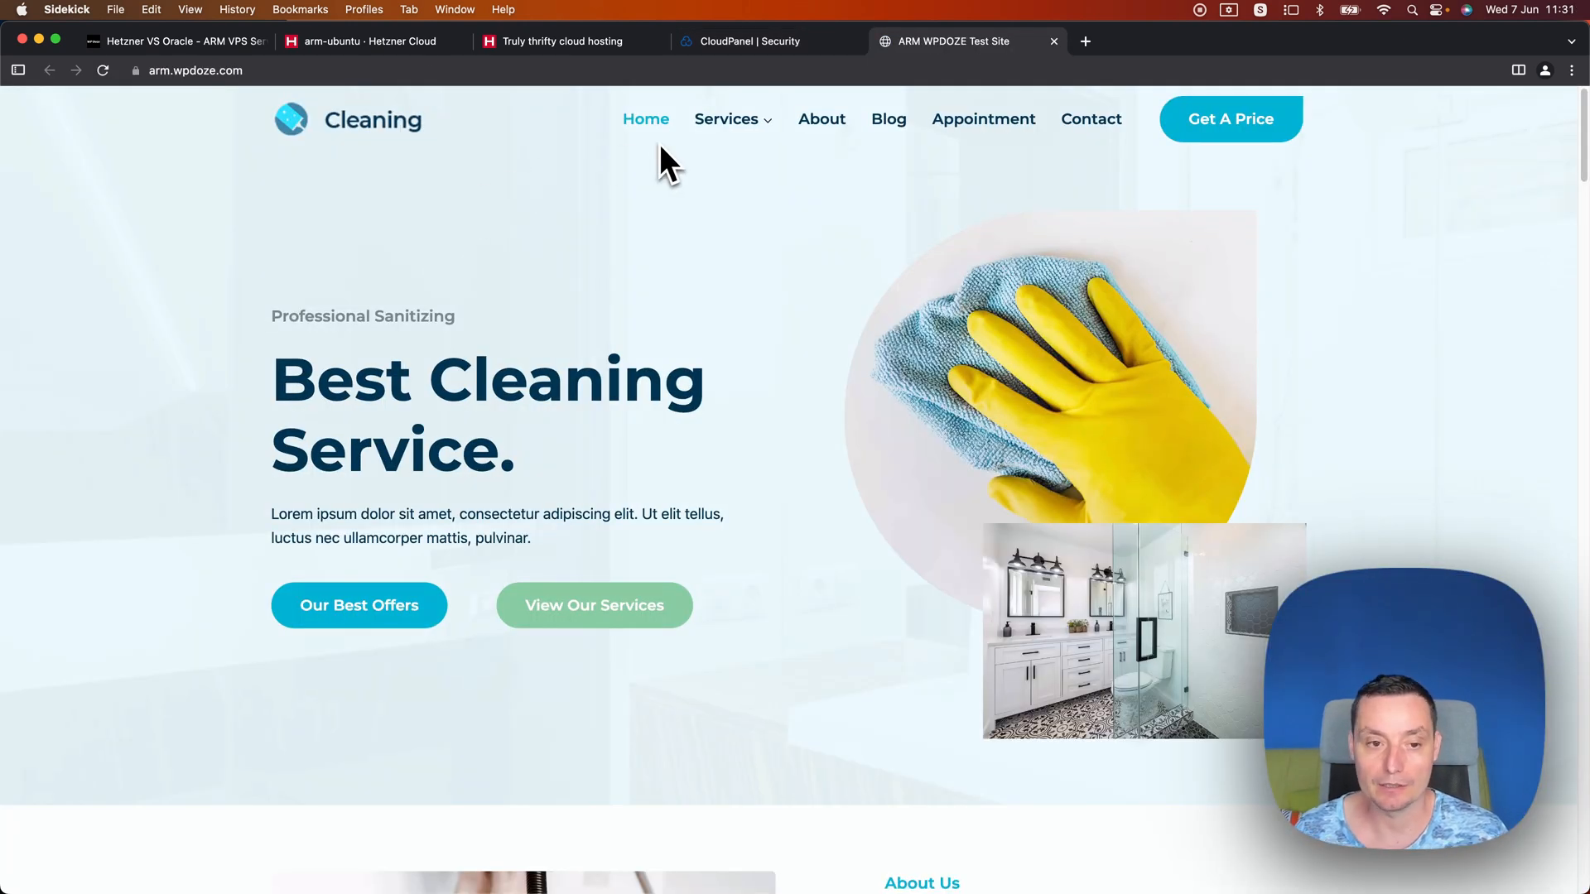
Step: Scroll the arm.wpdoze.com home page and tour its Services, About and Blog pages
{"action": "scroll", "scroll_direction": "down", "scroll_amount": 3}
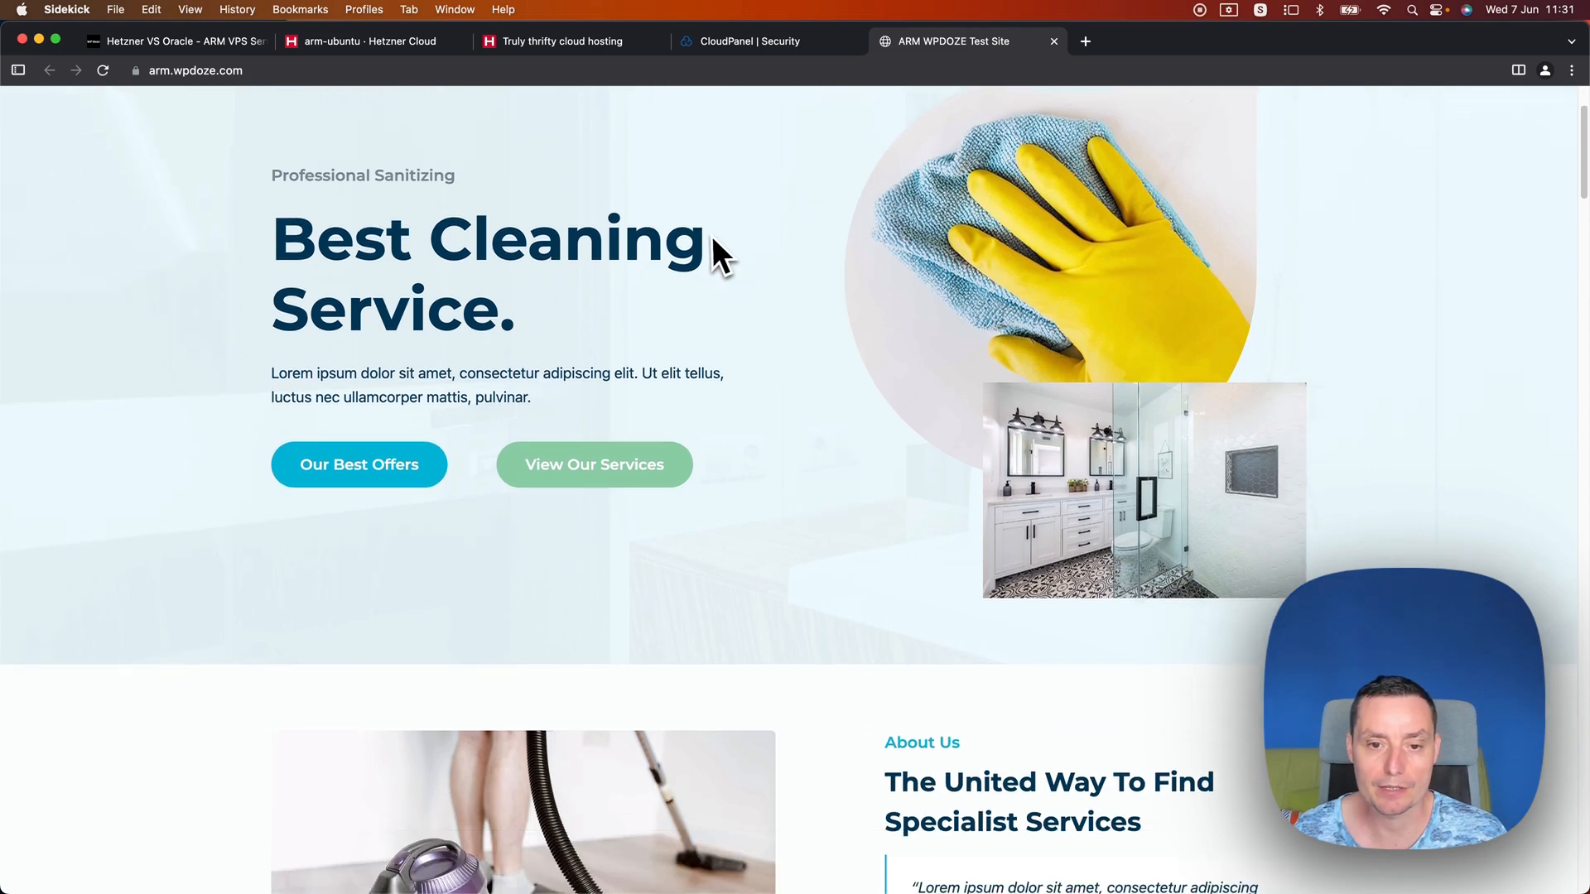
{"action": "scroll", "scroll_direction": "down", "scroll_amount": 3}
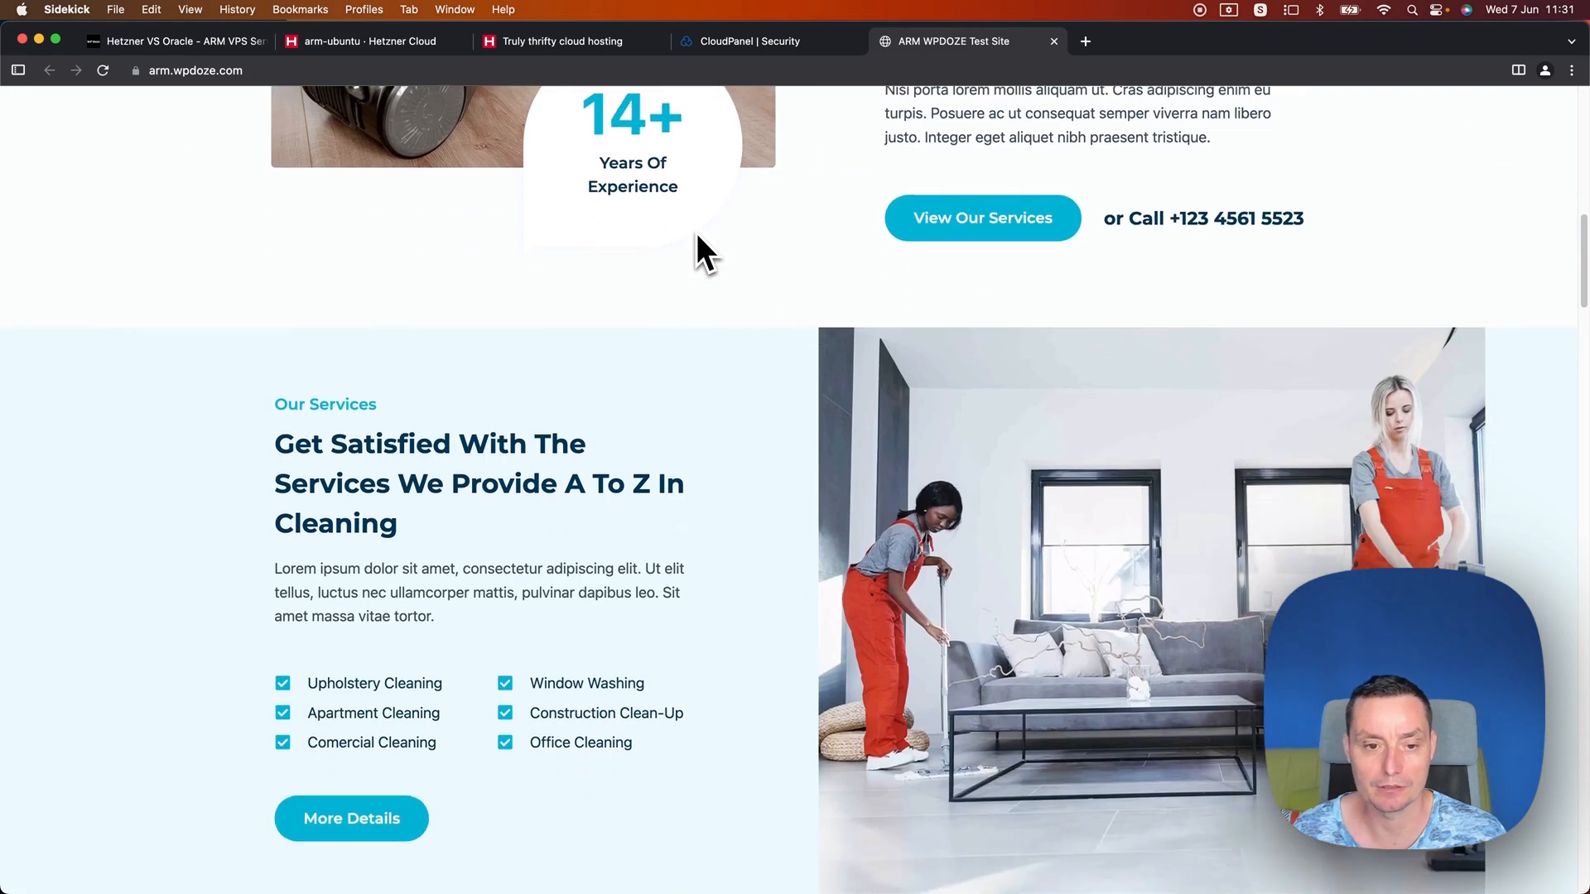
{"action": "scroll", "scroll_direction": "down", "scroll_amount": 3}
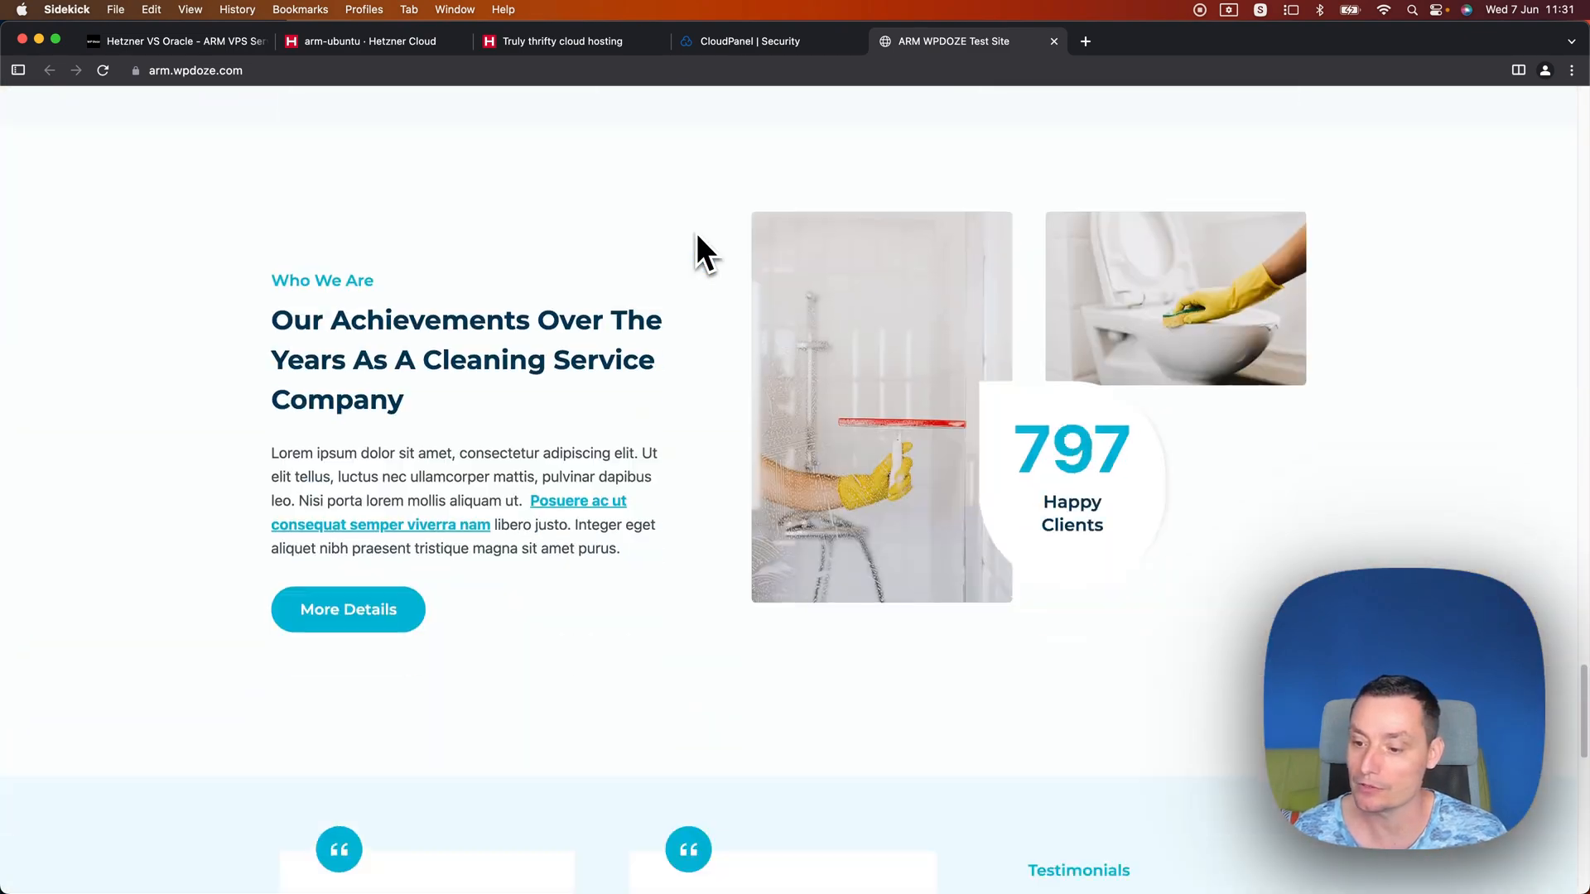
{"action": "scroll", "scroll_direction": "down", "scroll_amount": 3}
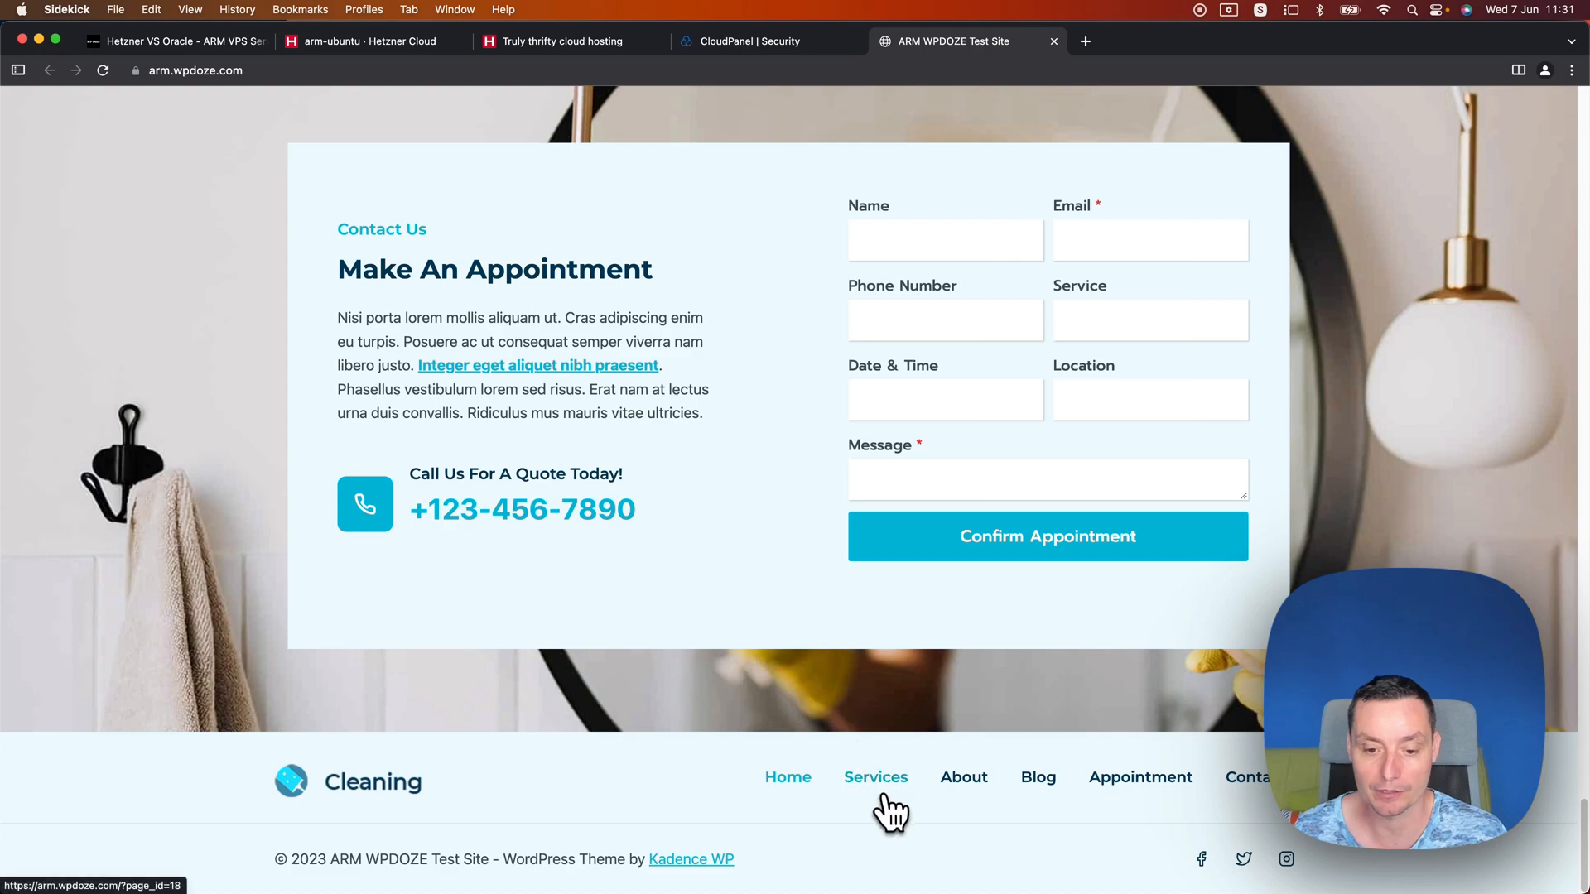
{"action": "left_click", "coordinate": [874, 777]}
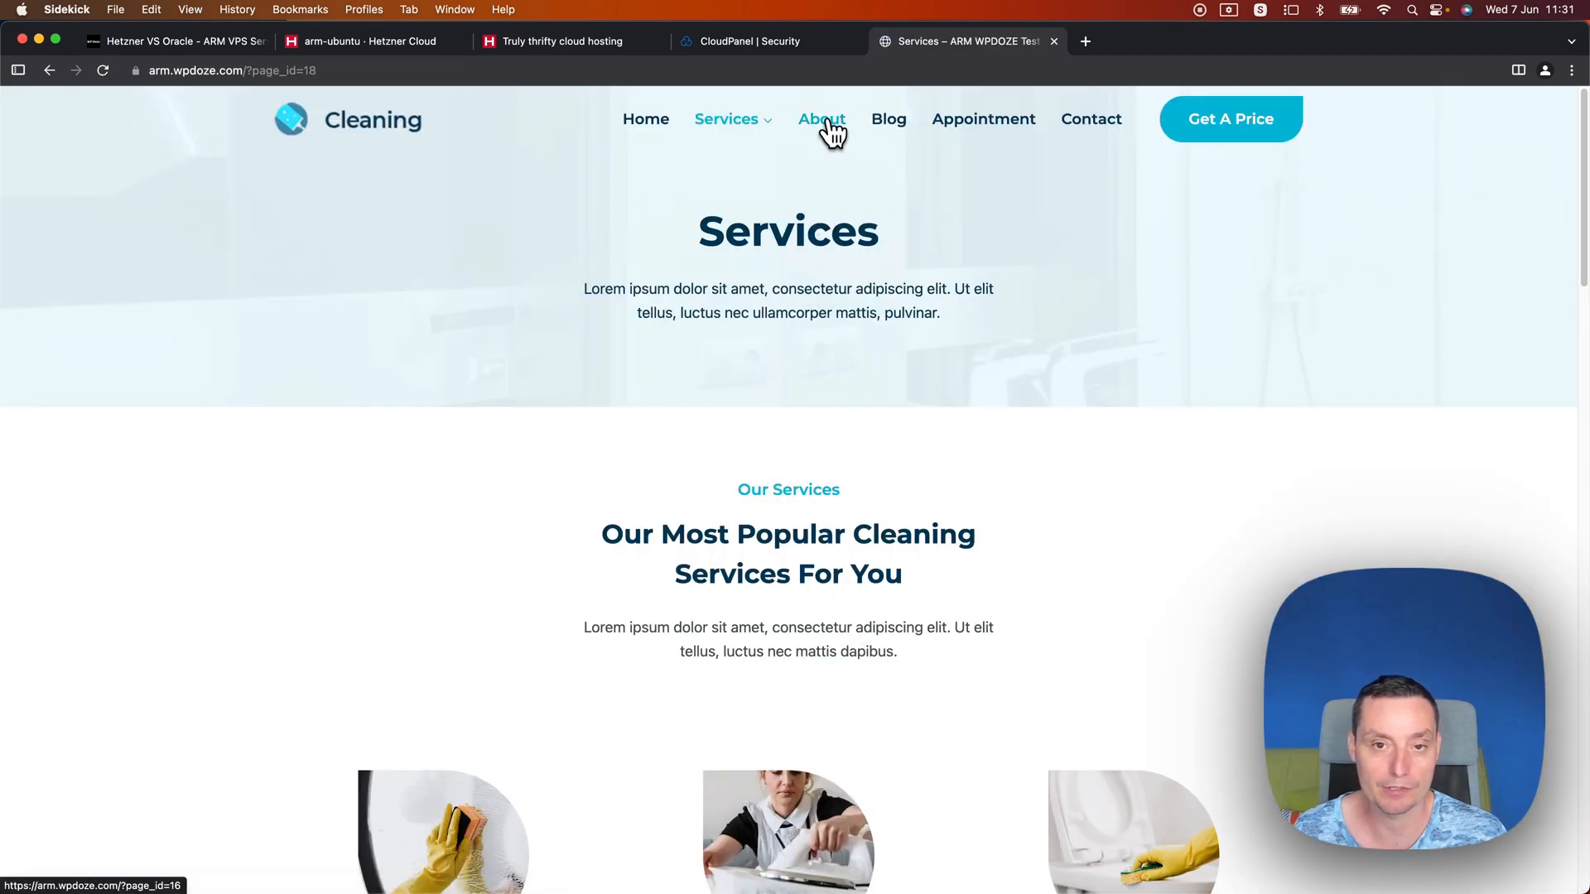
{"action": "left_click", "coordinate": [822, 120]}
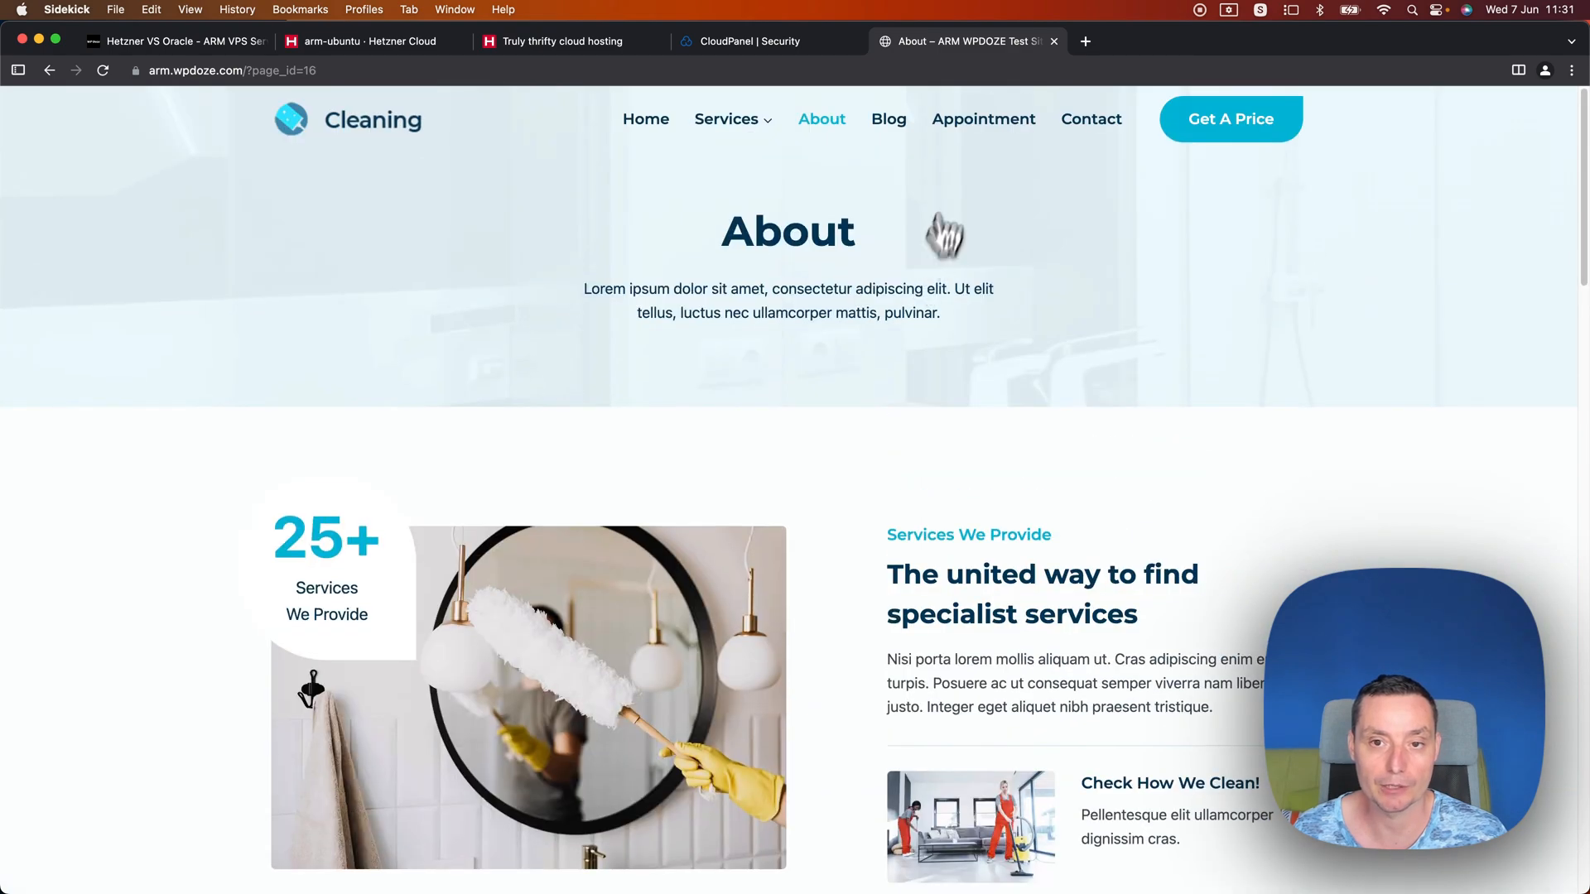
{"action": "left_click", "coordinate": [888, 119]}
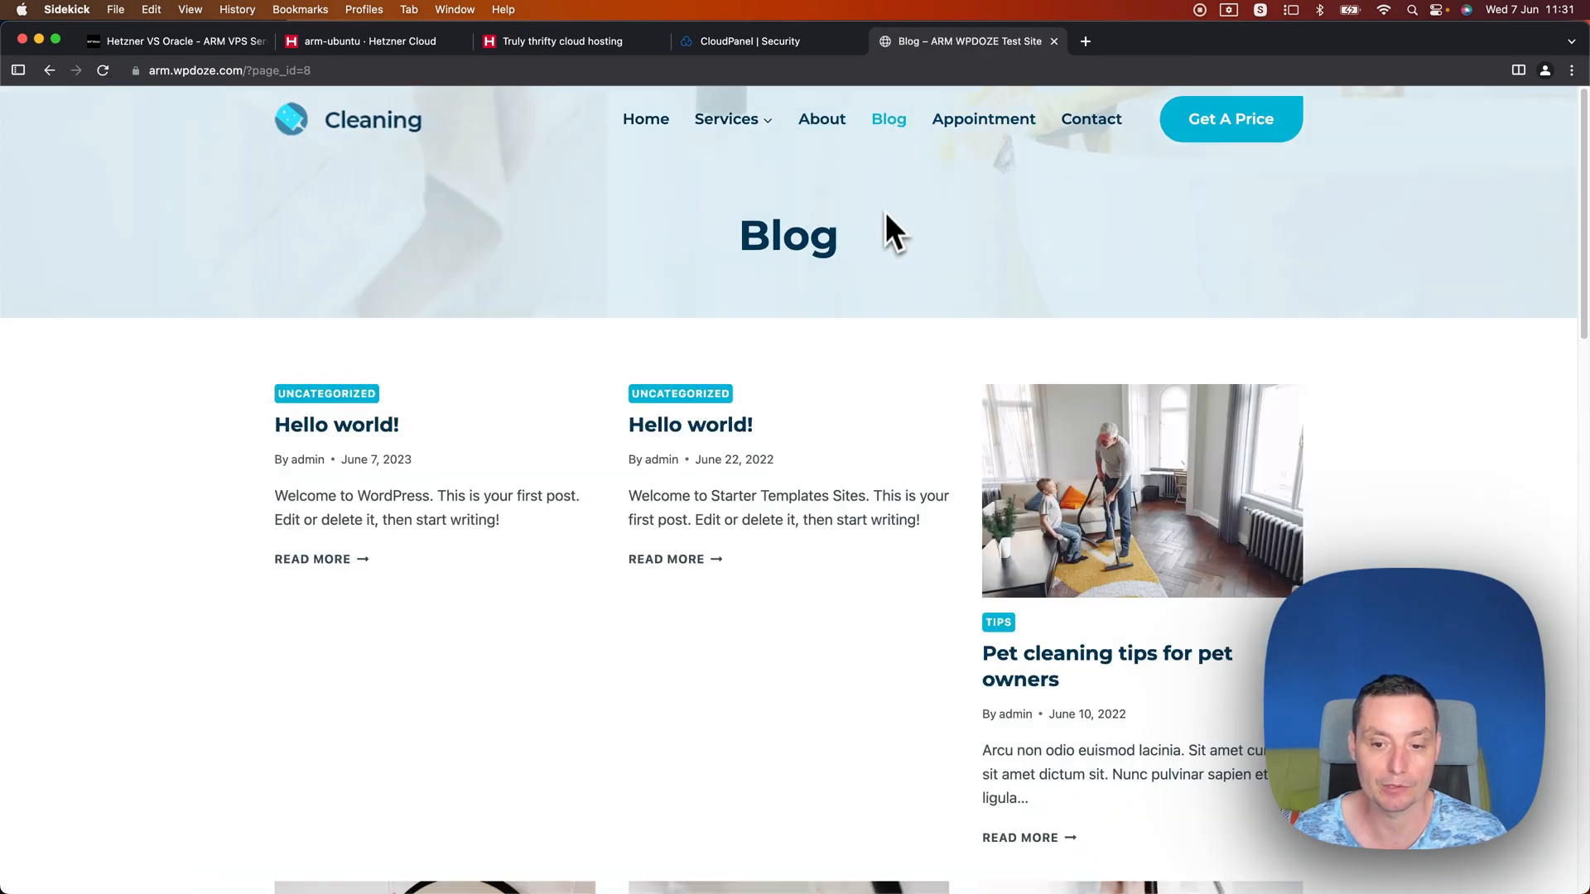
Step: Open the 20-item spring cleaning checklist post and scroll through it
{"action": "scroll", "scroll_direction": "down", "scroll_amount": 3}
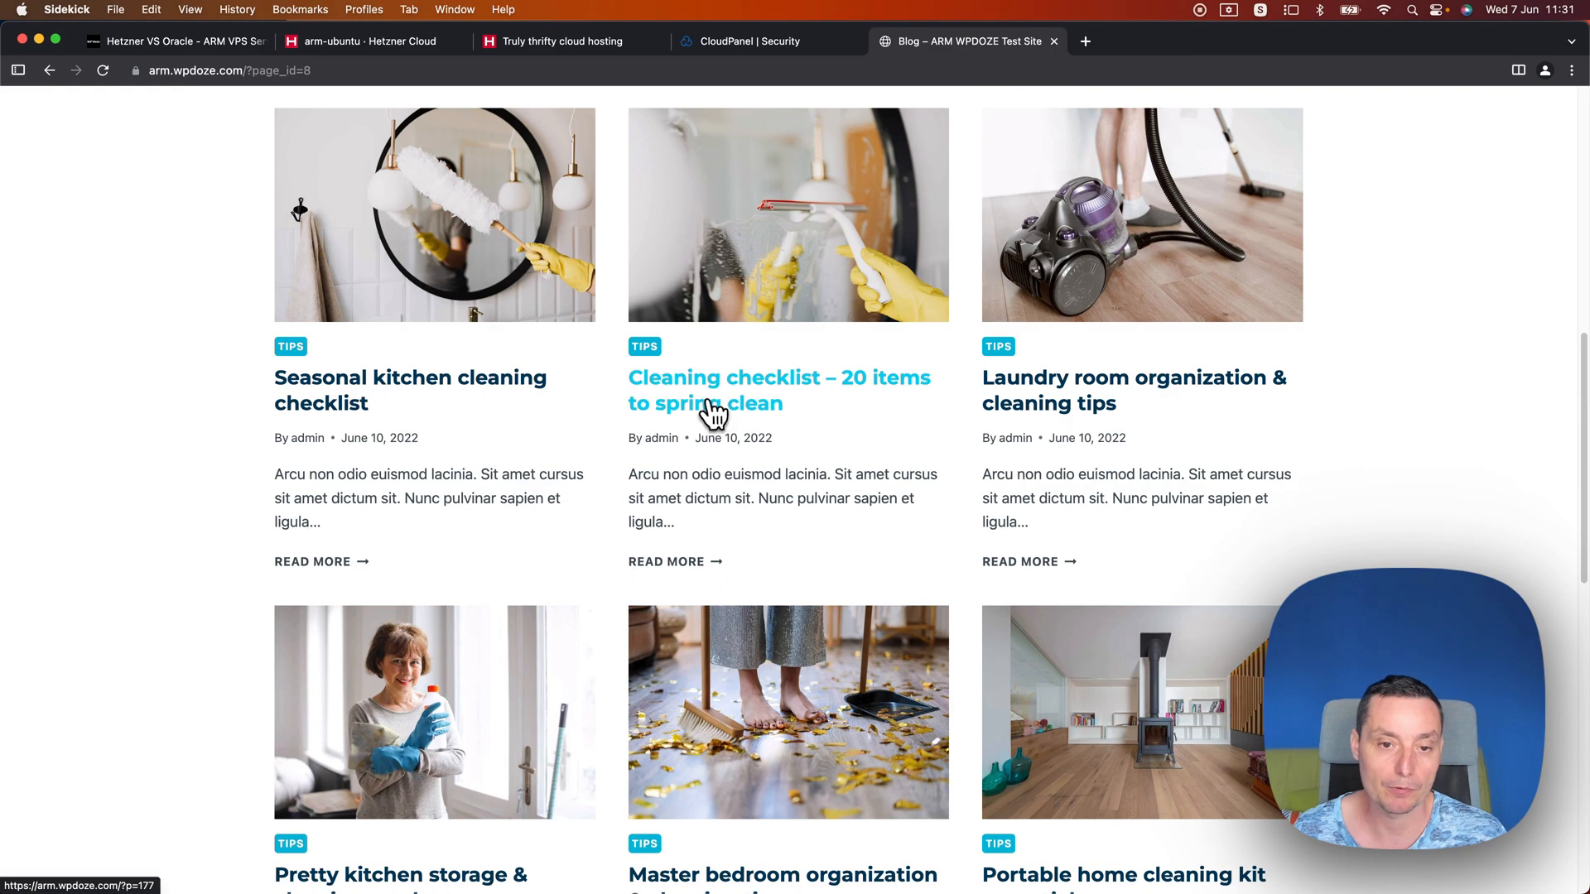
{"action": "left_click", "coordinate": [779, 389]}
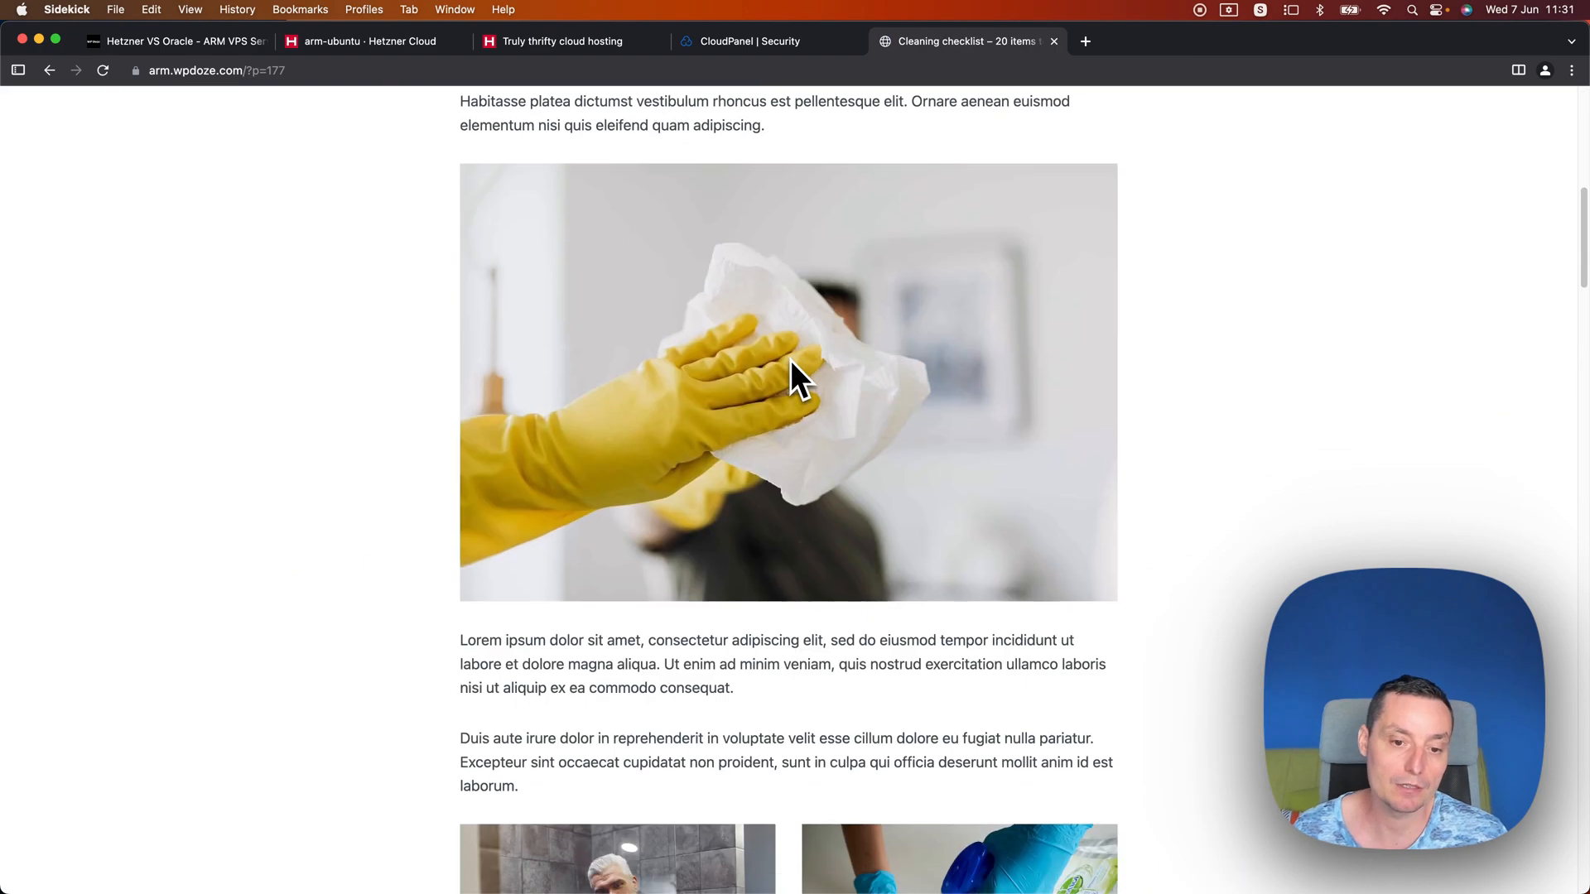
{"action": "scroll", "scroll_direction": "down", "scroll_amount": 3}
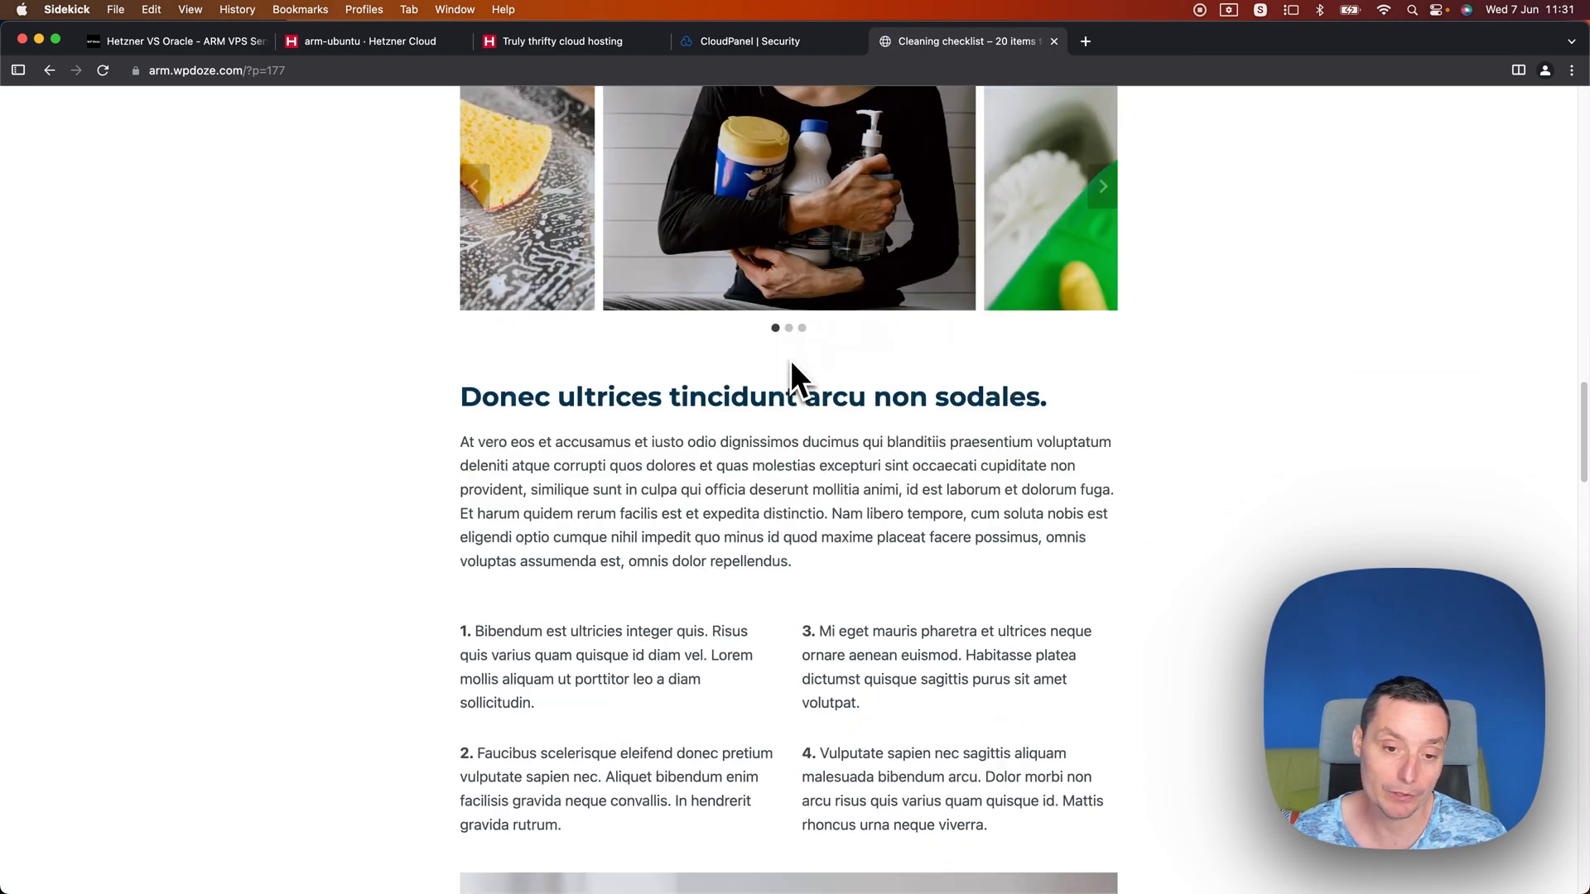
{"action": "scroll", "scroll_direction": "down", "scroll_amount": 3}
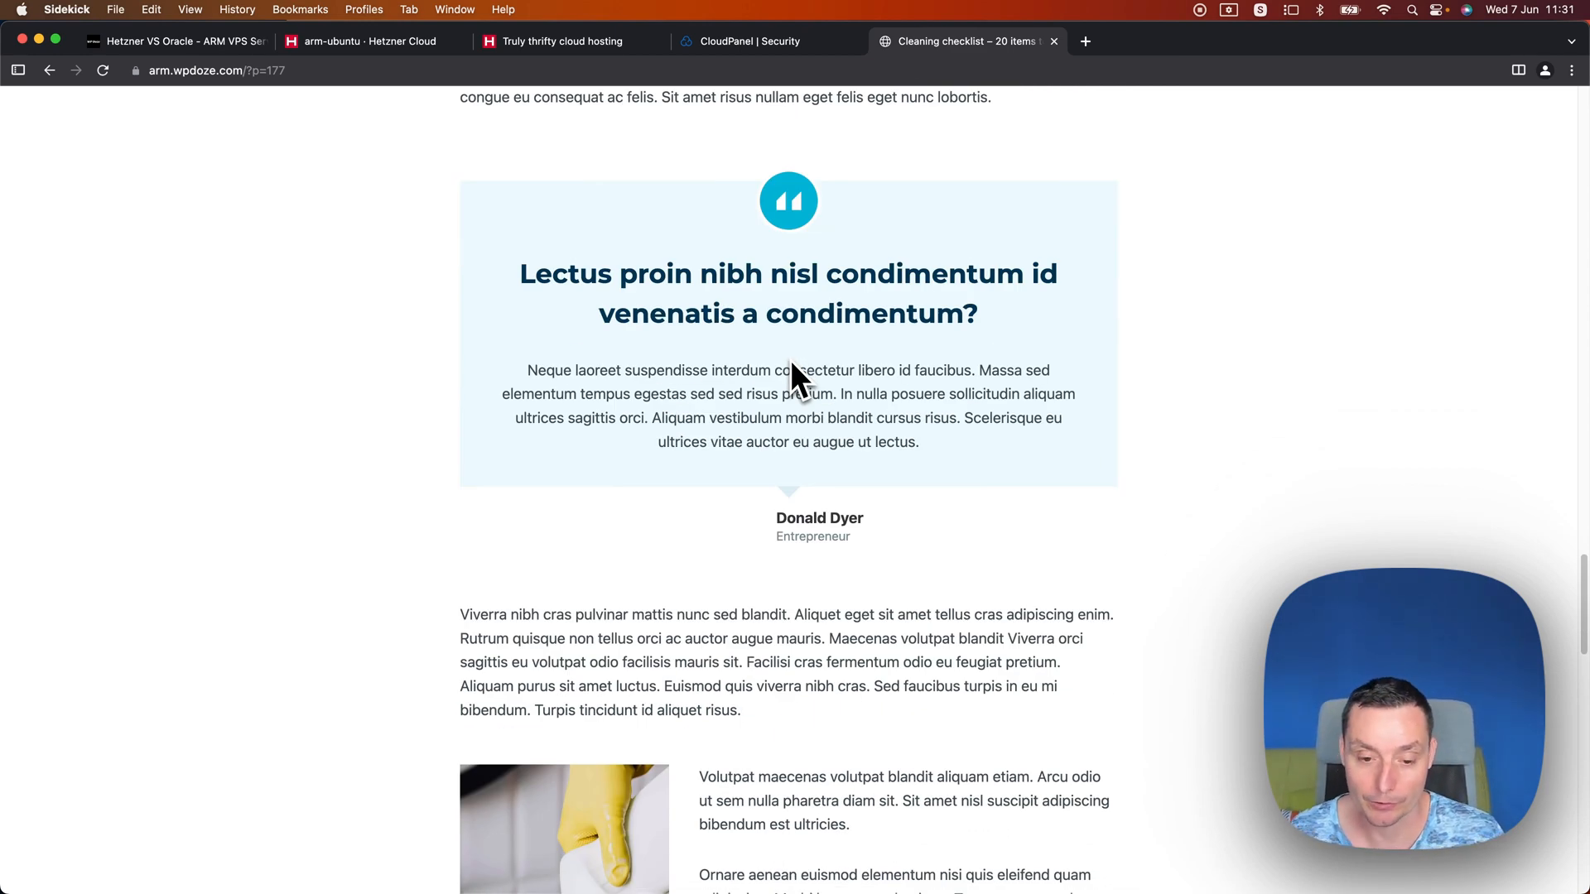
{"action": "scroll", "scroll_direction": "down", "scroll_amount": 3}
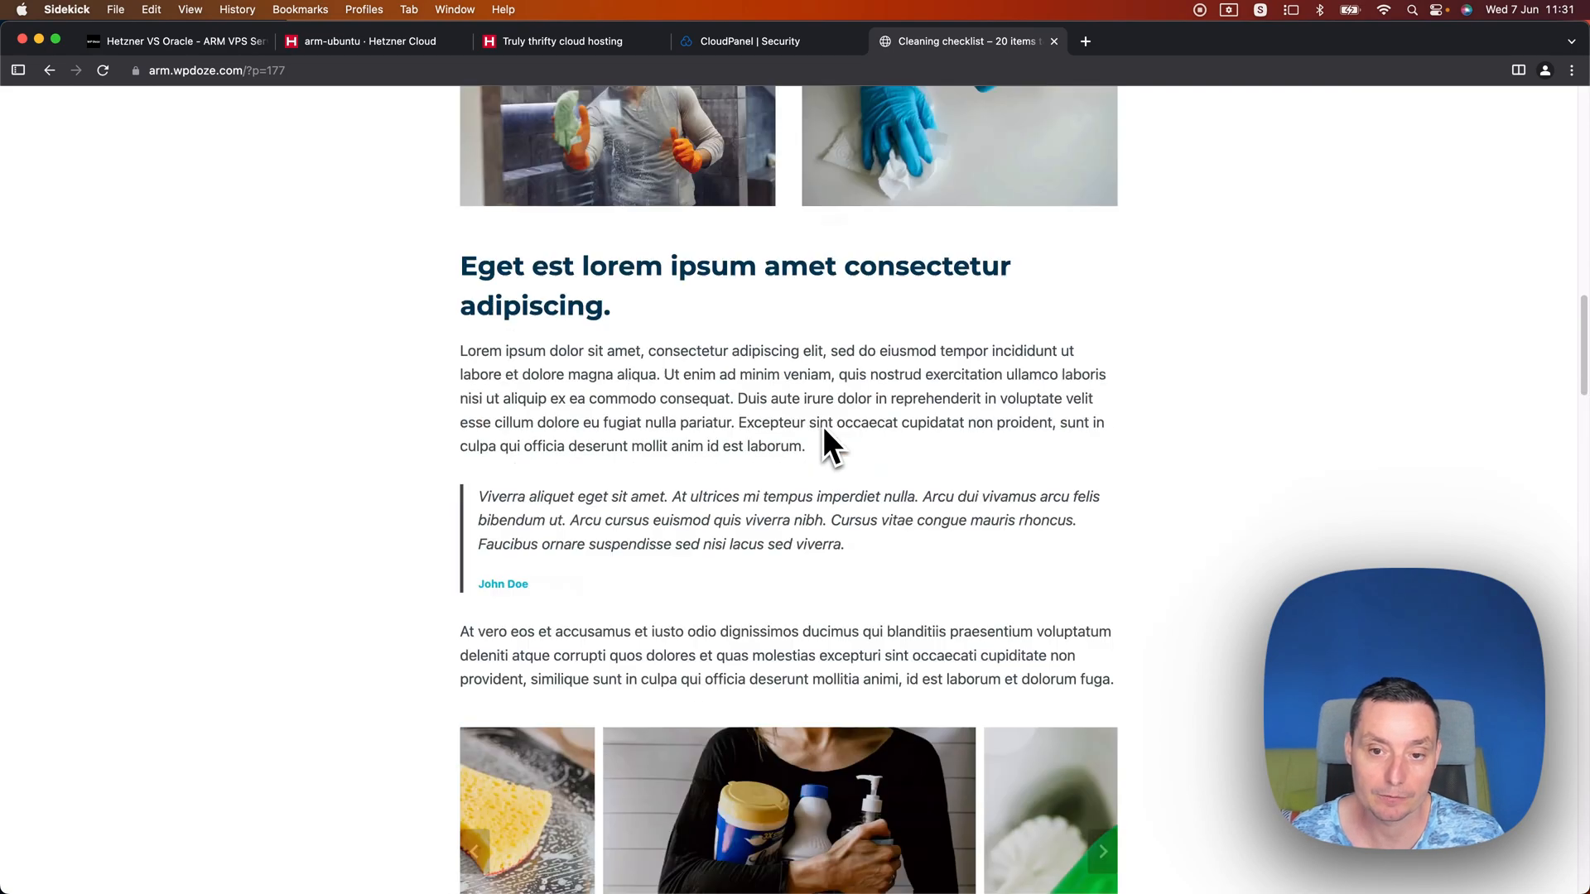
{"action": "scroll", "scroll_direction": "up", "scroll_amount": 3}
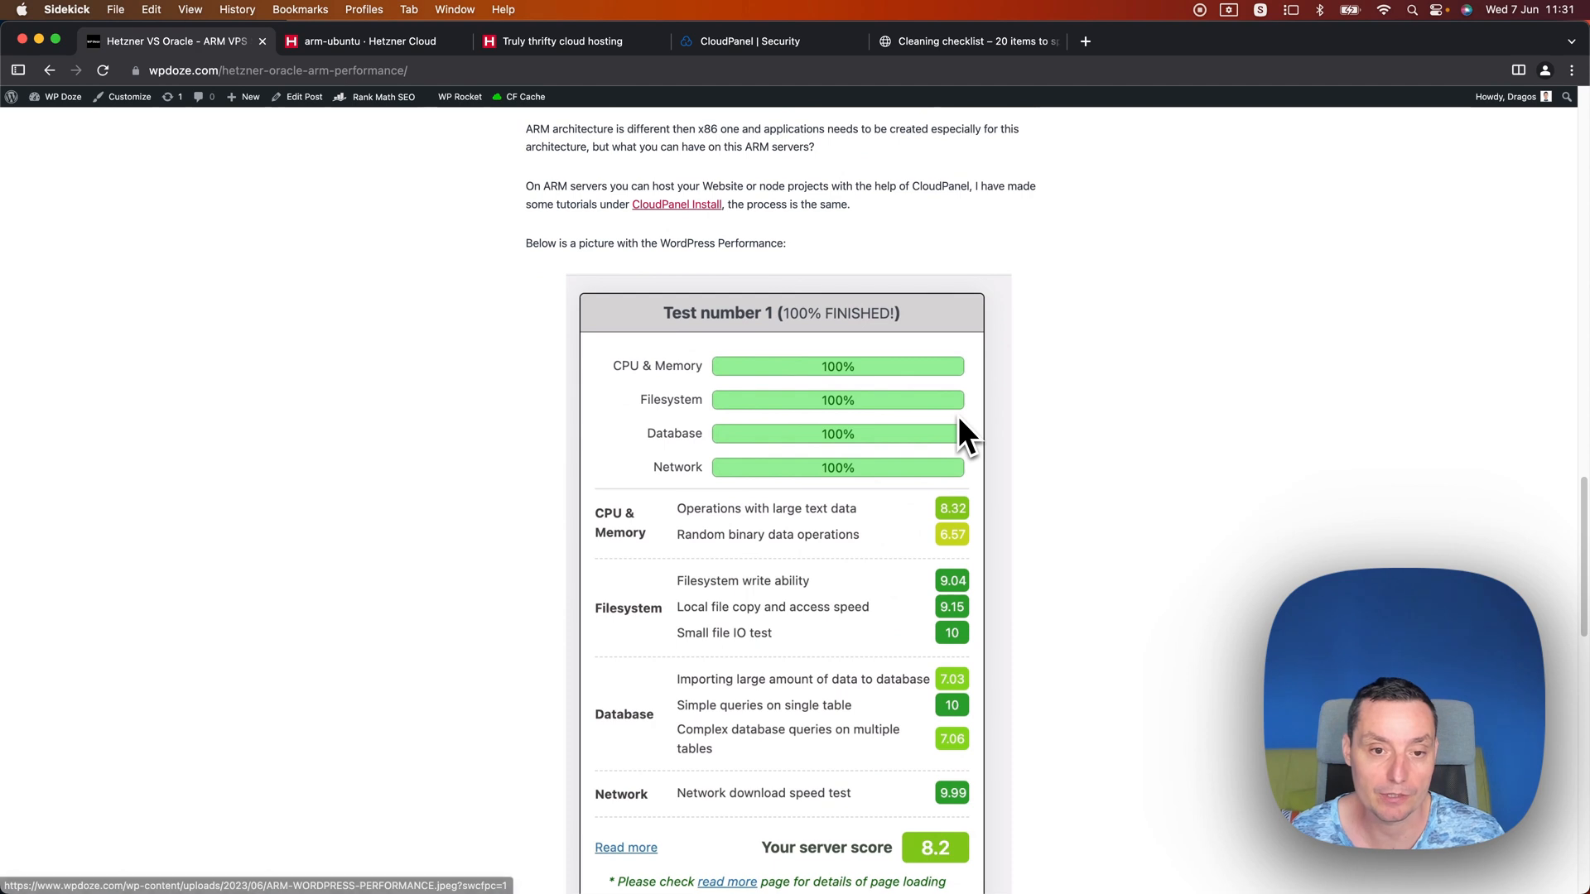
Step: Scroll through the WordPress benchmark table (server score 8.2) and the GTmetrix Grade A report
{"action": "scroll", "scroll_direction": "down", "scroll_amount": 3}
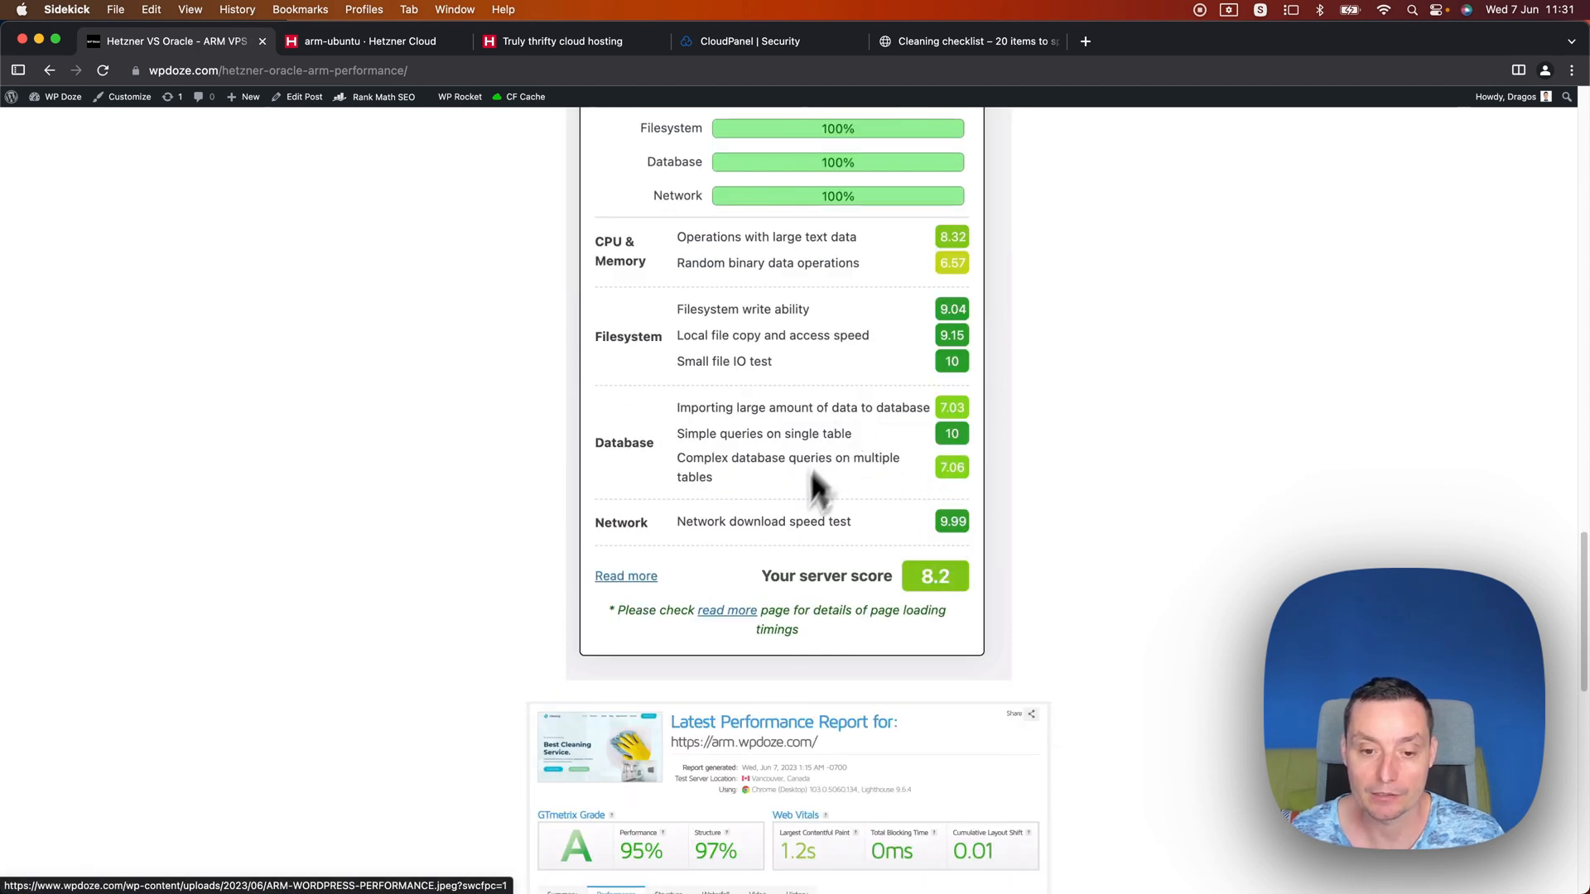
{"action": "mouse_move", "coordinate": [929, 608]}
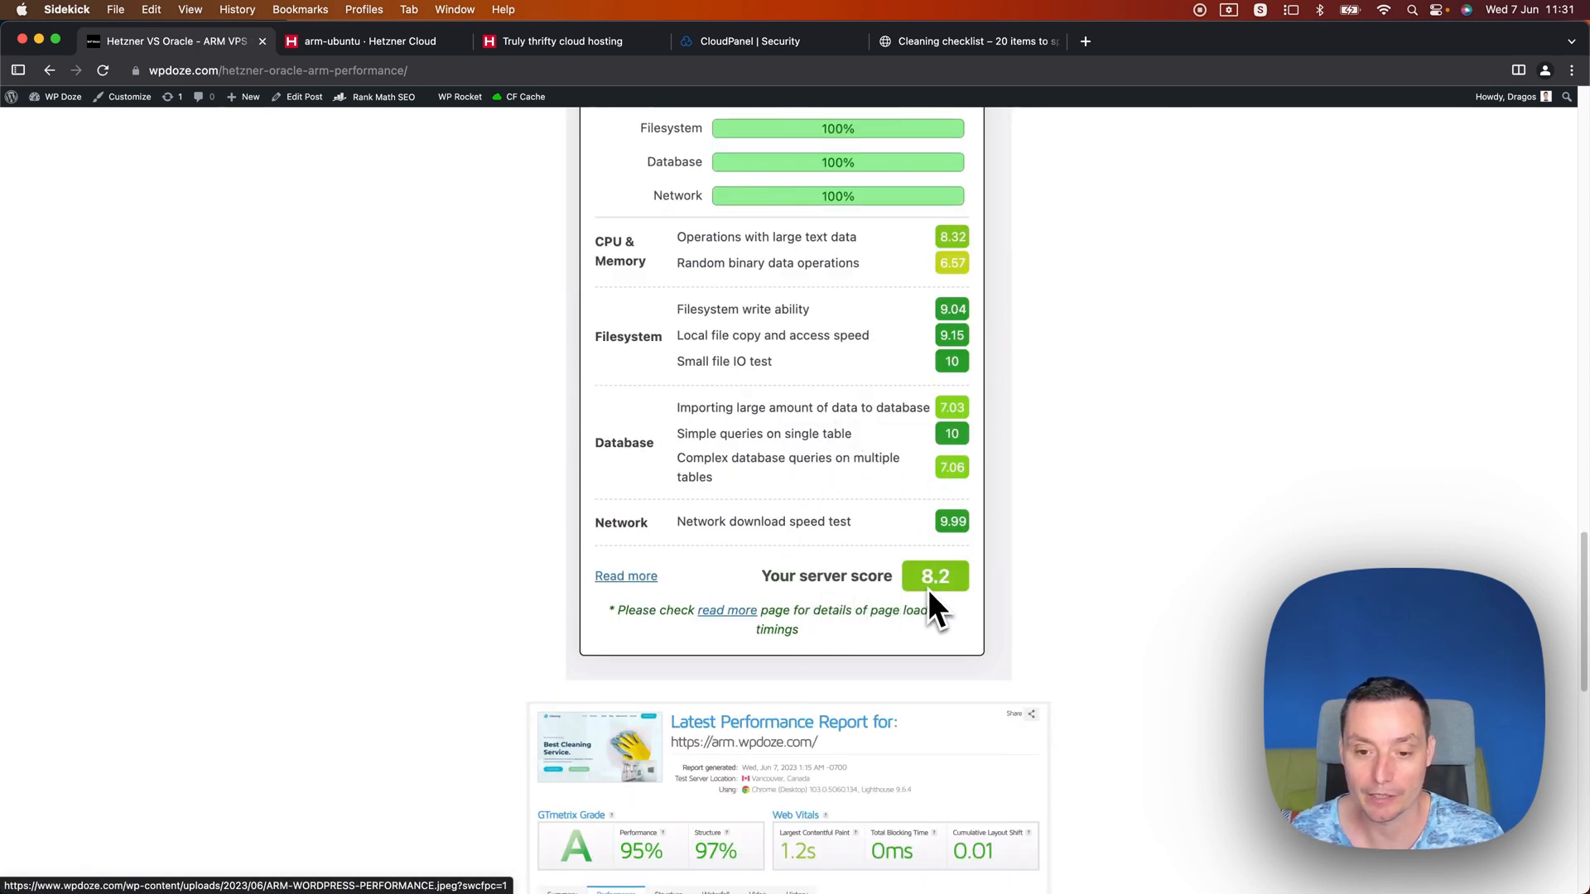
{"action": "mouse_move", "coordinate": [1004, 588]}
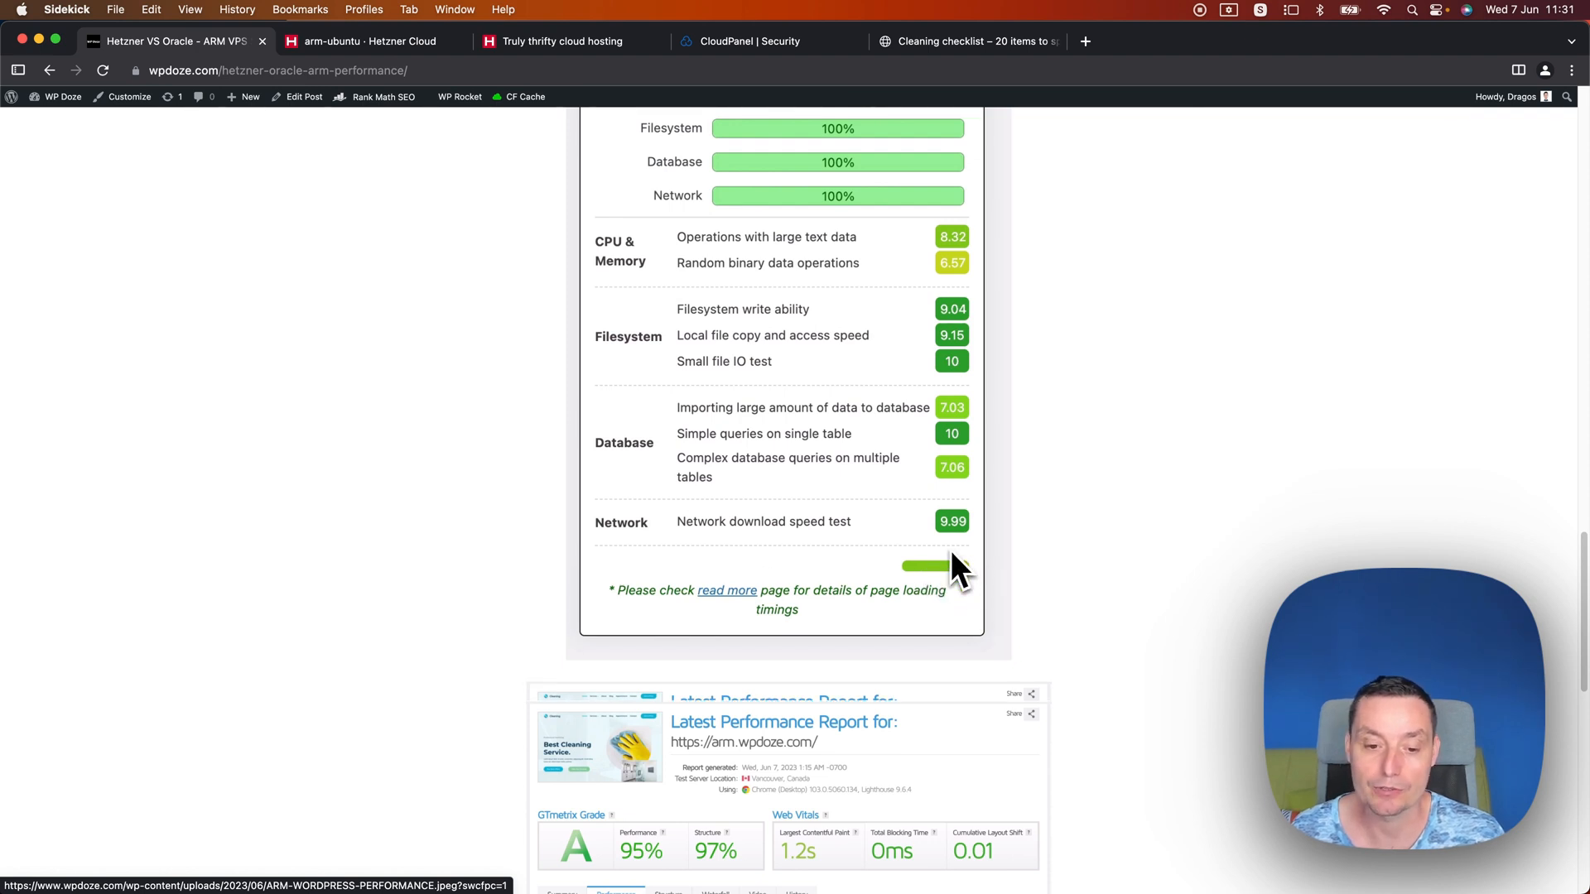
{"action": "scroll", "scroll_direction": "down", "scroll_amount": 3}
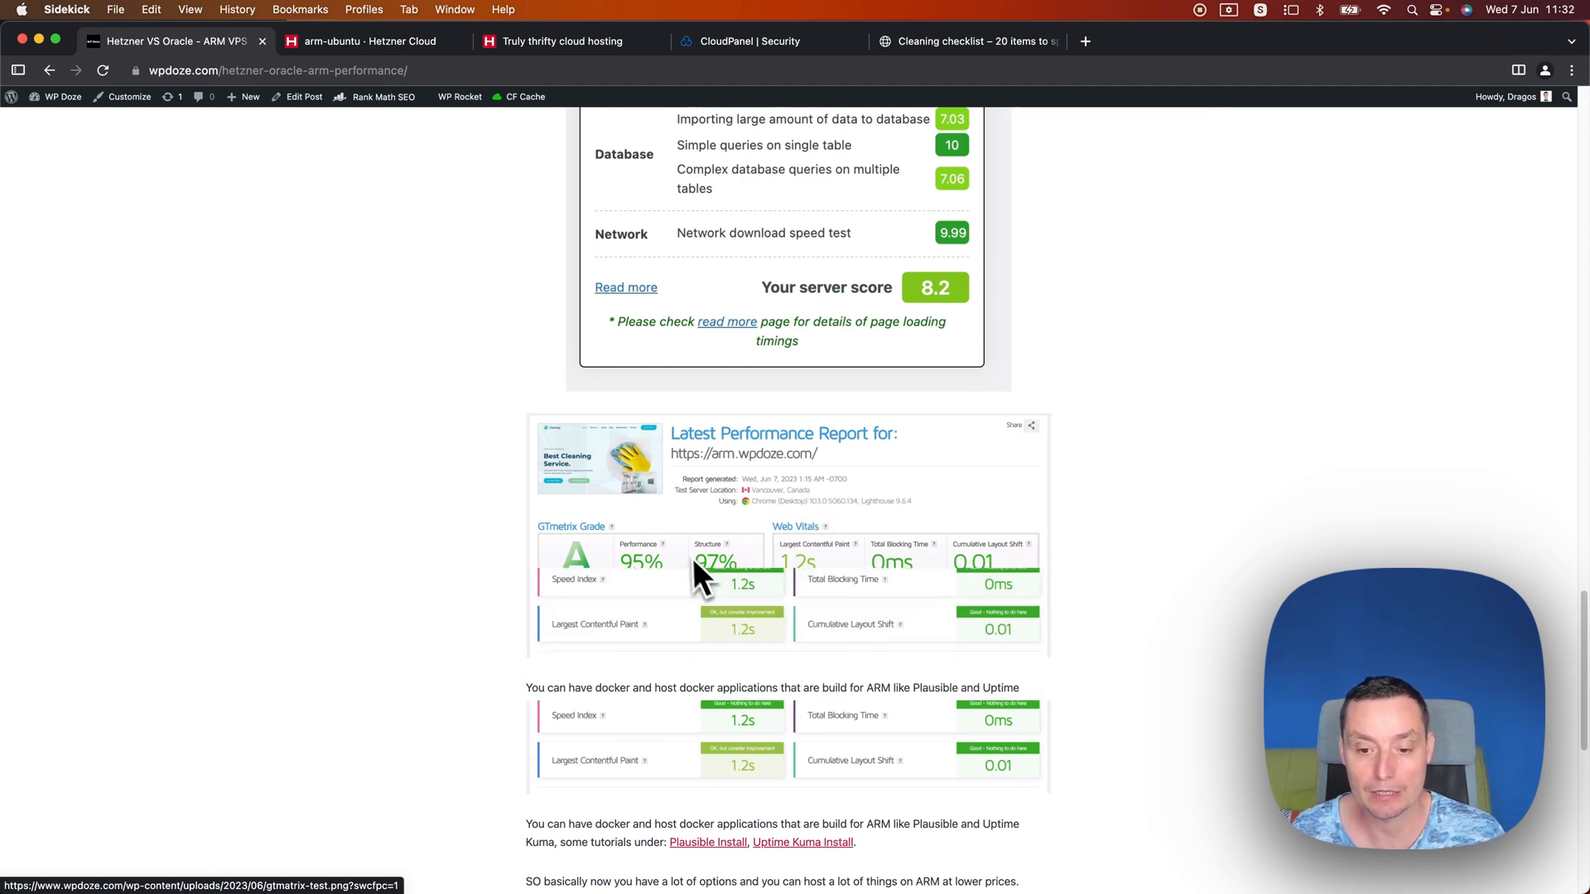
{"action": "scroll", "scroll_direction": "down", "scroll_amount": 3}
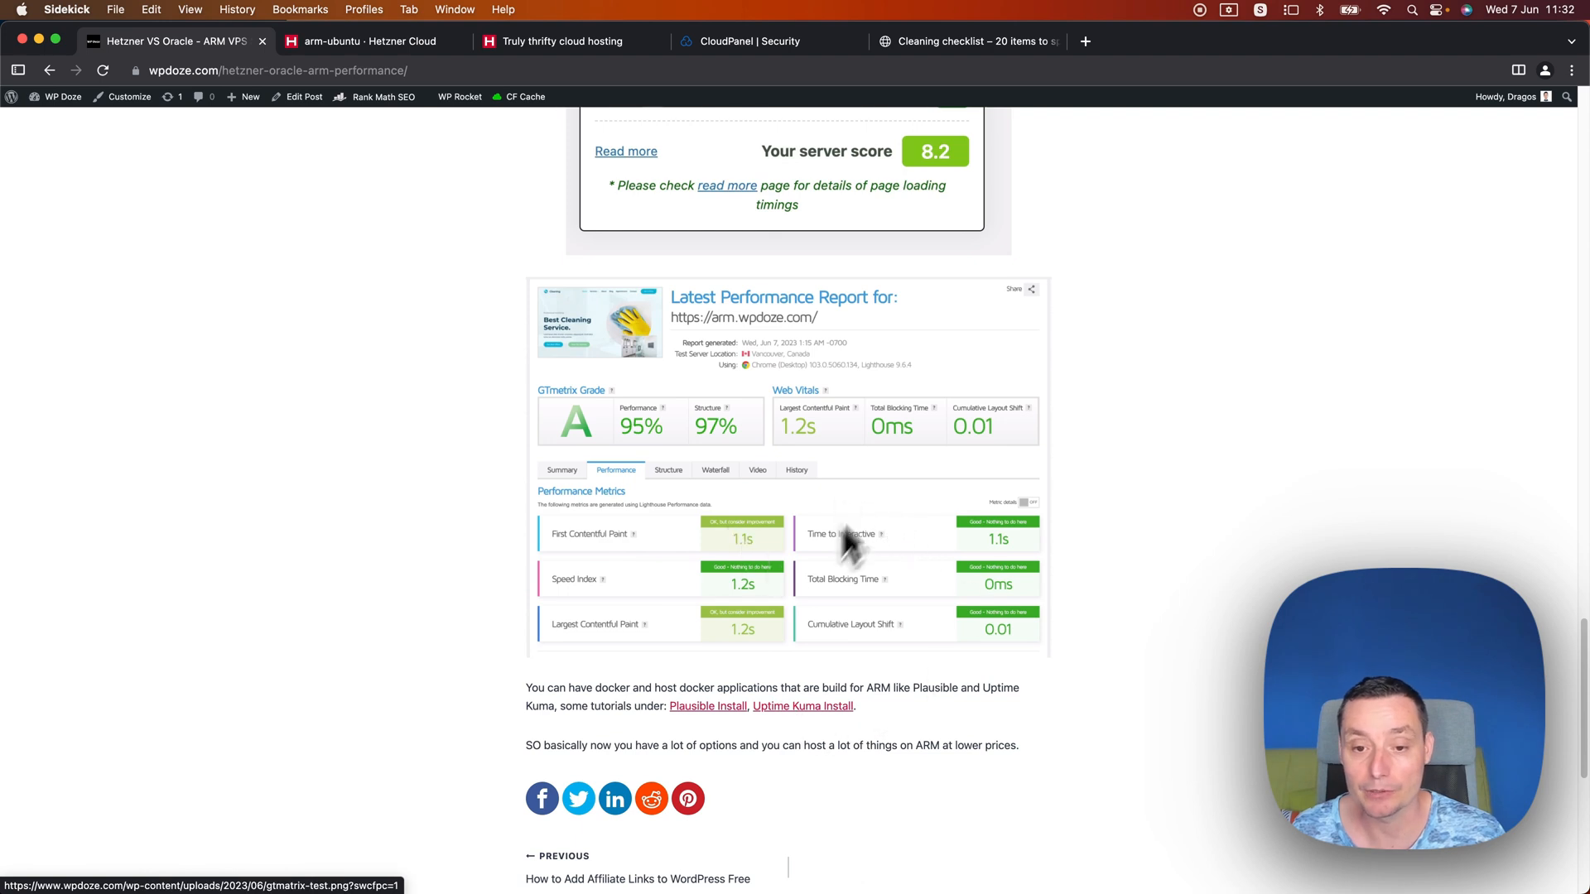
{"action": "mouse_move", "coordinate": [870, 576]}
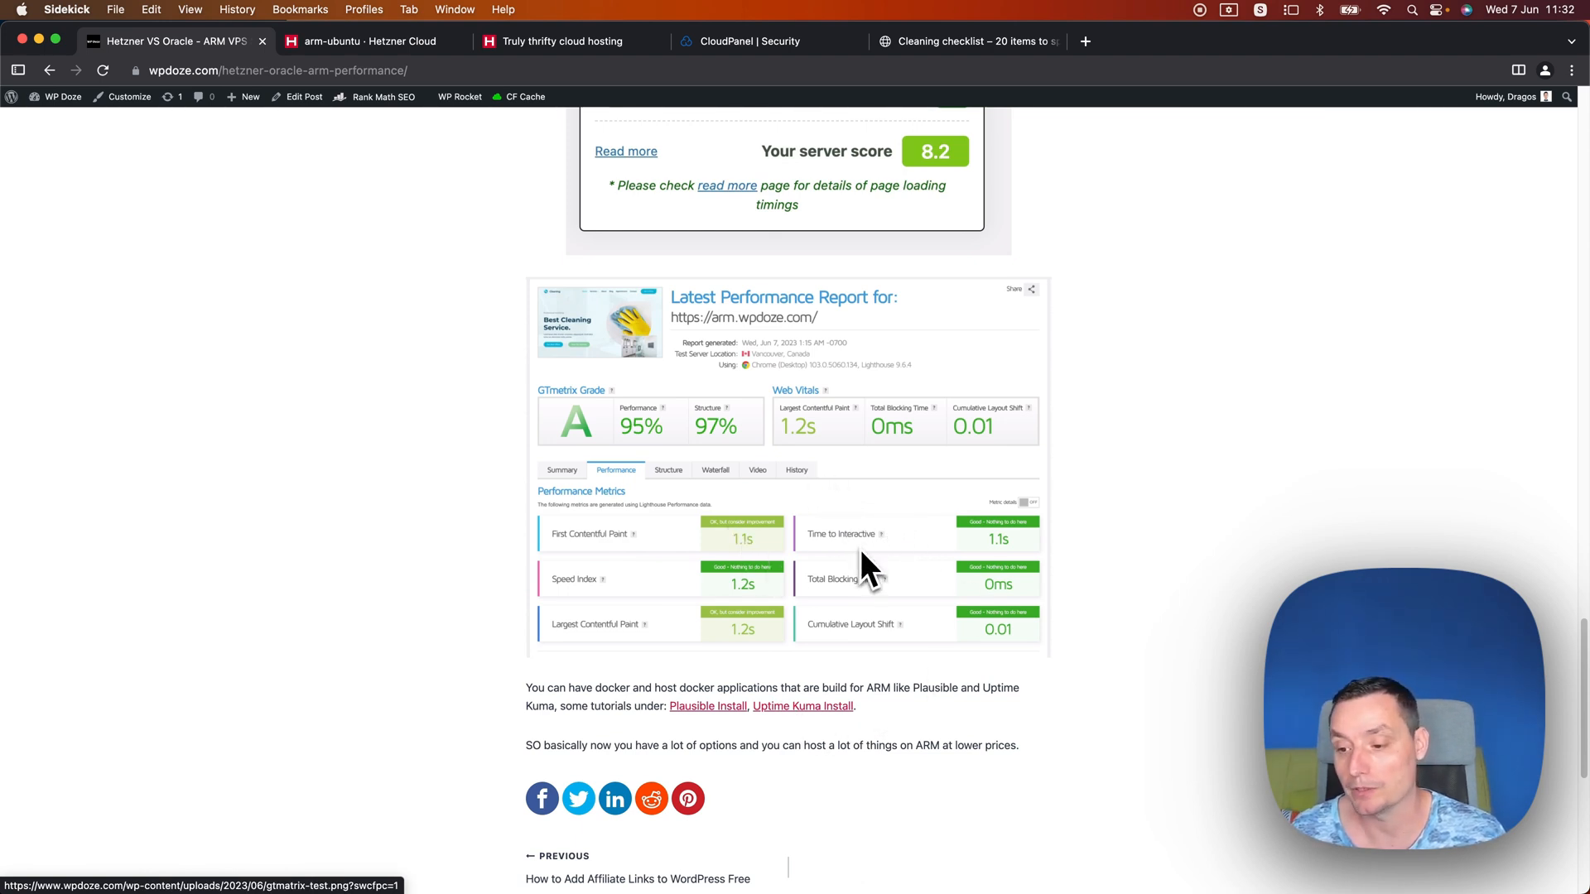
{"action": "scroll", "scroll_direction": "down", "scroll_amount": 3}
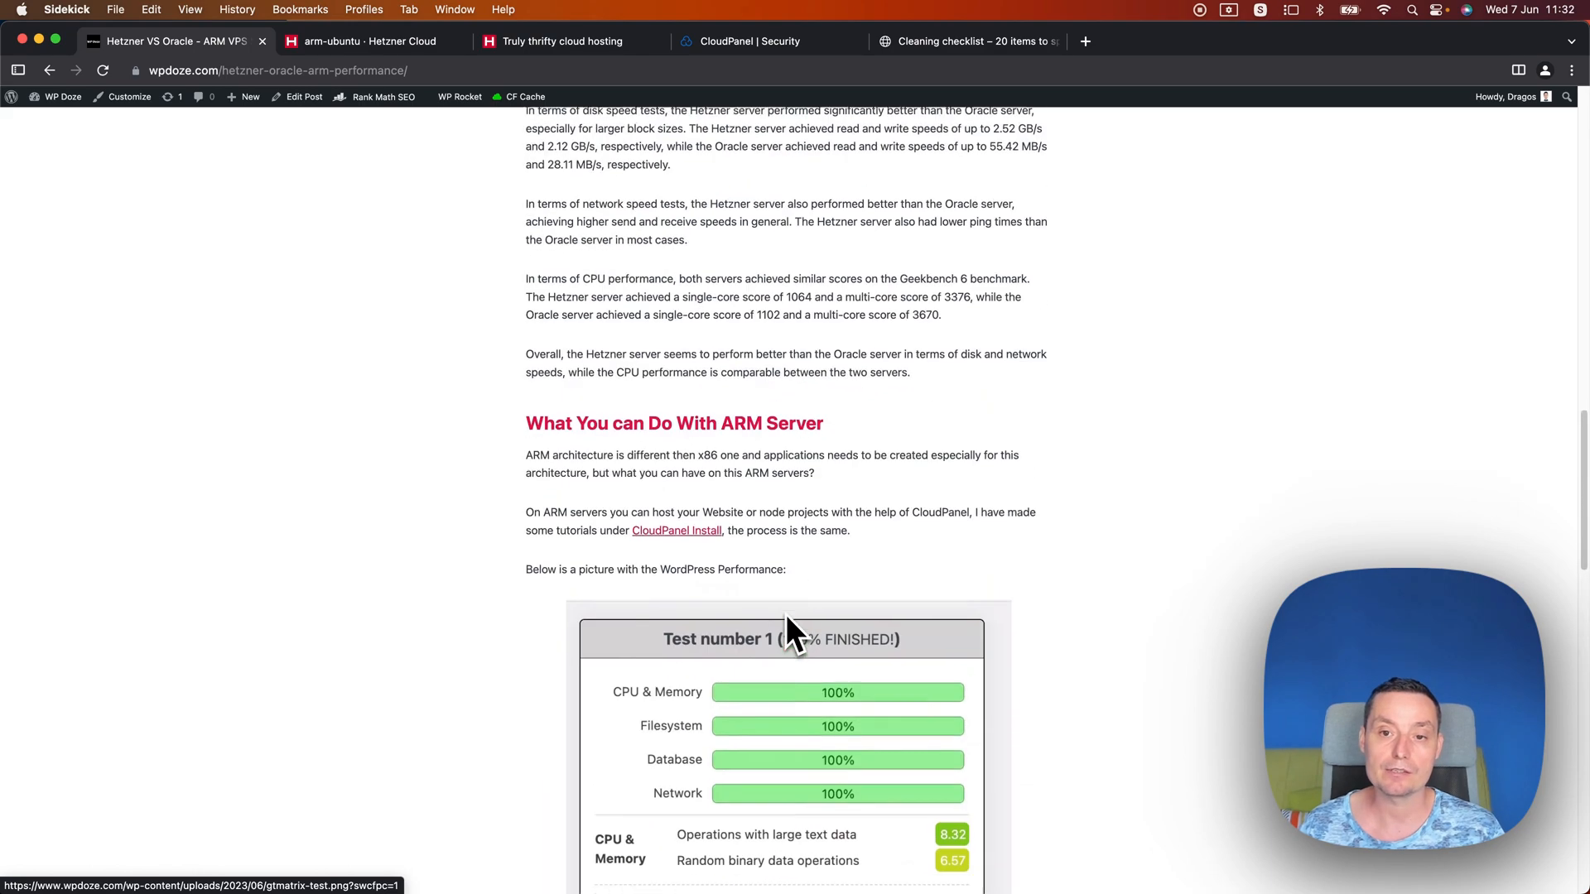
{"action": "scroll", "scroll_direction": "up", "scroll_amount": 3}
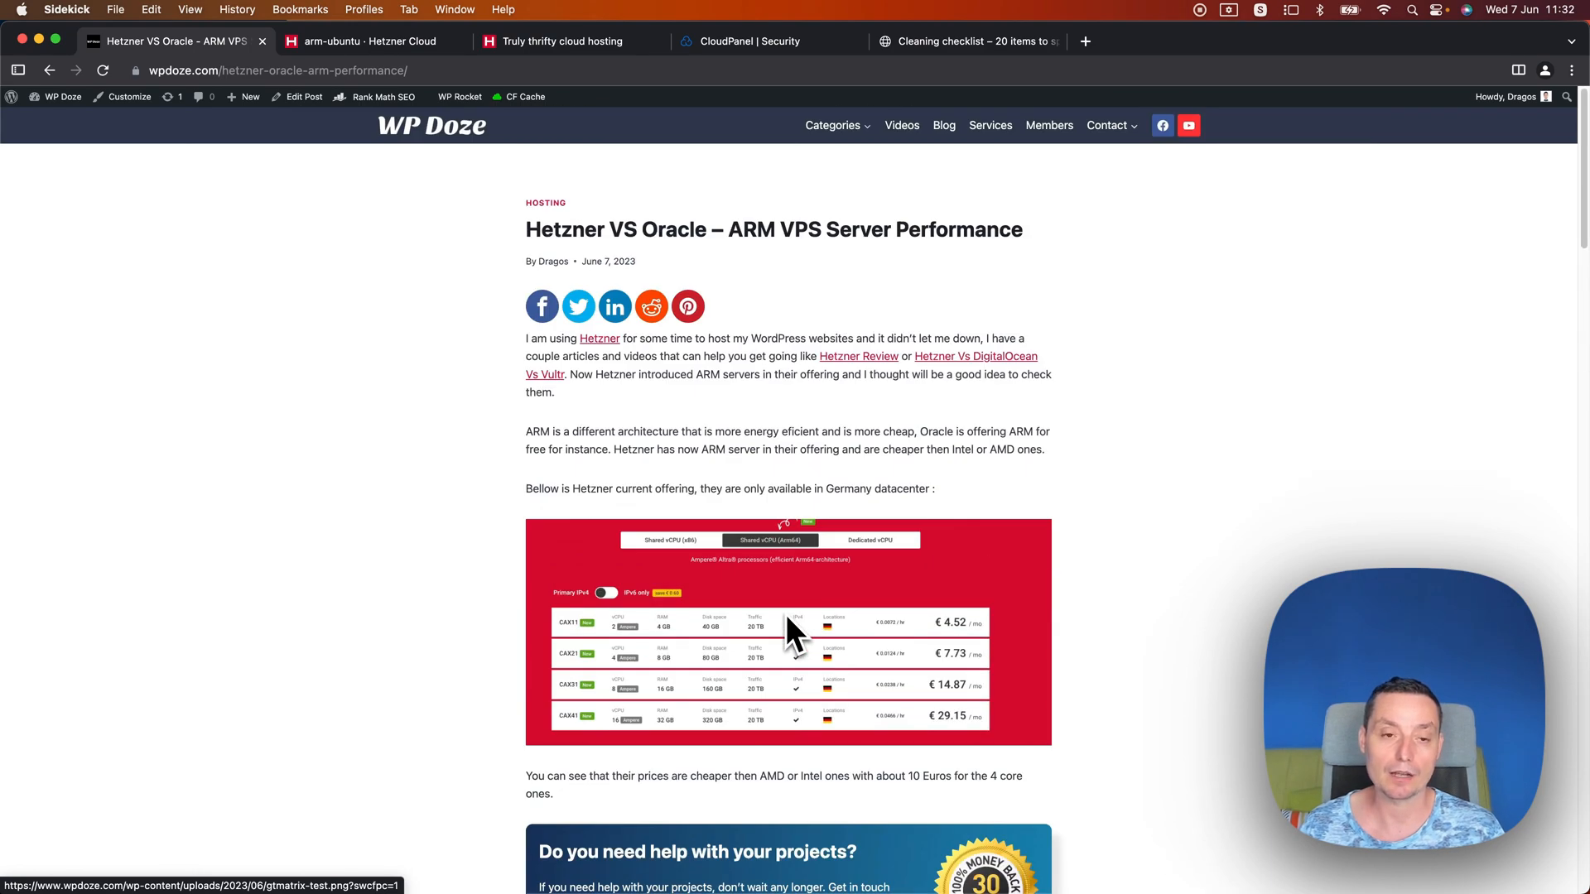
{"action": "scroll", "scroll_direction": "down", "scroll_amount": 3}
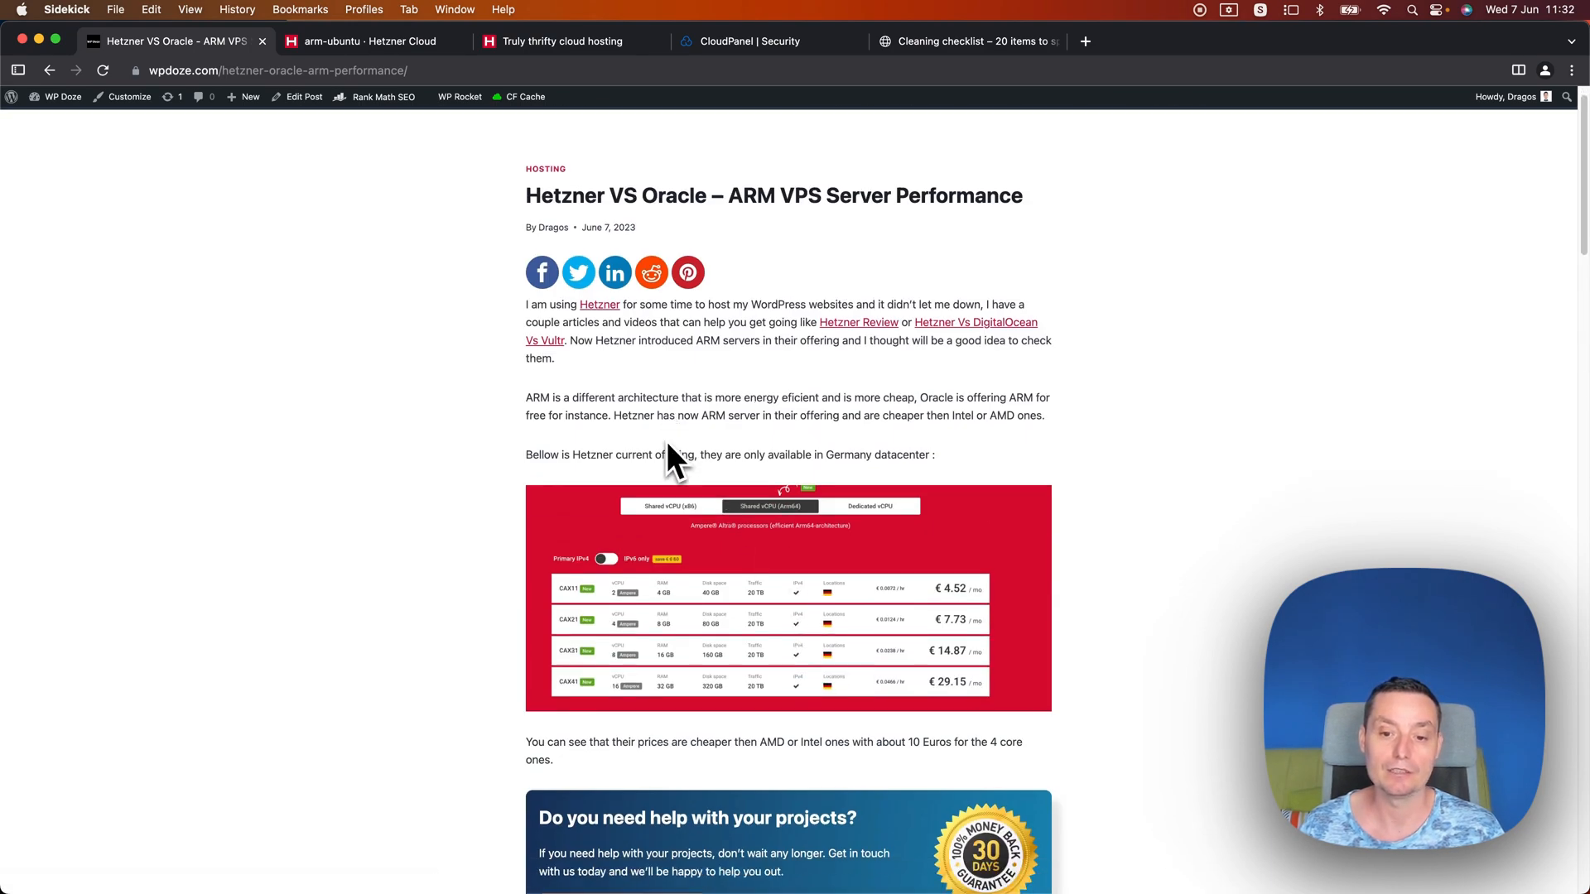
{"action": "scroll", "scroll_direction": "down", "scroll_amount": 3}
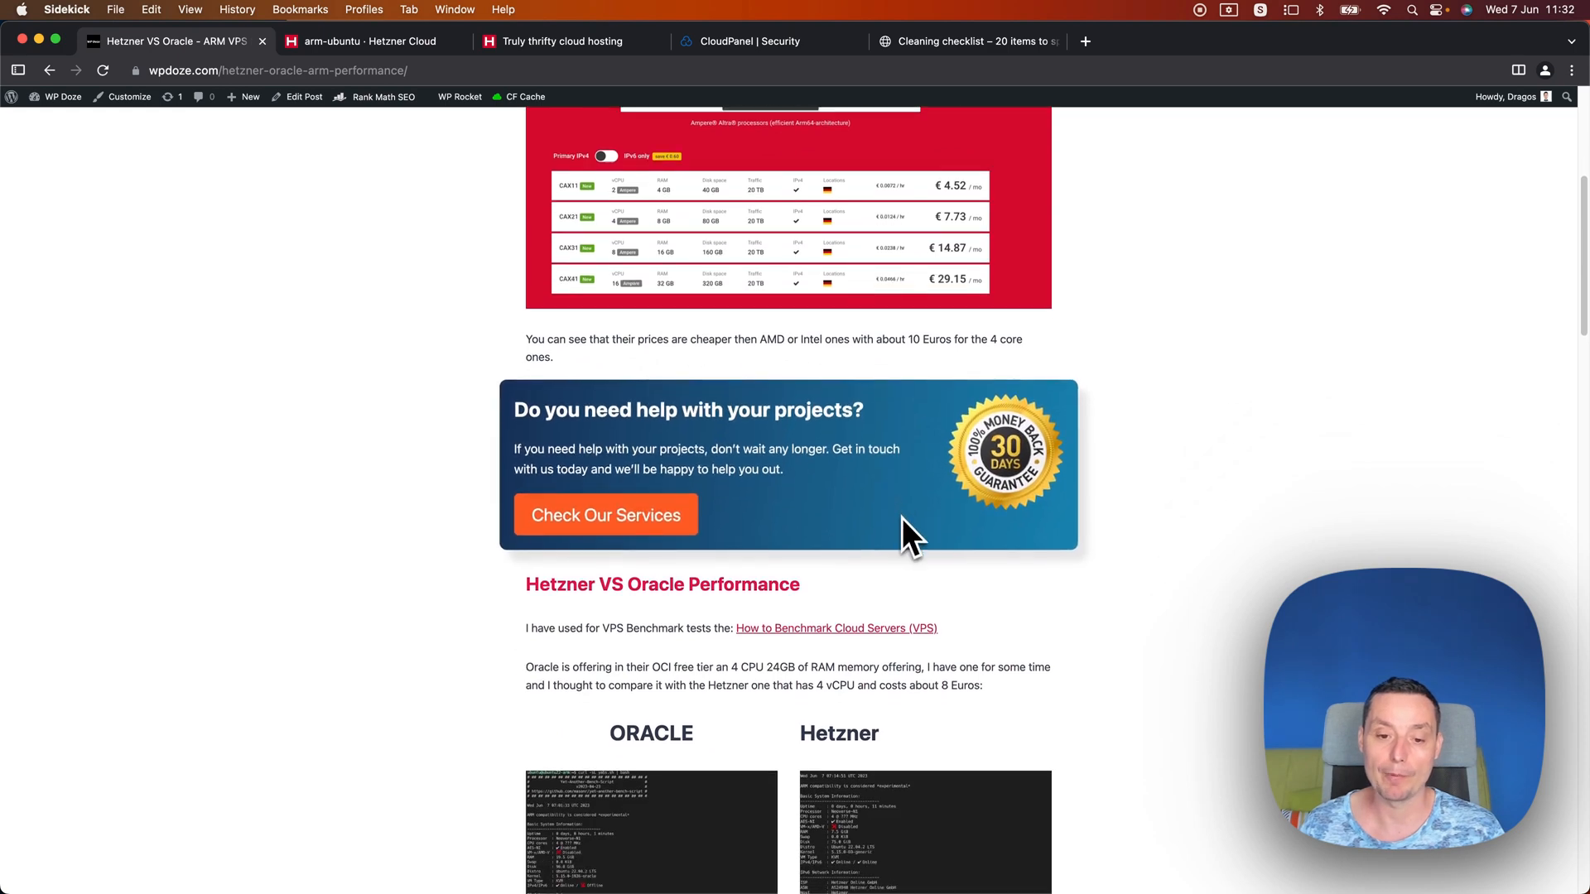